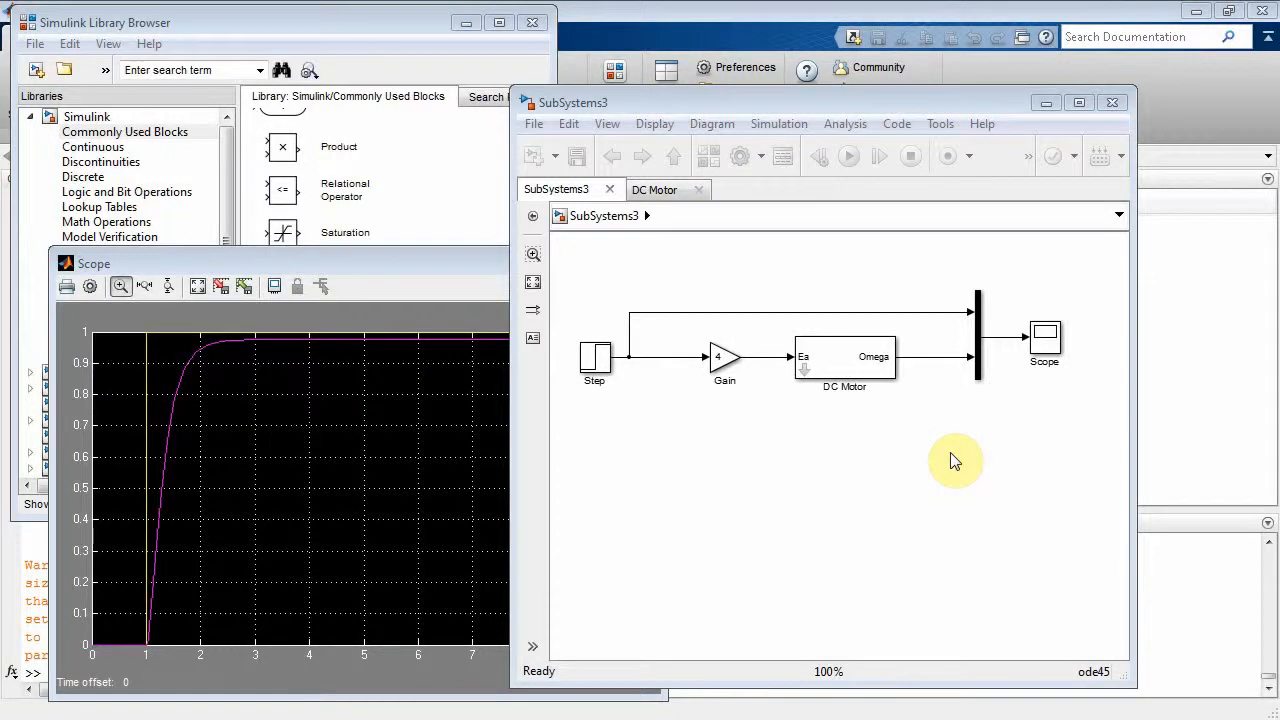
pyautogui.moveTo(513, 456)
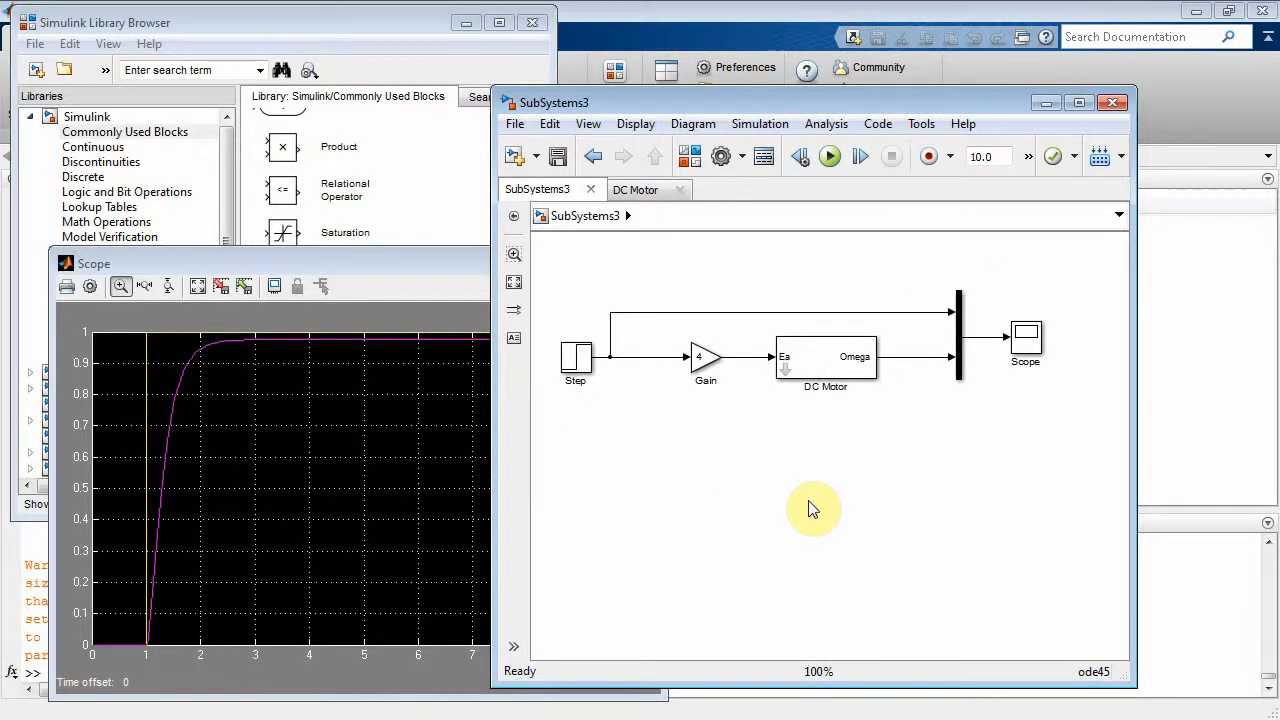
# Nudge the DC Motor block back into line and review its parameters without changes.
pyautogui.moveTo(825, 357); pyautogui.dragTo(835, 416)
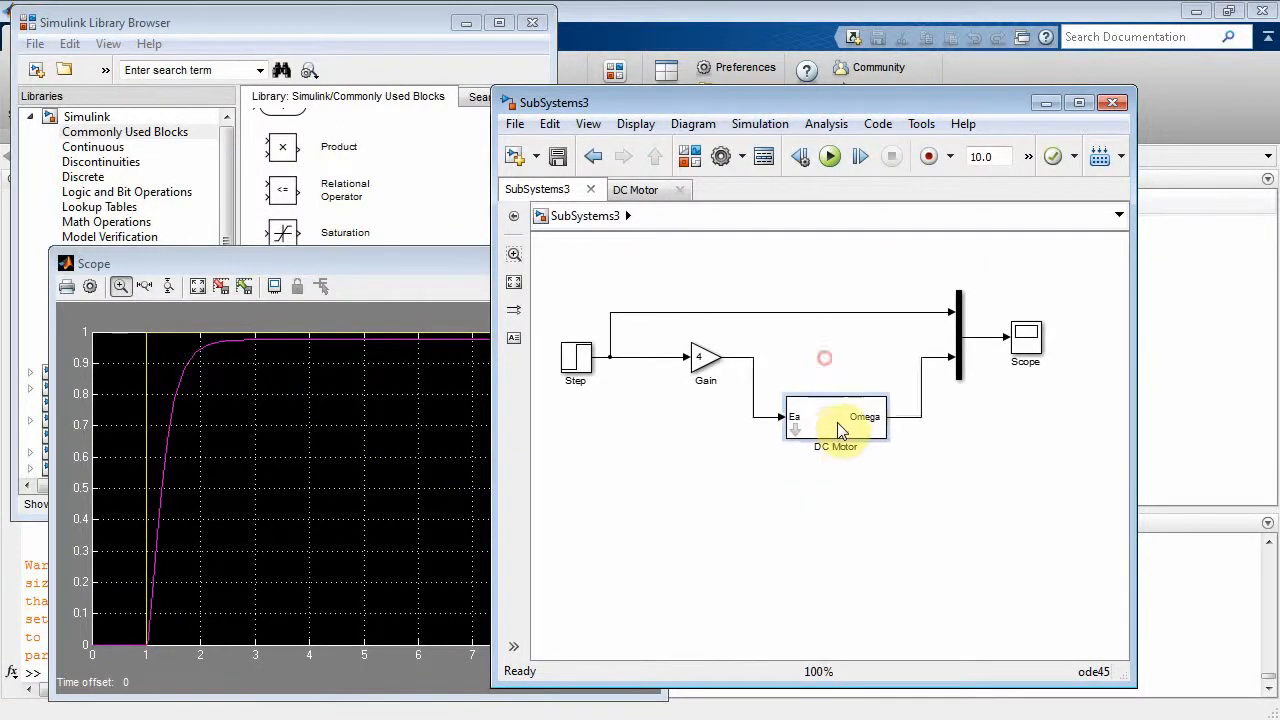
pyautogui.moveTo(835, 420); pyautogui.dragTo(830, 365)
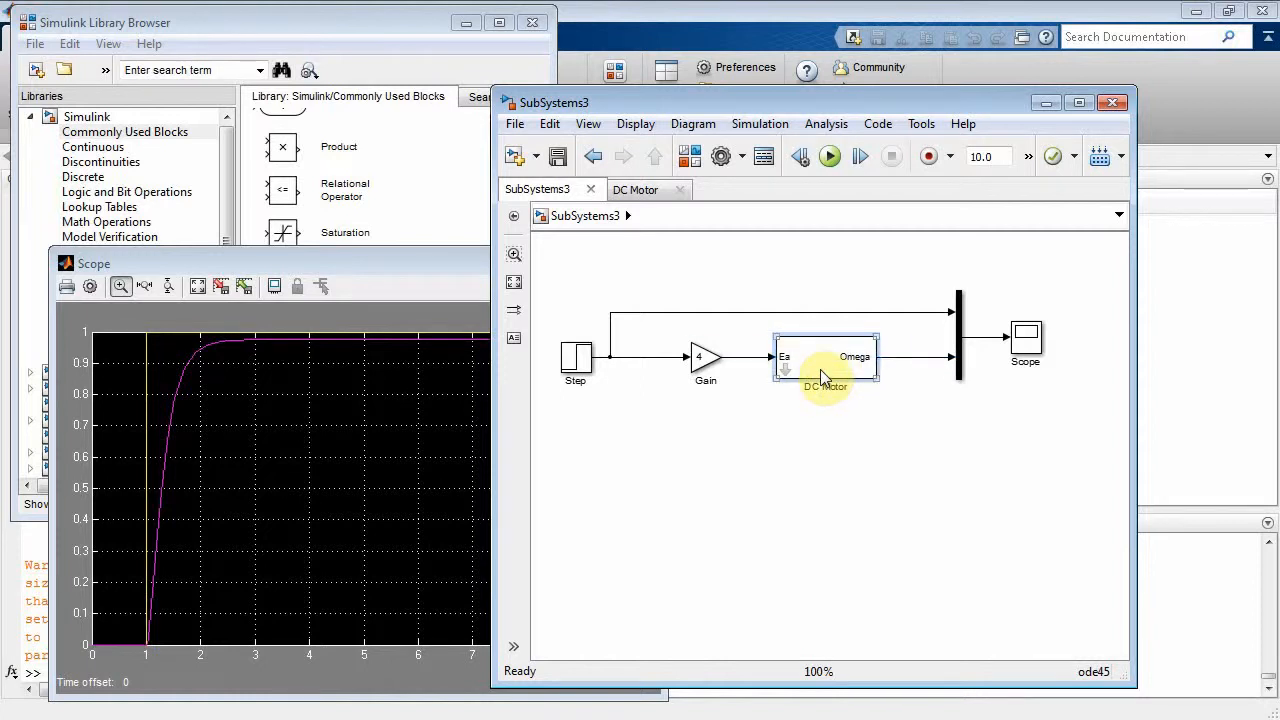
pyautogui.doubleClick(825, 357)
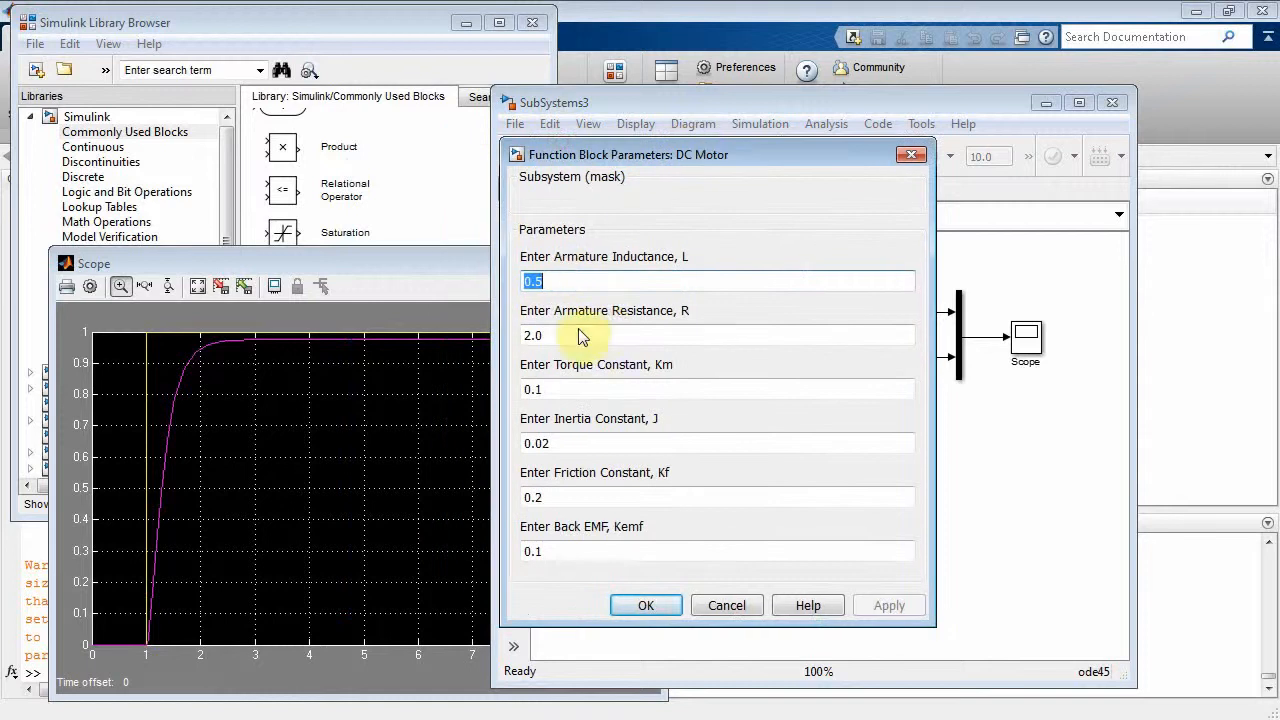
pyautogui.moveTo(685, 267)
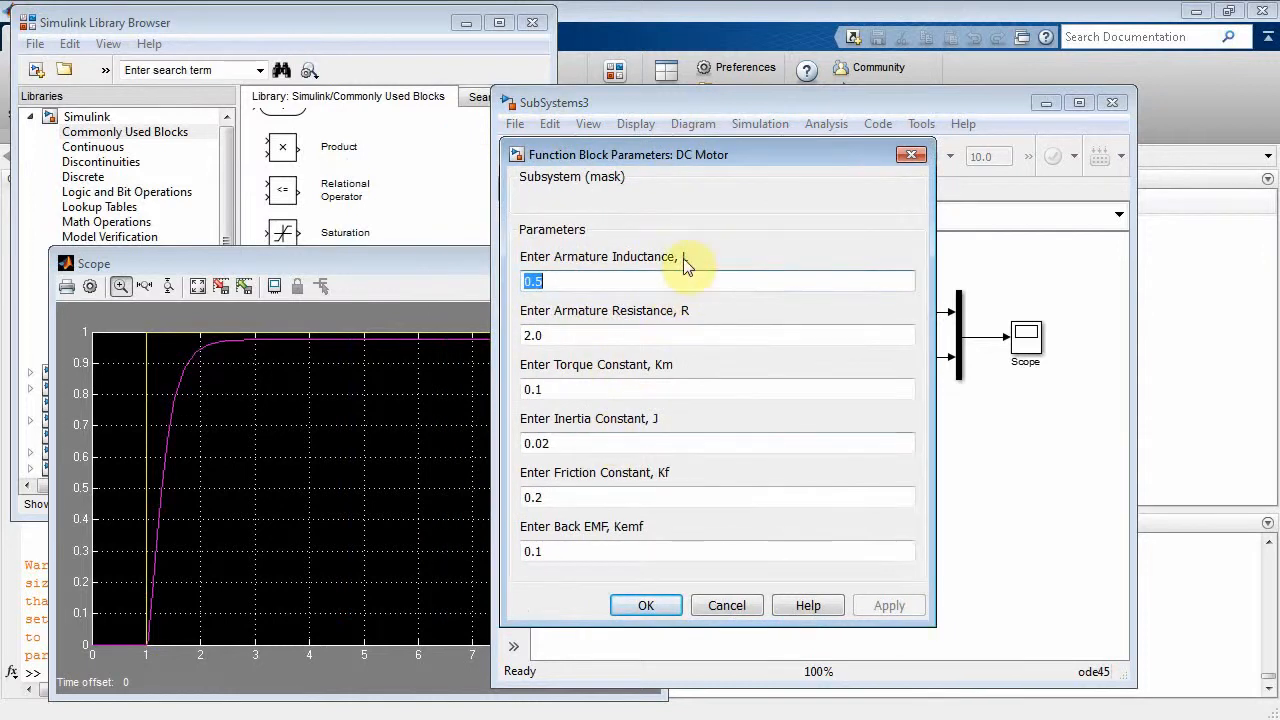
pyautogui.moveTo(568, 330)
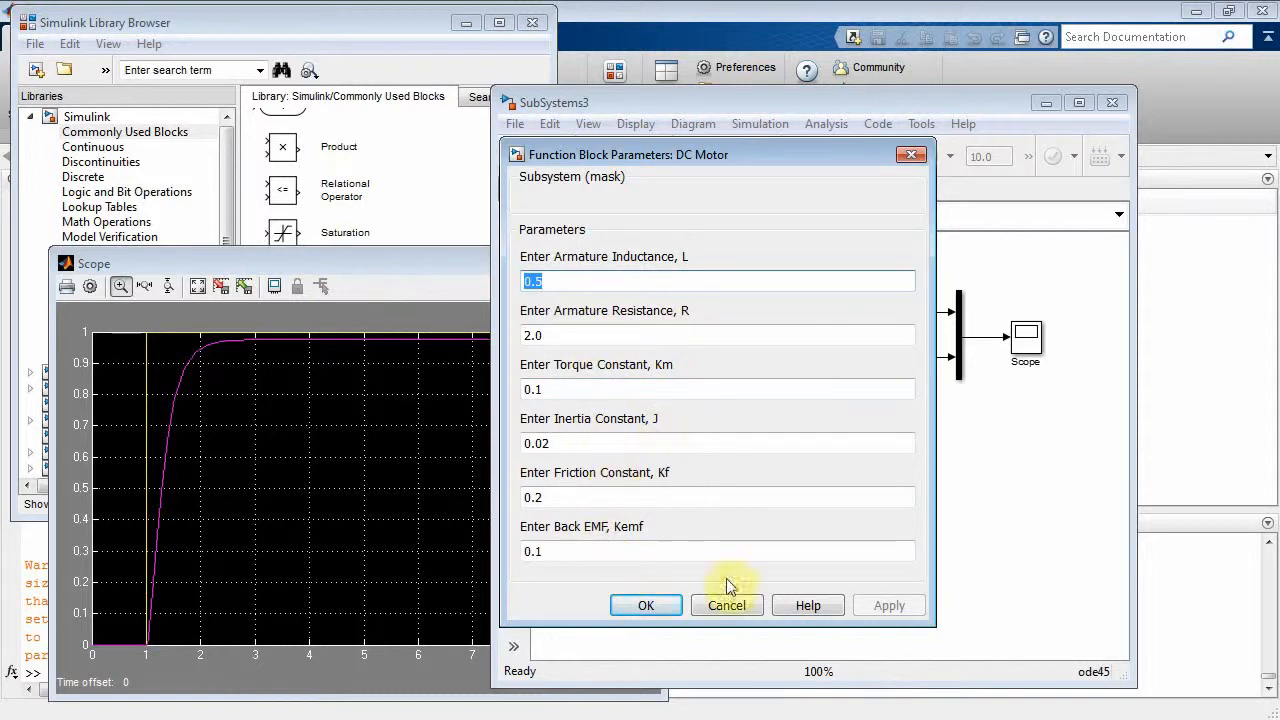
pyautogui.click(726, 605)
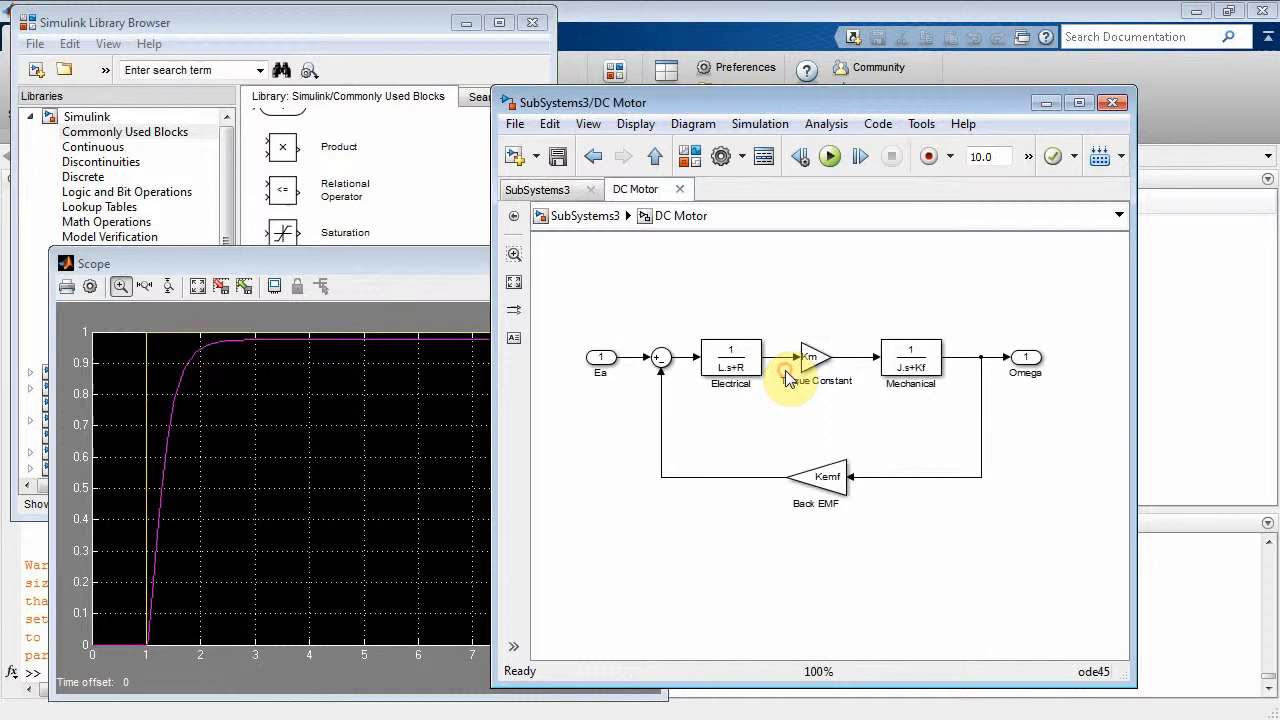
pyautogui.moveTo(805, 400)
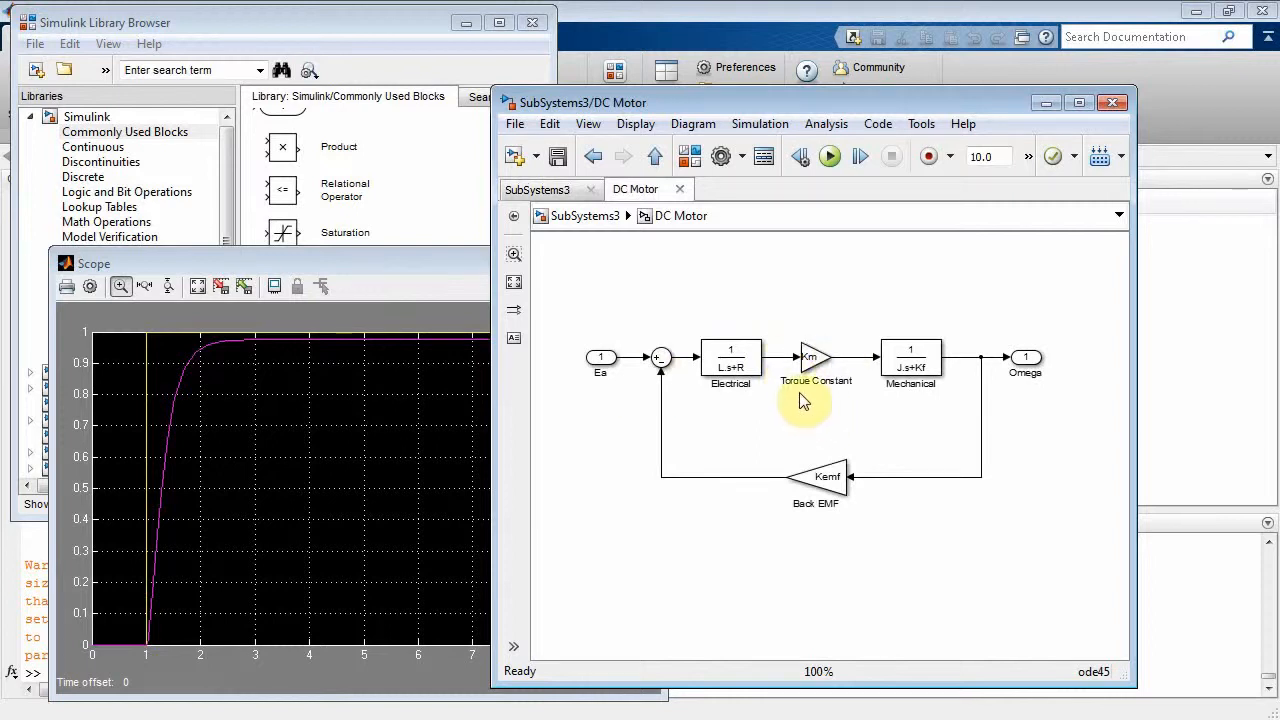
pyautogui.moveTo(992, 504)
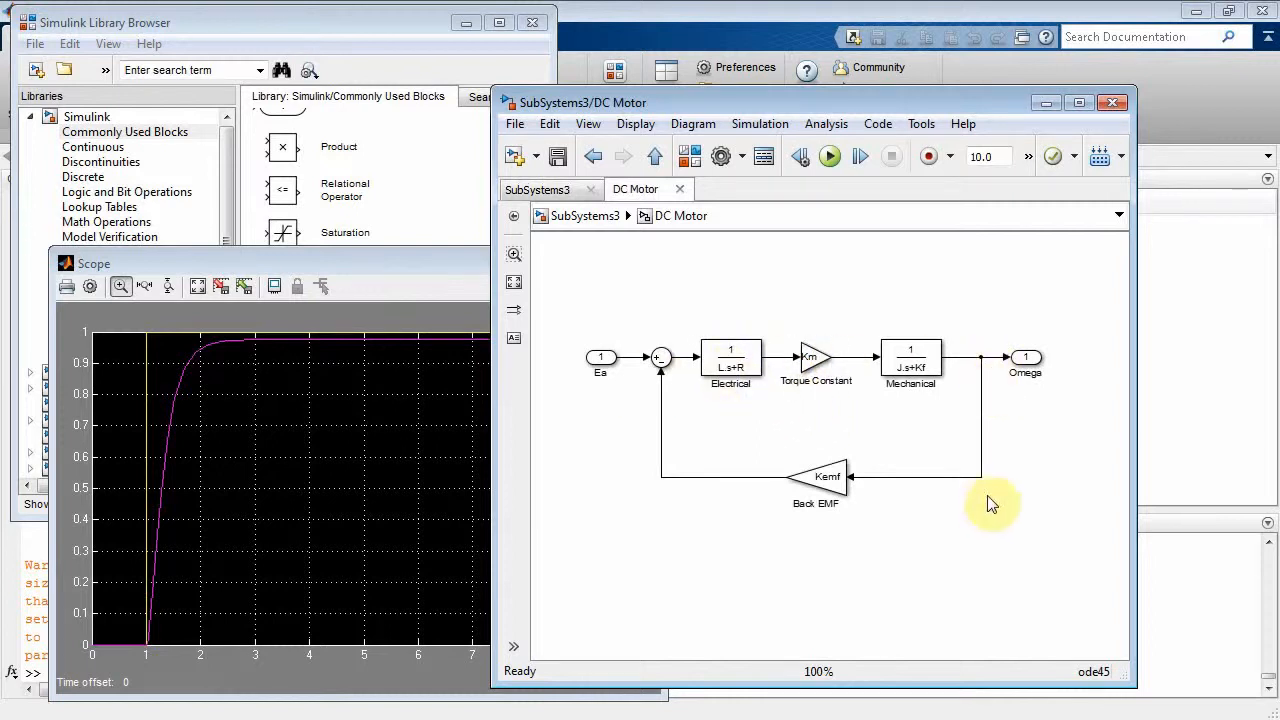
pyautogui.moveTo(762, 452)
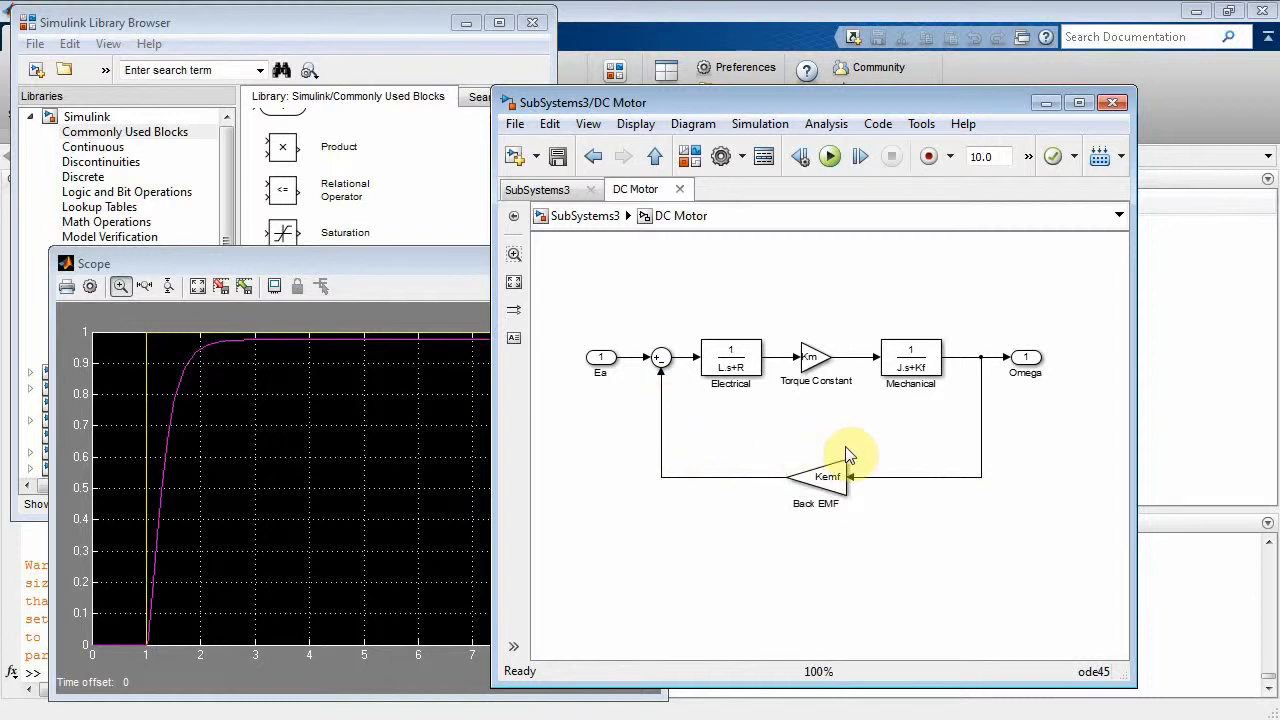
pyautogui.moveTo(865, 478)
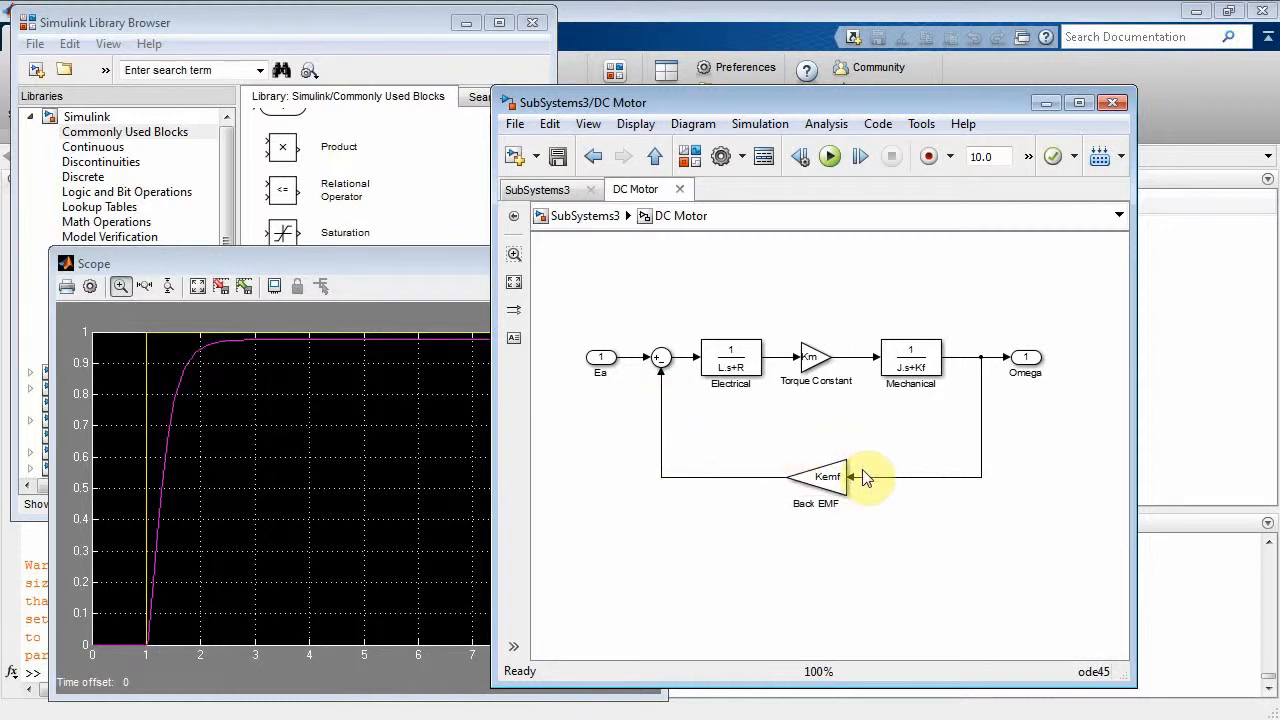
pyautogui.moveTo(687, 393)
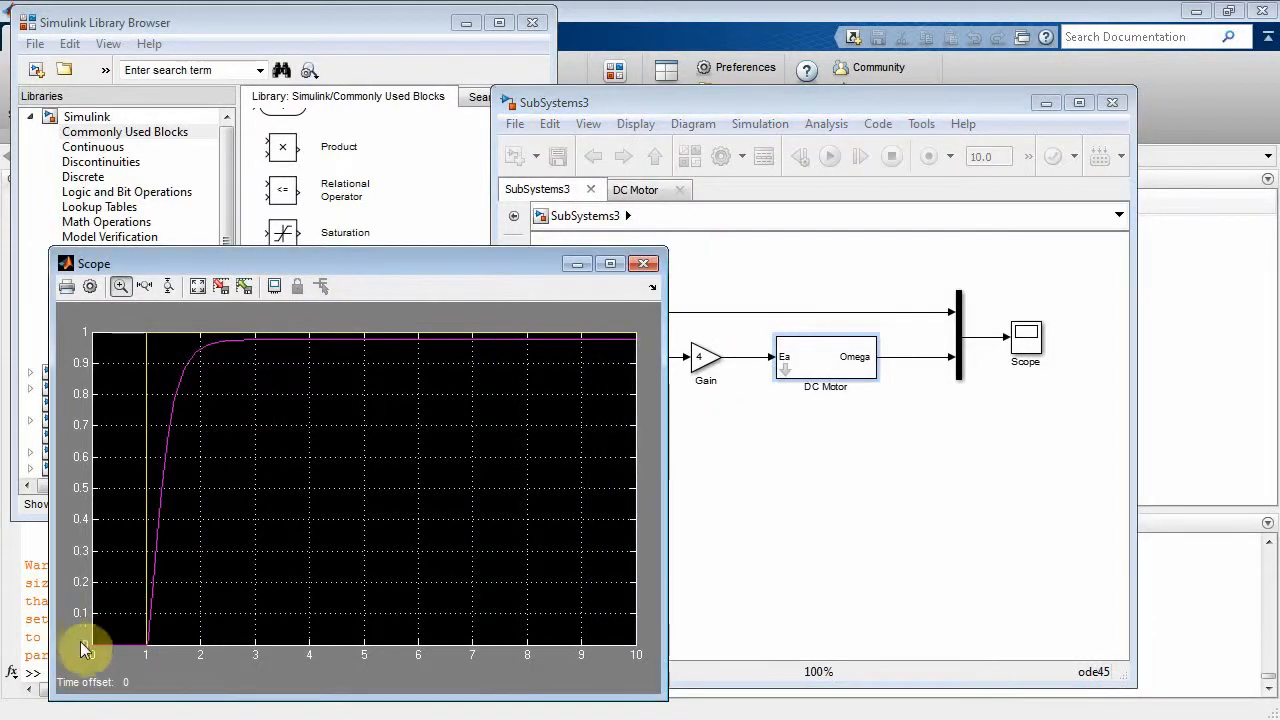
pyautogui.moveTo(145, 342)
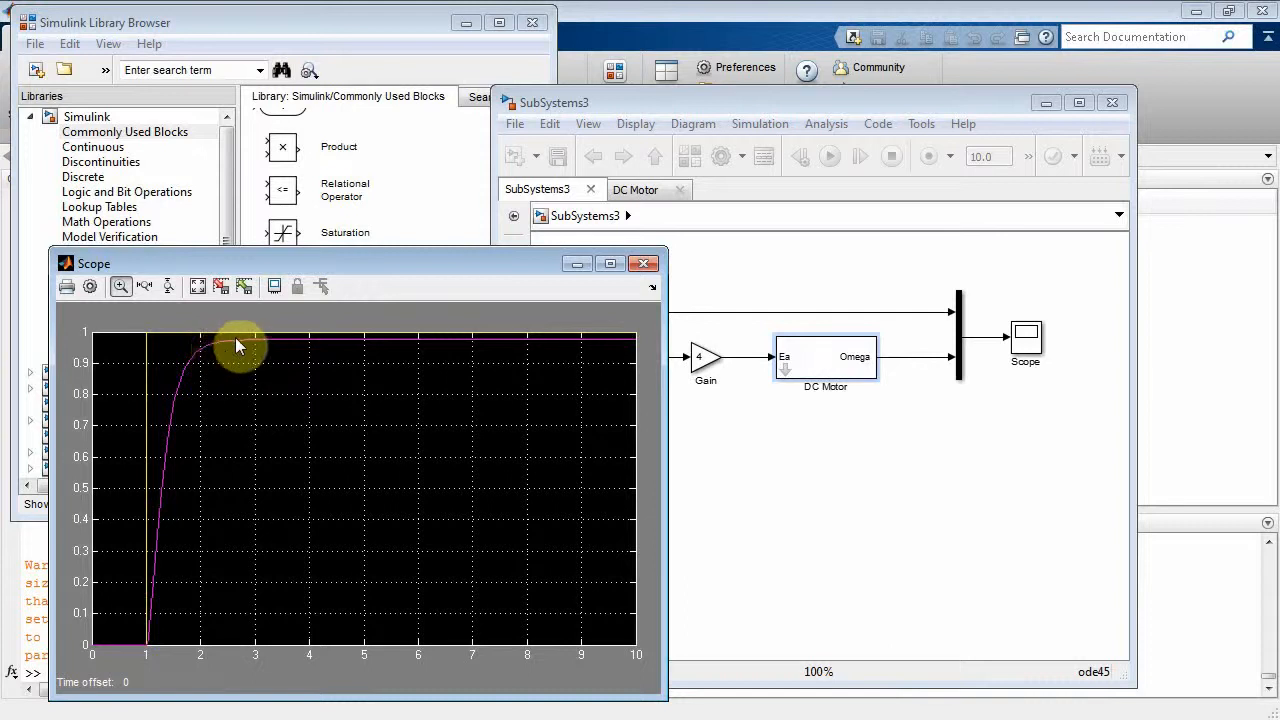
pyautogui.moveTo(390, 345)
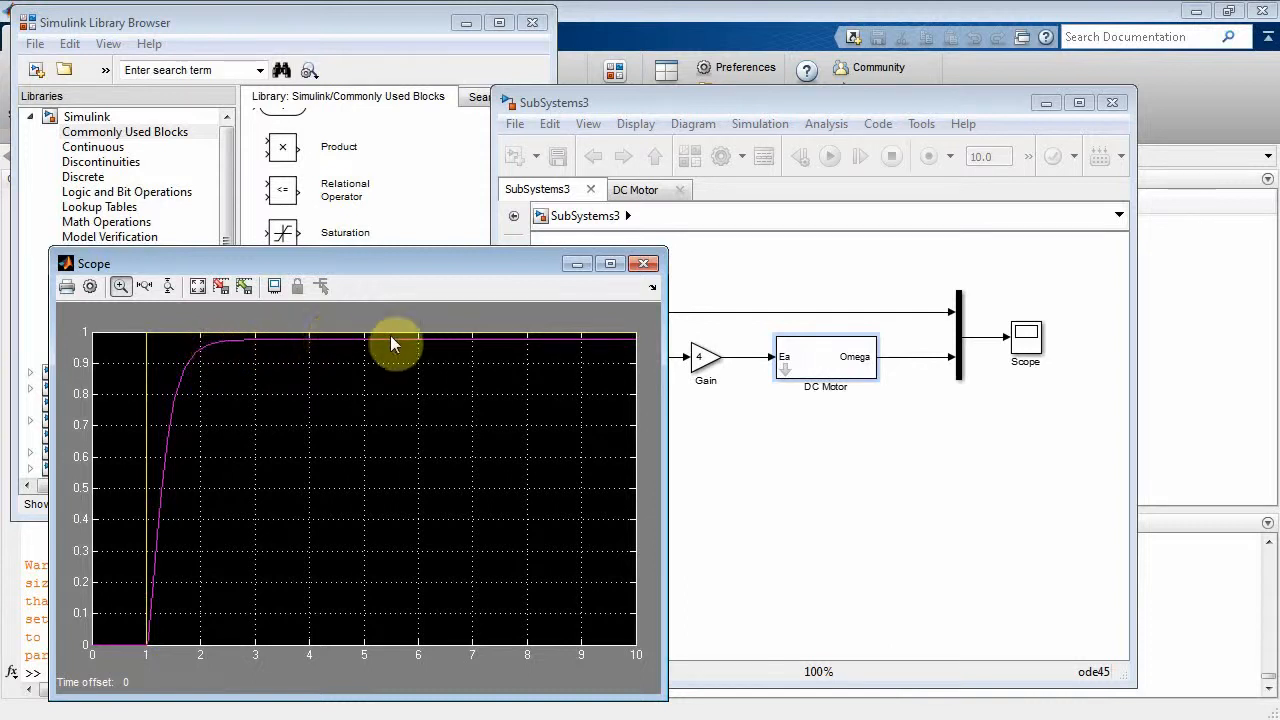
pyautogui.moveTo(852, 502)
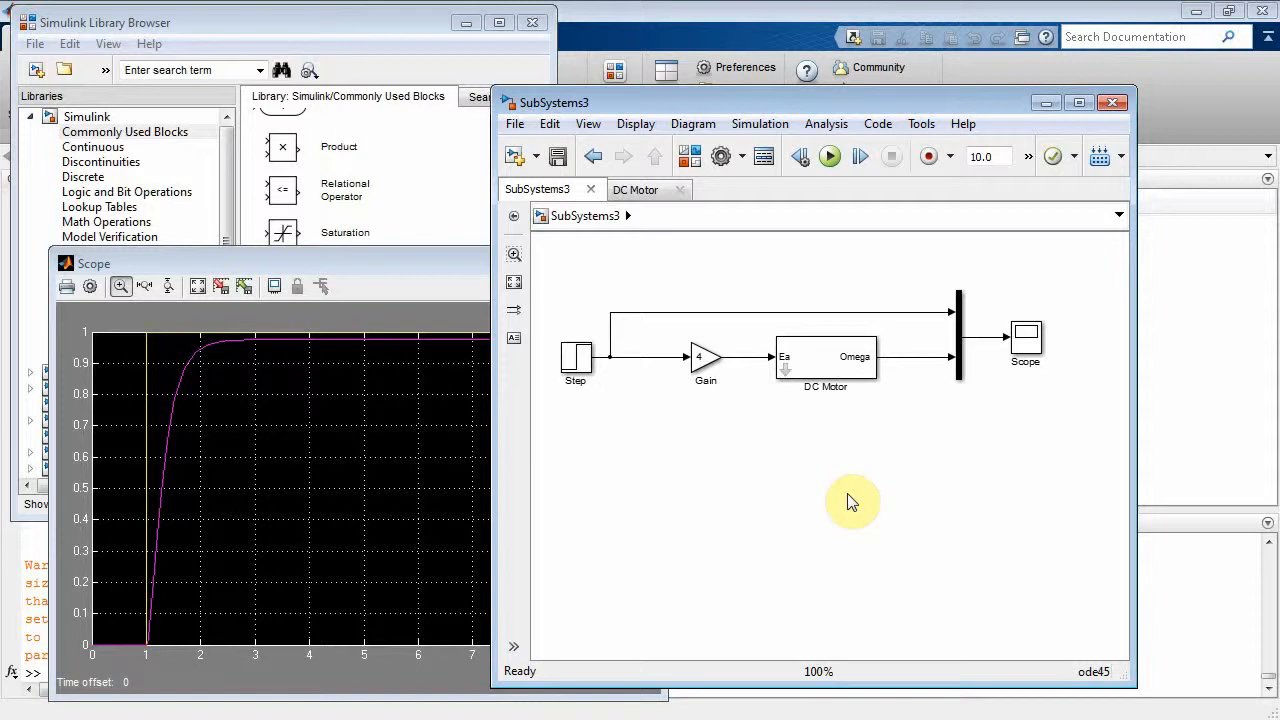
pyautogui.moveTo(847, 466)
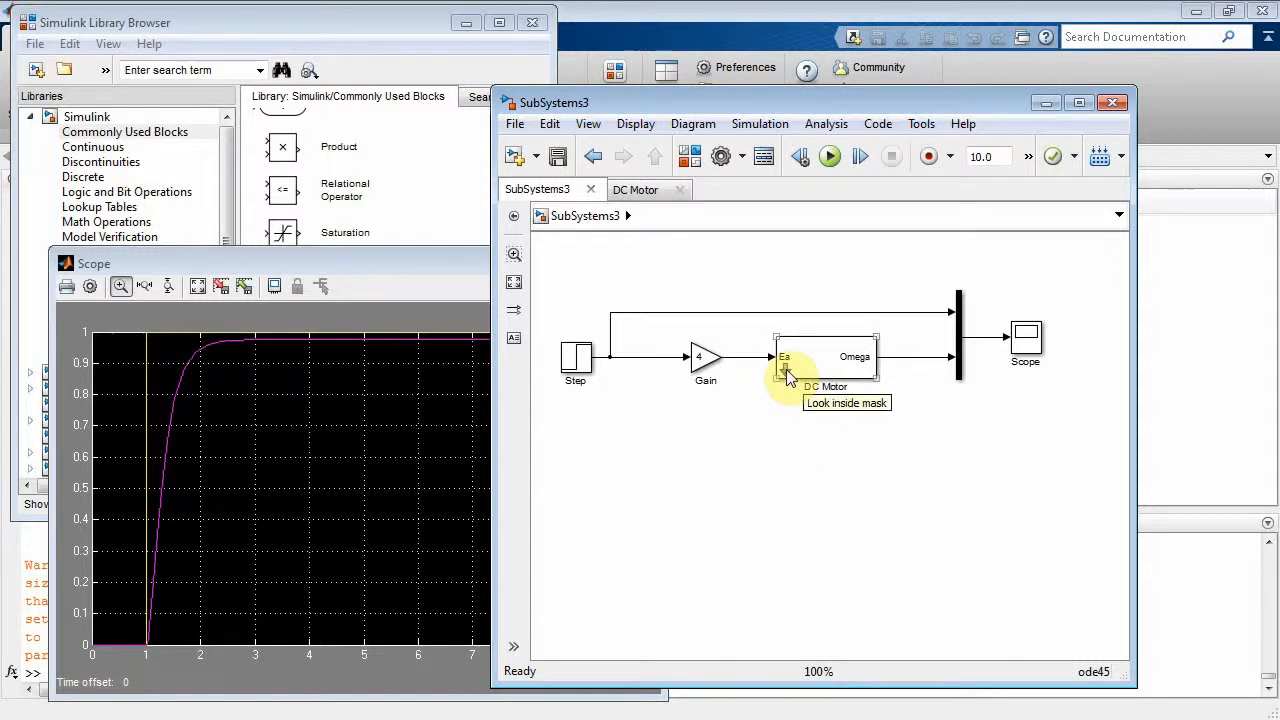
# Inside the DC Motor subsystem, shift Omega and Mechanical right, then select the Ea inport.
pyautogui.doubleClick(825, 357)
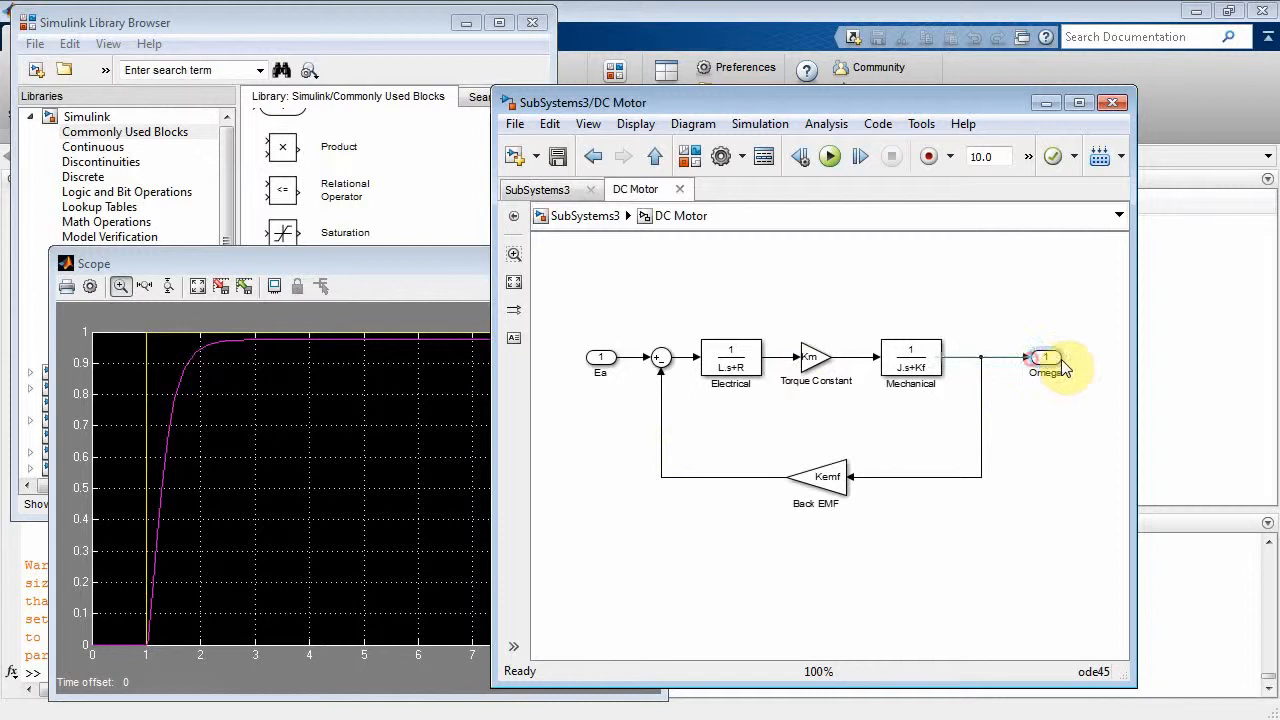
pyautogui.moveTo(1045, 357); pyautogui.dragTo(1100, 357)
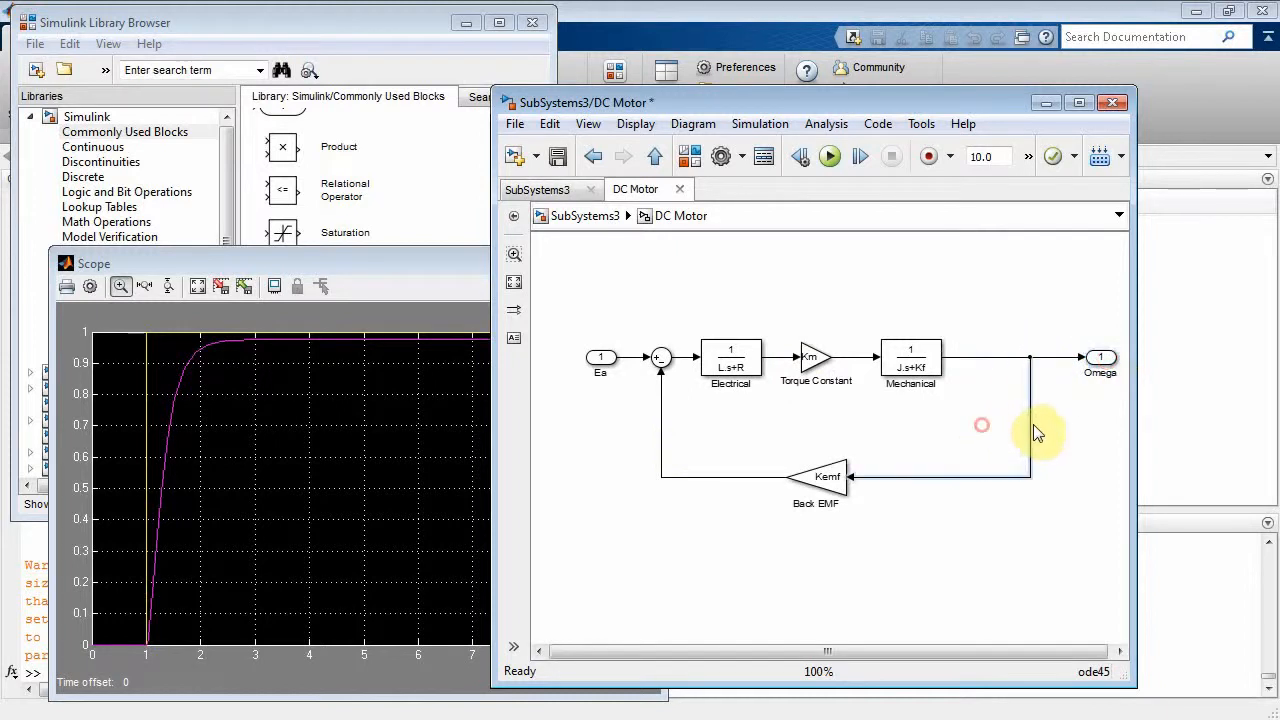
pyautogui.moveTo(910, 358); pyautogui.dragTo(1005, 358)
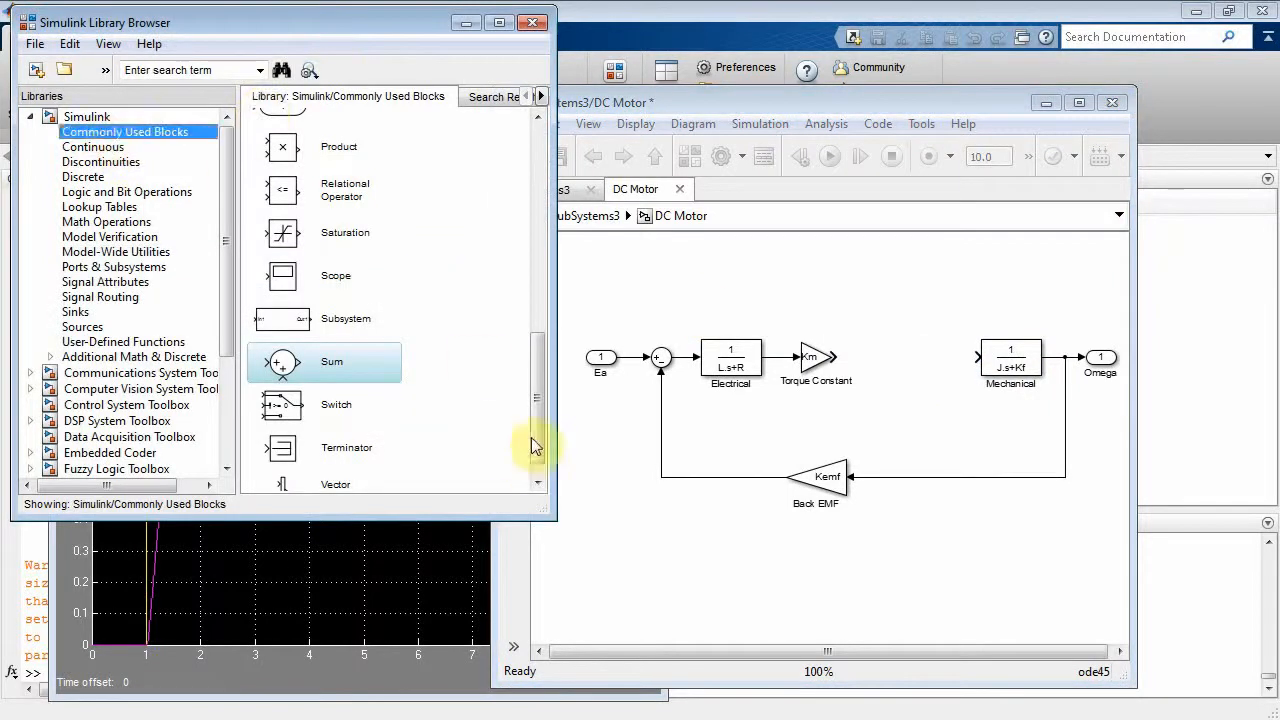
pyautogui.moveTo(888, 362)
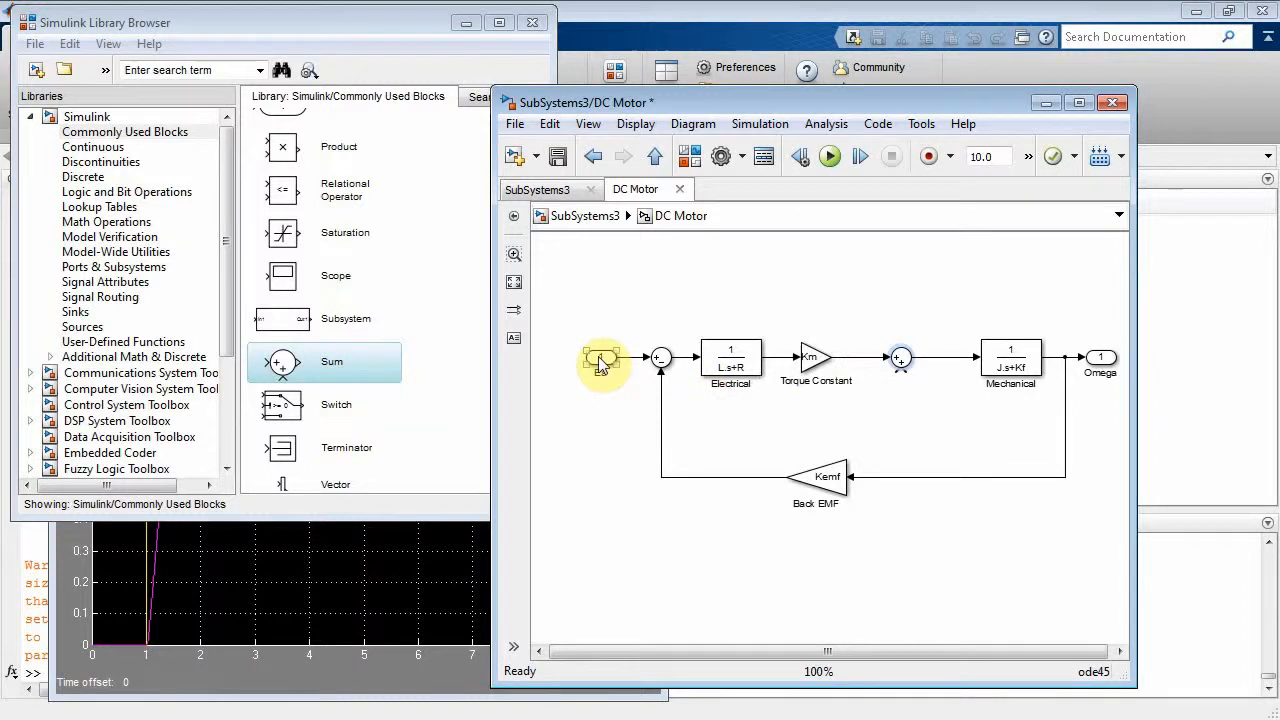
pyautogui.click(605, 363)
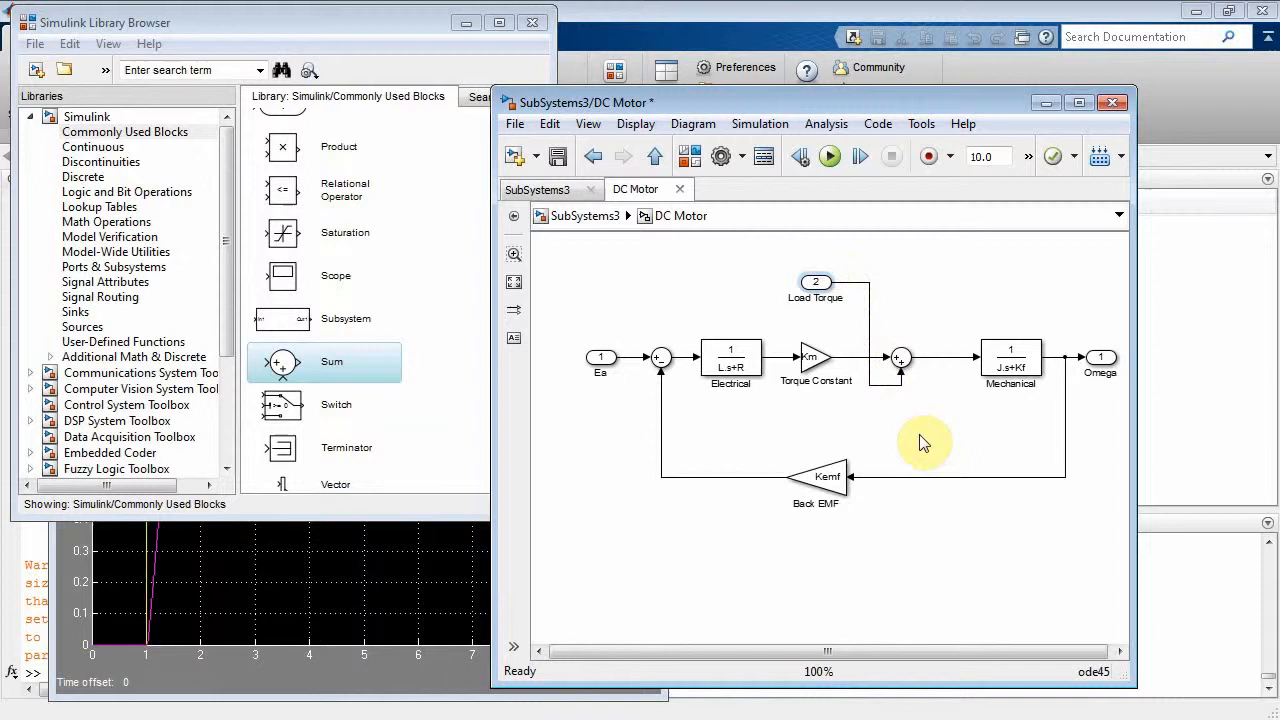
# Rename the subsystem's Omega output port label to 'Omega [rpm]'.
pyautogui.click(815, 358)
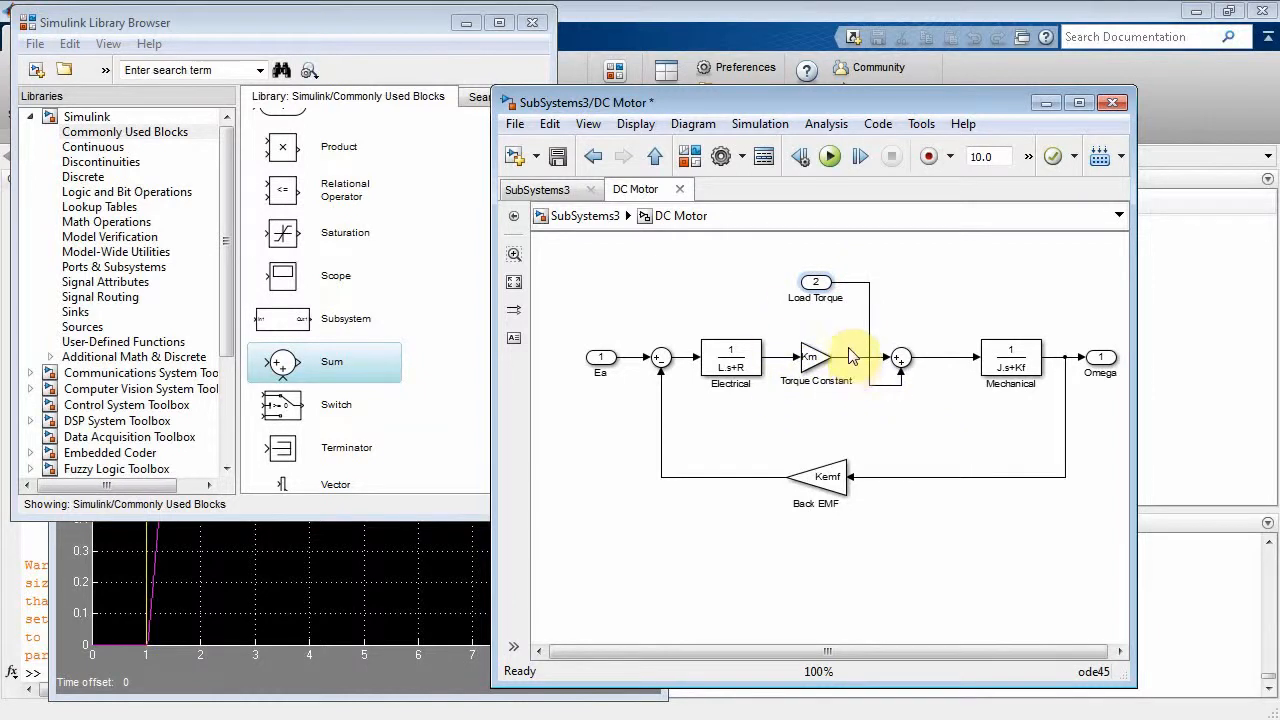
pyautogui.click(900, 357)
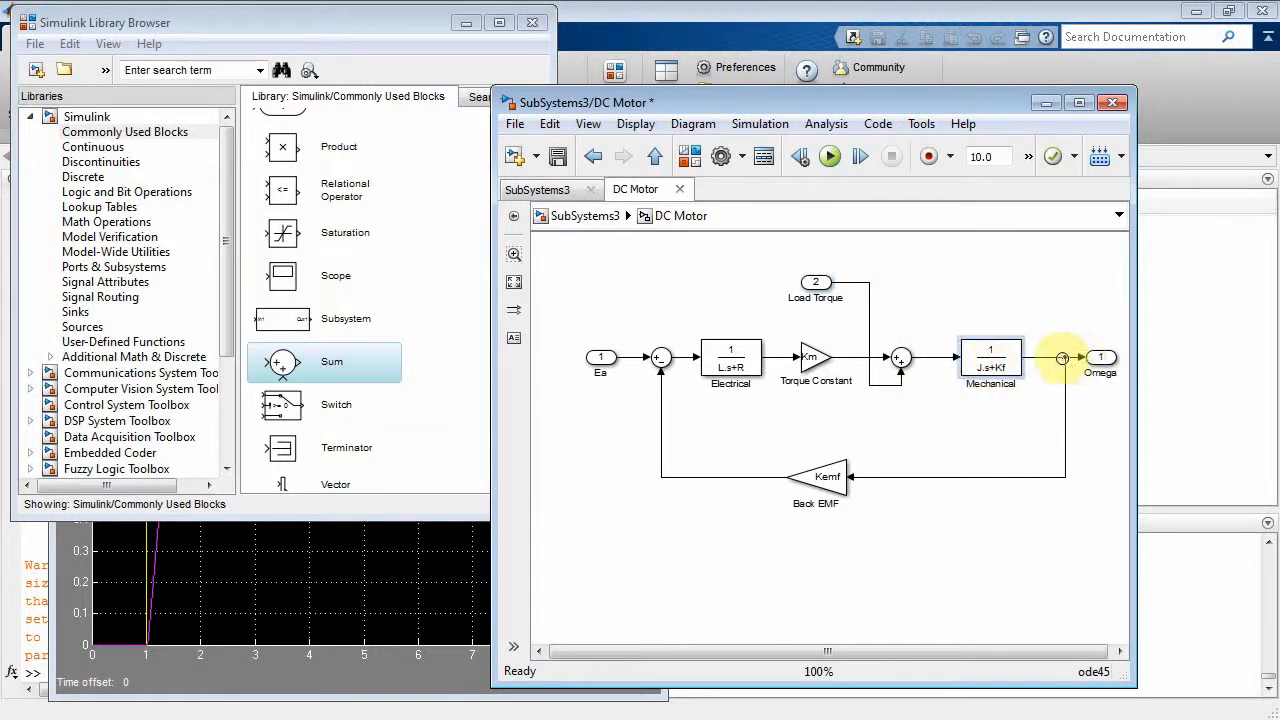
pyautogui.moveTo(1055, 367)
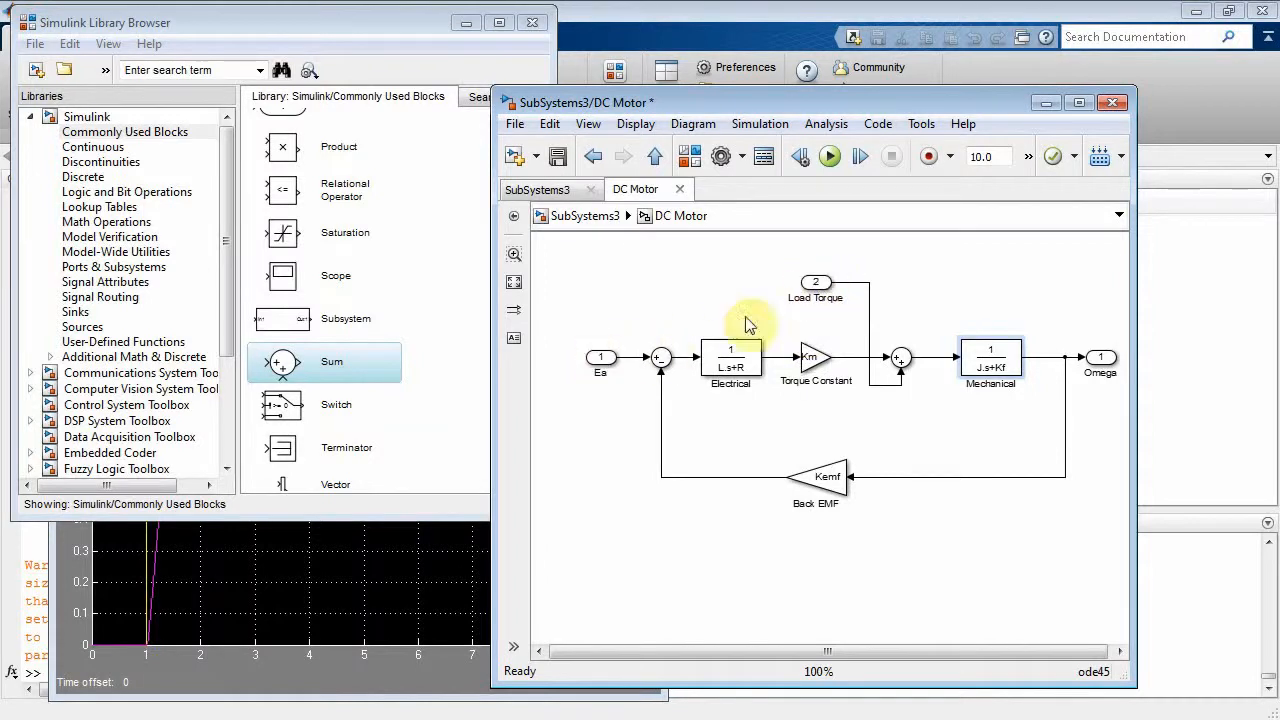
pyautogui.click(1100, 357)
pyautogui.write(' [rpm]')
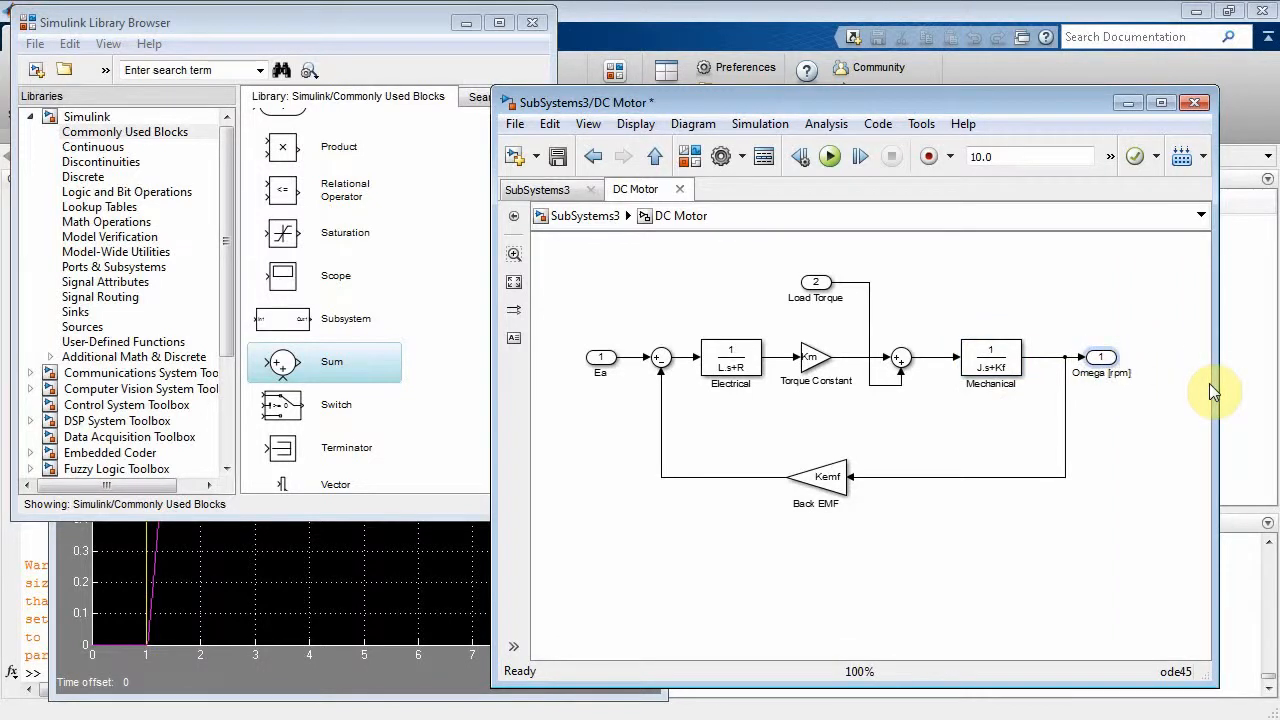
pyautogui.moveTo(1110, 427)
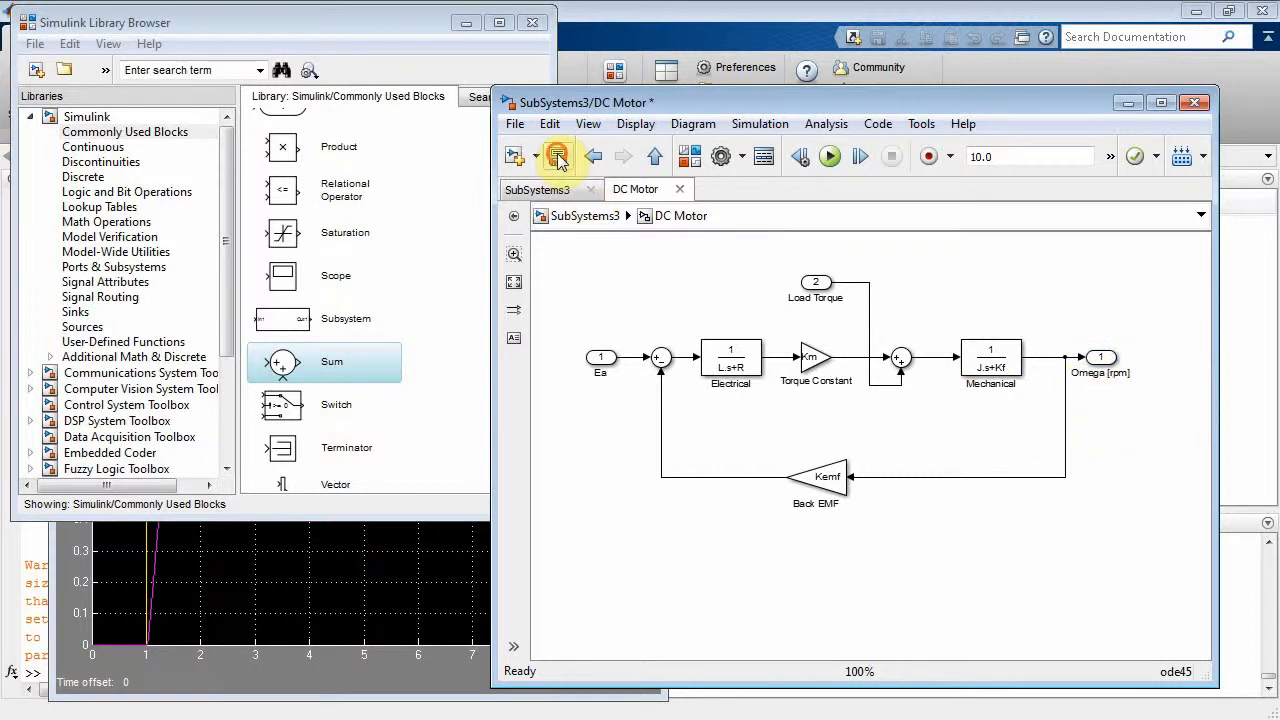
# Save the model, place a Signal Builder below the motor, and wire Signal 1 to Load Torque.
pyautogui.click(557, 156)
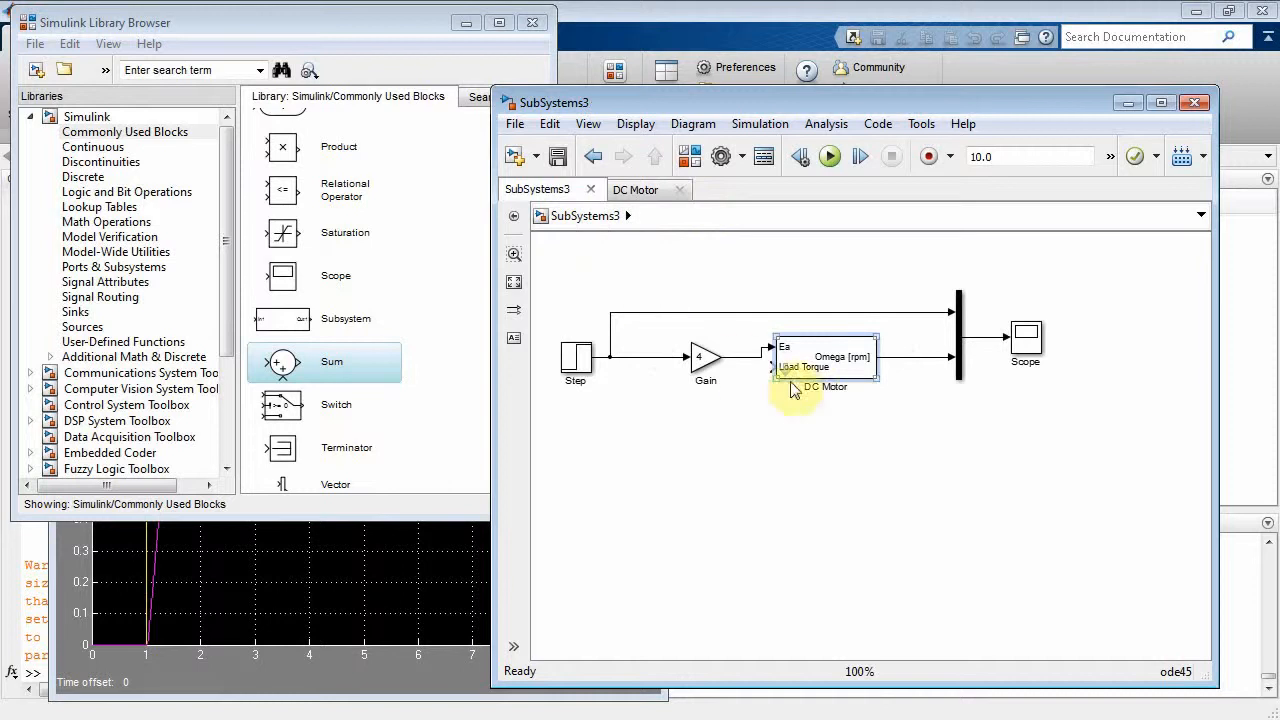
pyautogui.moveTo(865, 390)
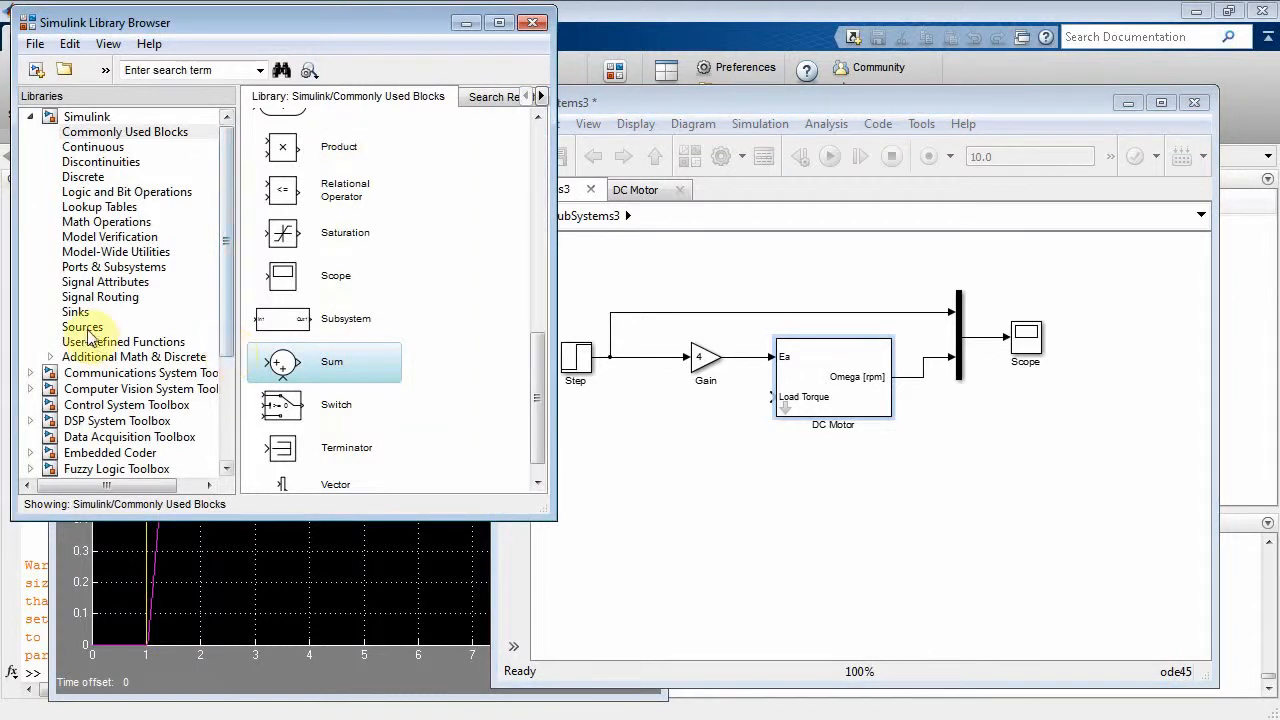
pyautogui.click(83, 327)
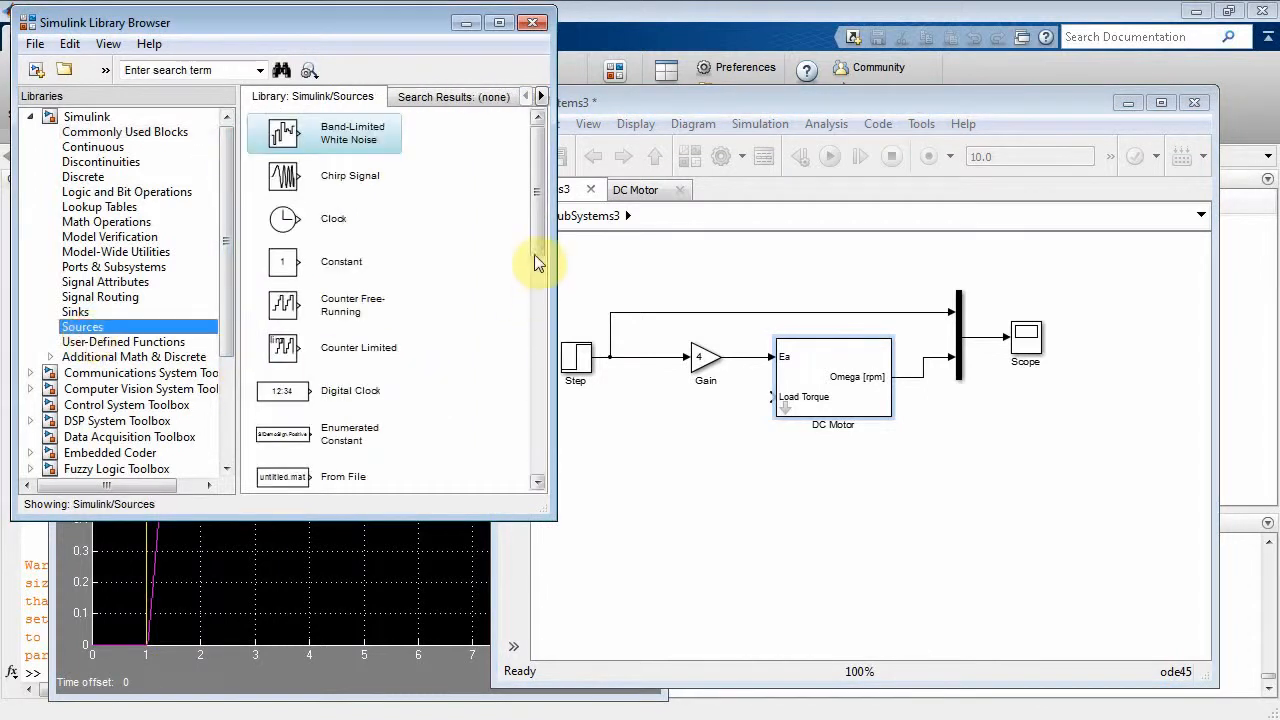
pyautogui.scroll(-3)
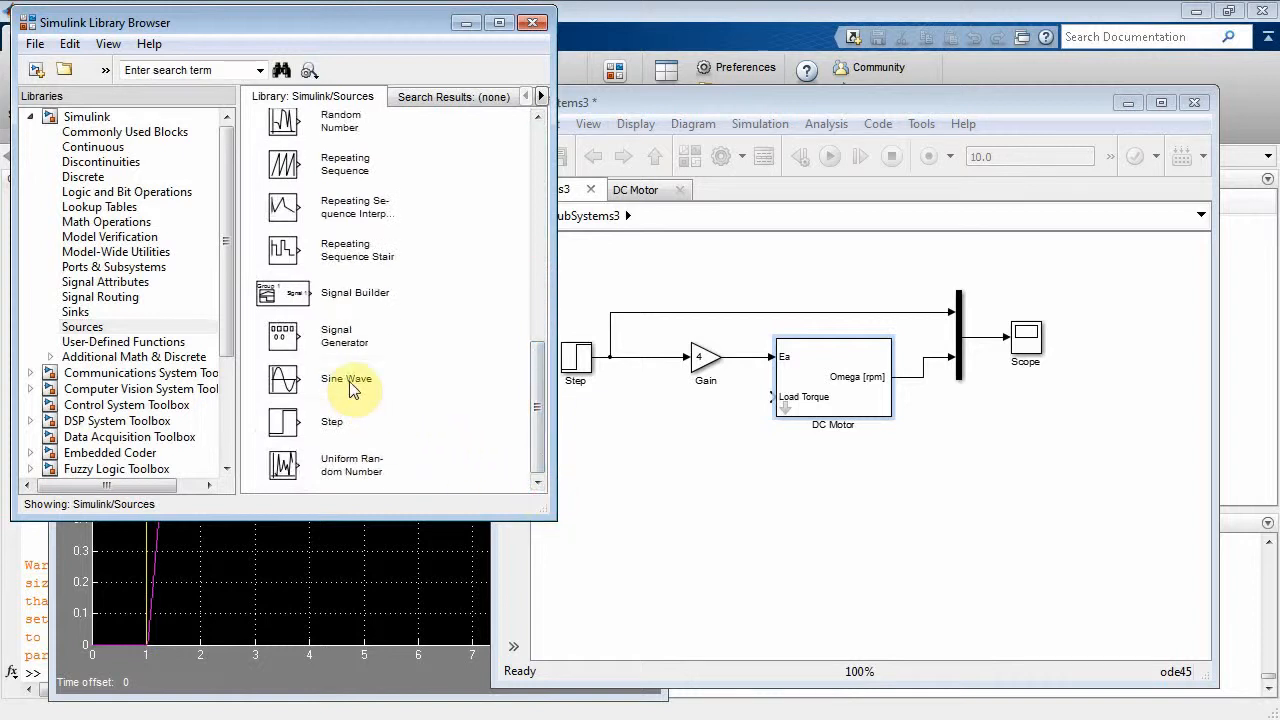
pyautogui.click(285, 293)
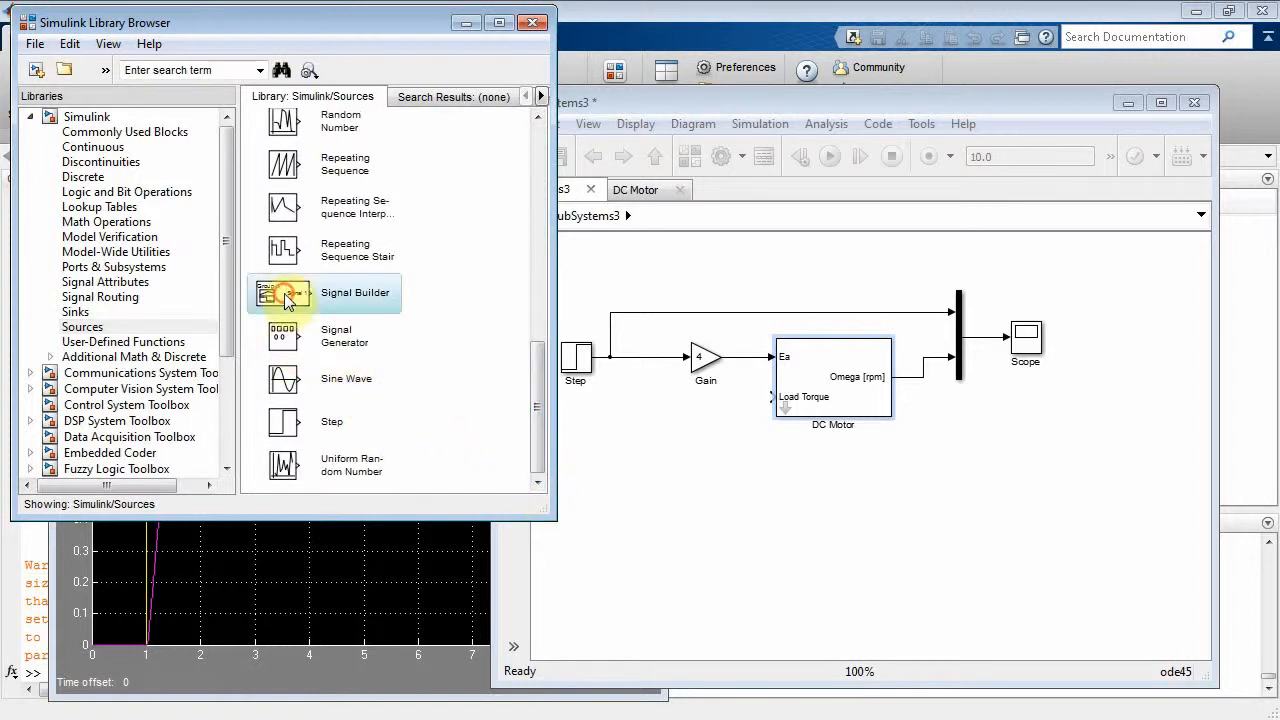
pyautogui.moveTo(285, 292); pyautogui.dragTo(632, 470)
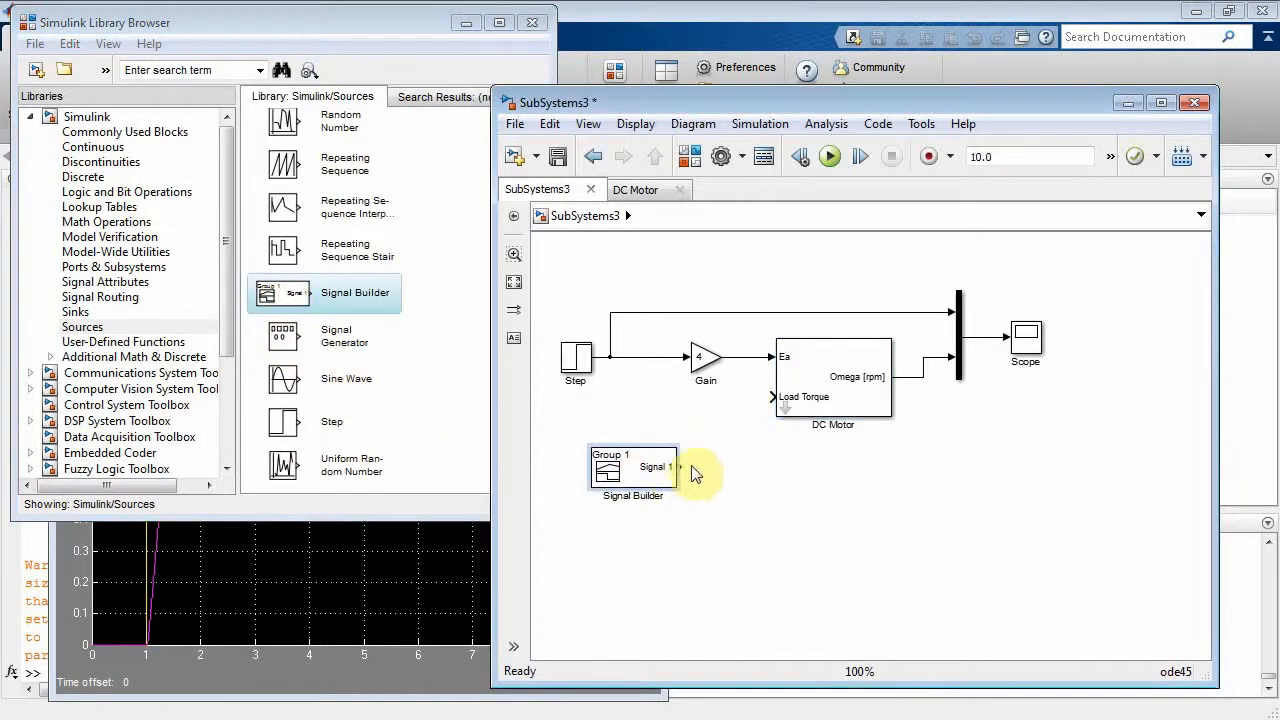
pyautogui.moveTo(678, 466); pyautogui.dragTo(770, 397)
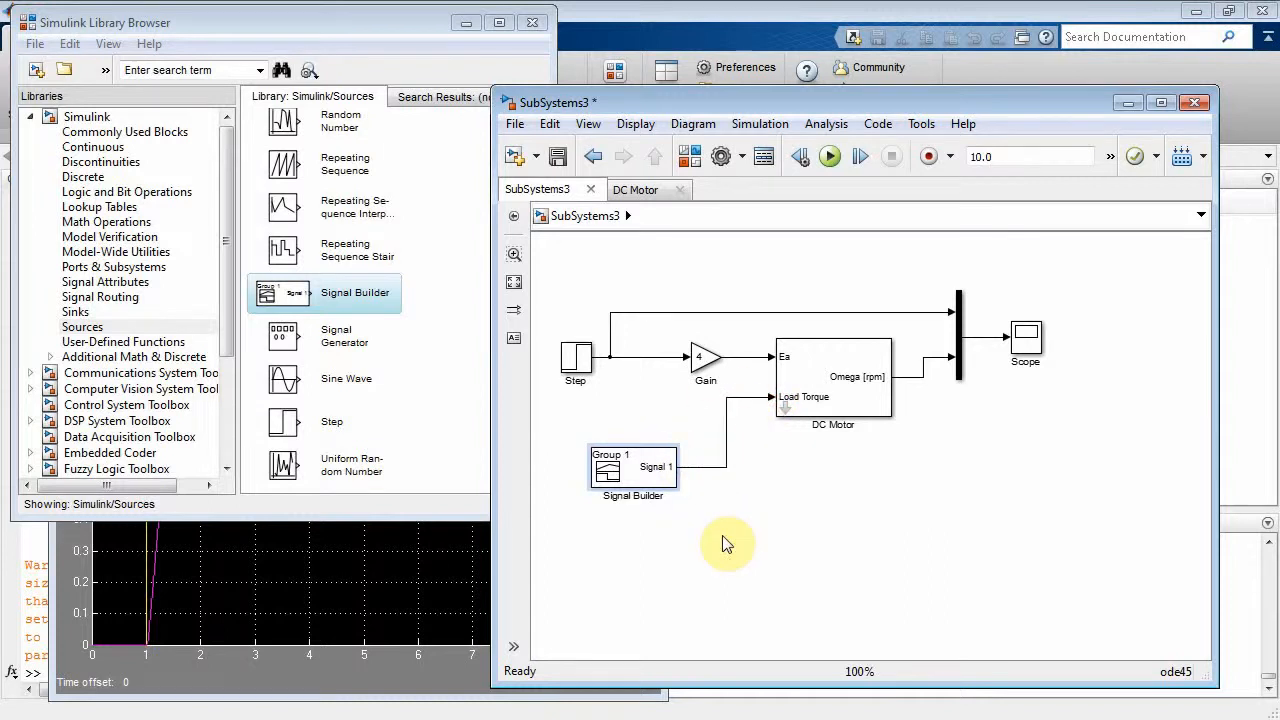
pyautogui.click(633, 470)
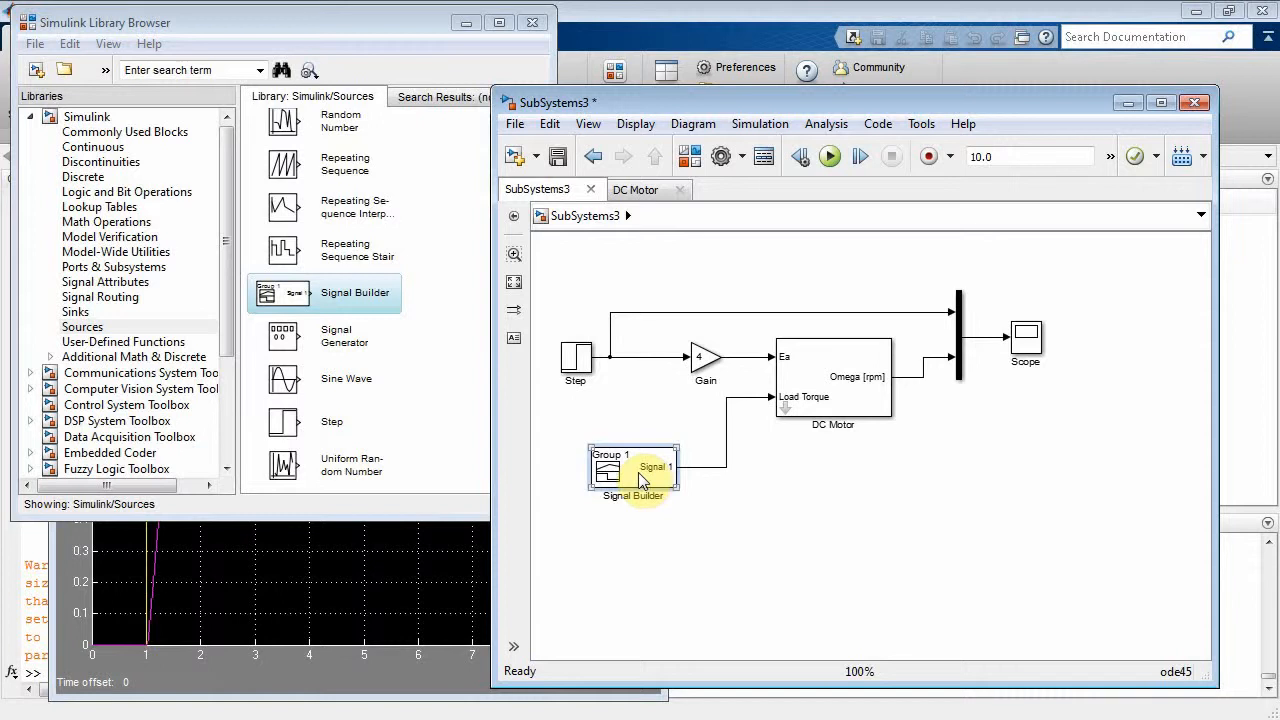
# Drag the Signal Builder's 4–6 s pulse segment down to 0 so load torque stays zero.
pyautogui.doubleClick(633, 470)
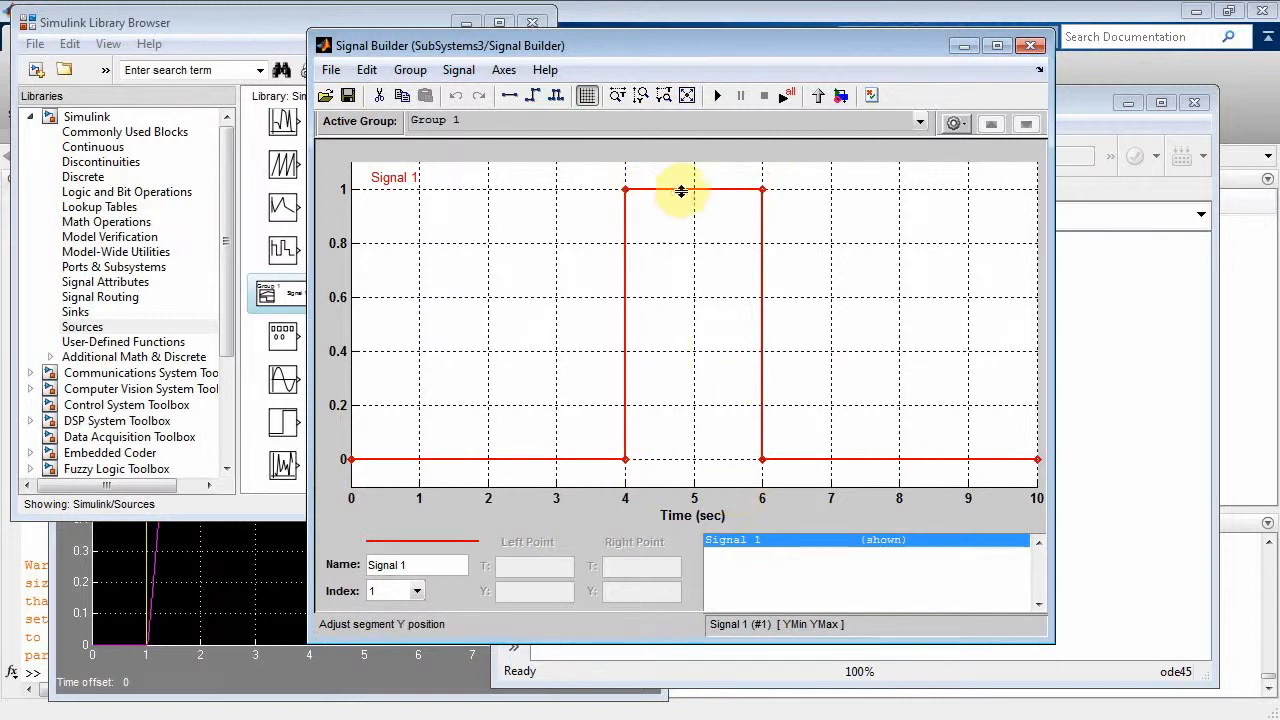
pyautogui.moveTo(693, 190); pyautogui.dragTo(688, 459)
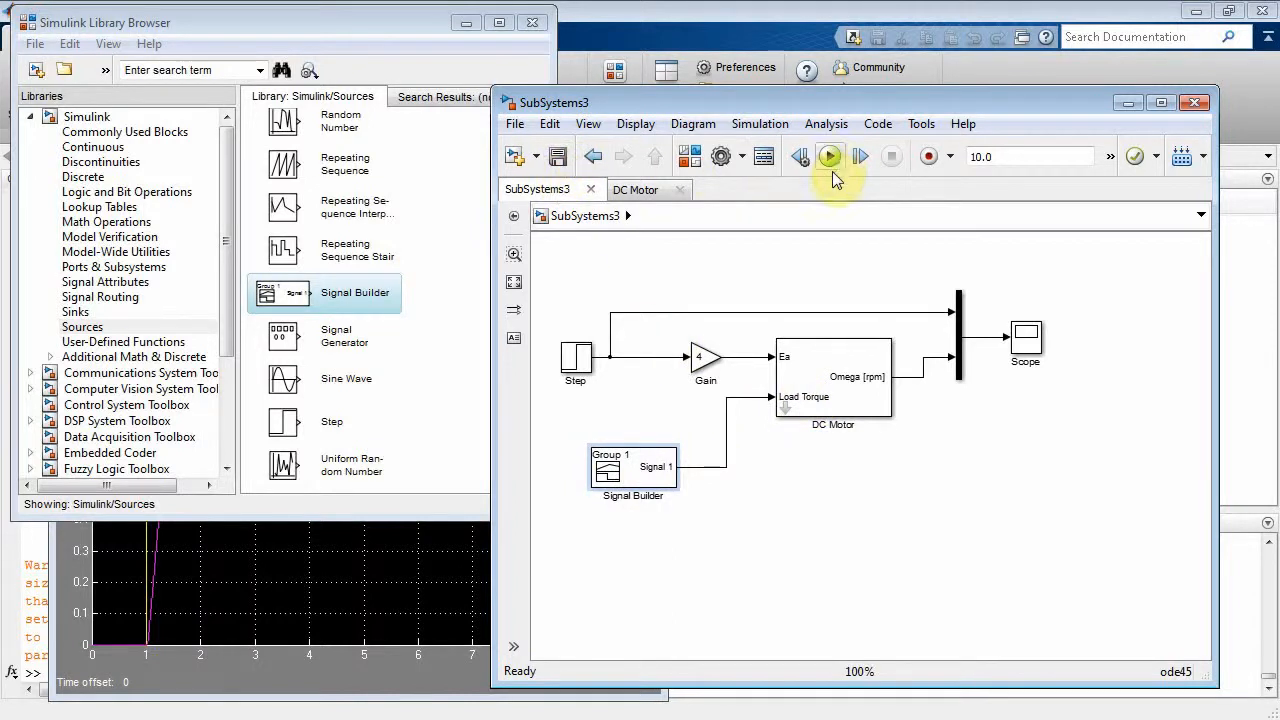
# Run the simulation and check the Scope shows speed settling near 1.
pyautogui.click(830, 156)
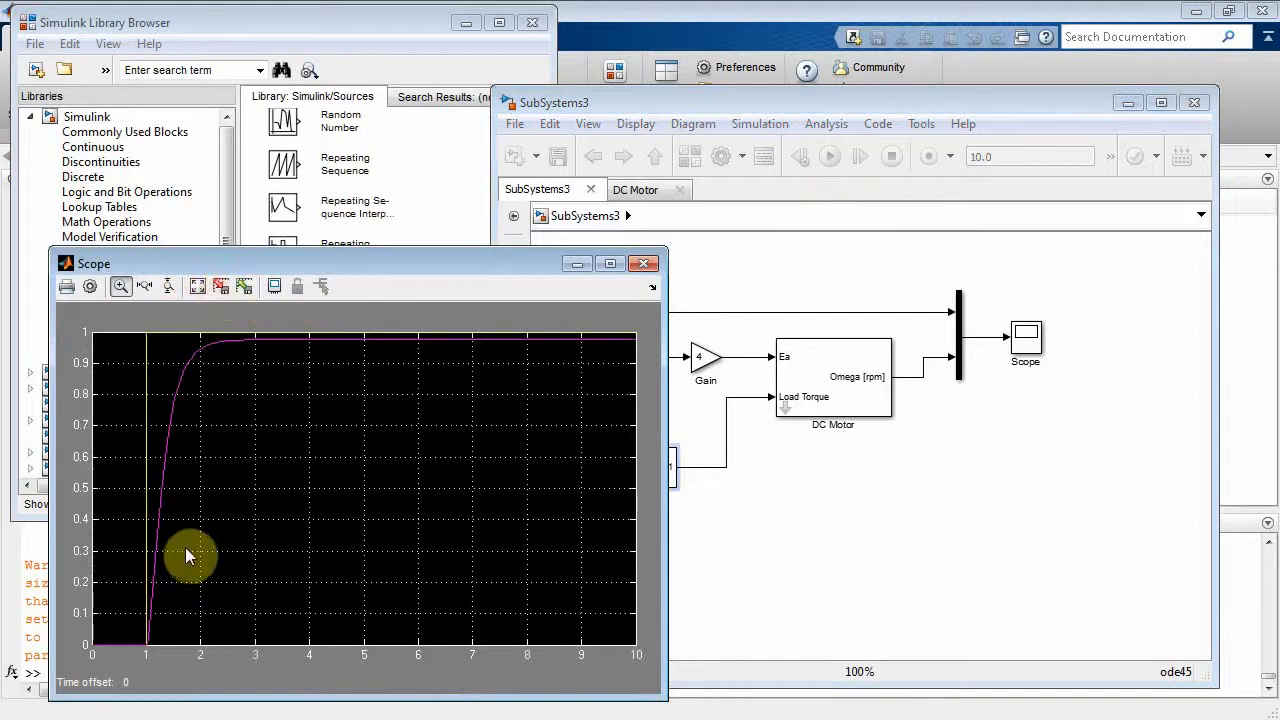
pyautogui.moveTo(150, 455)
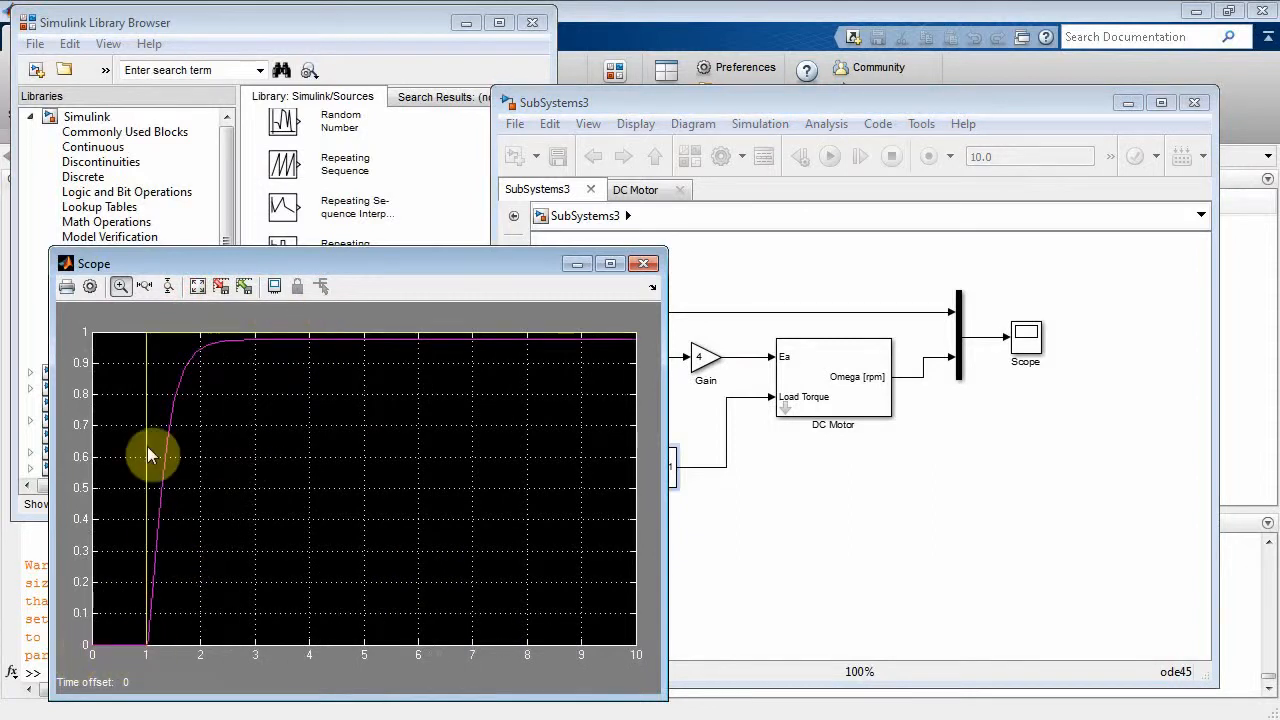
pyautogui.moveTo(155, 632)
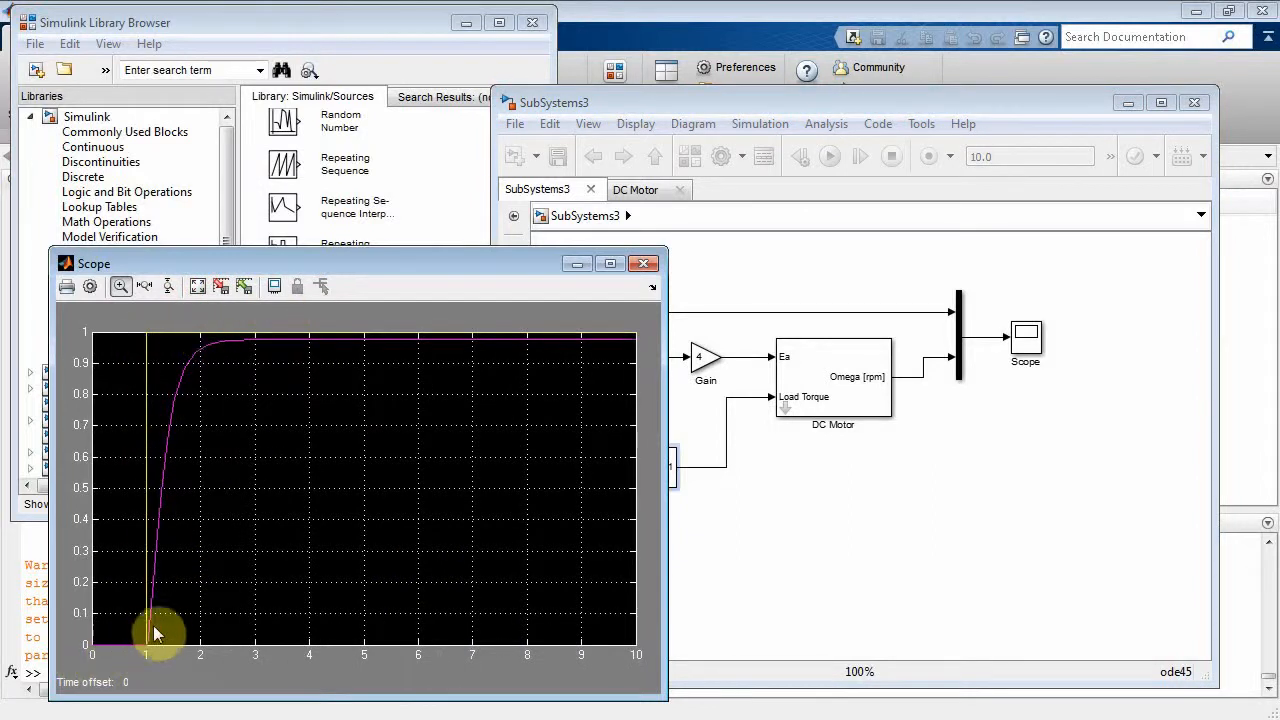
pyautogui.moveTo(200, 360)
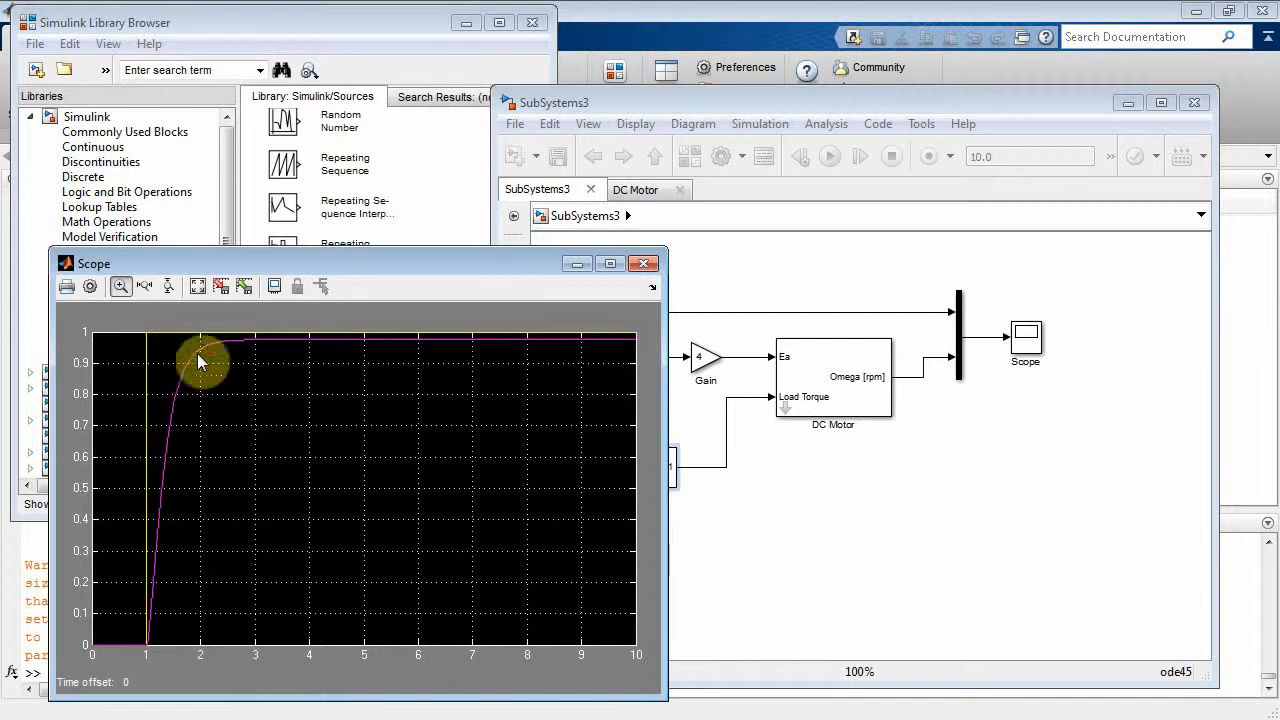
pyautogui.moveTo(610, 350)
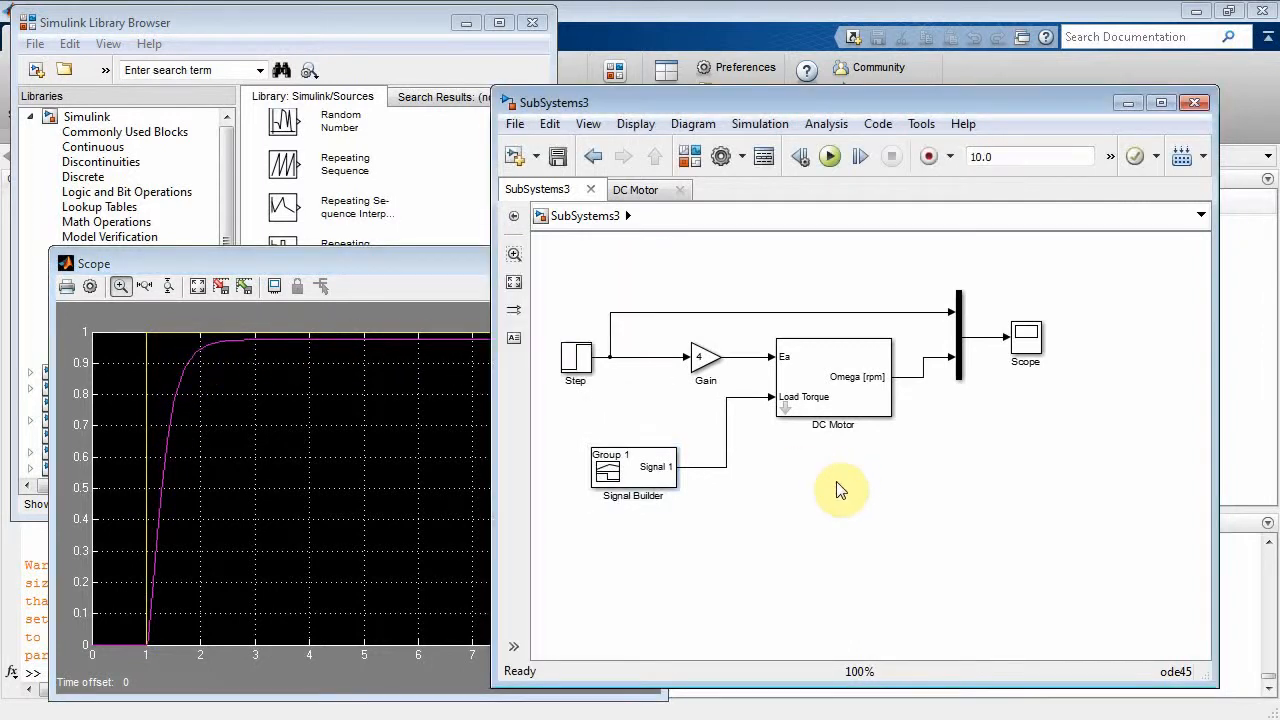
# Reopen the Signal Builder, lower the 4–6 s segment to -0.1, and close the editor.
pyautogui.click(632, 470)
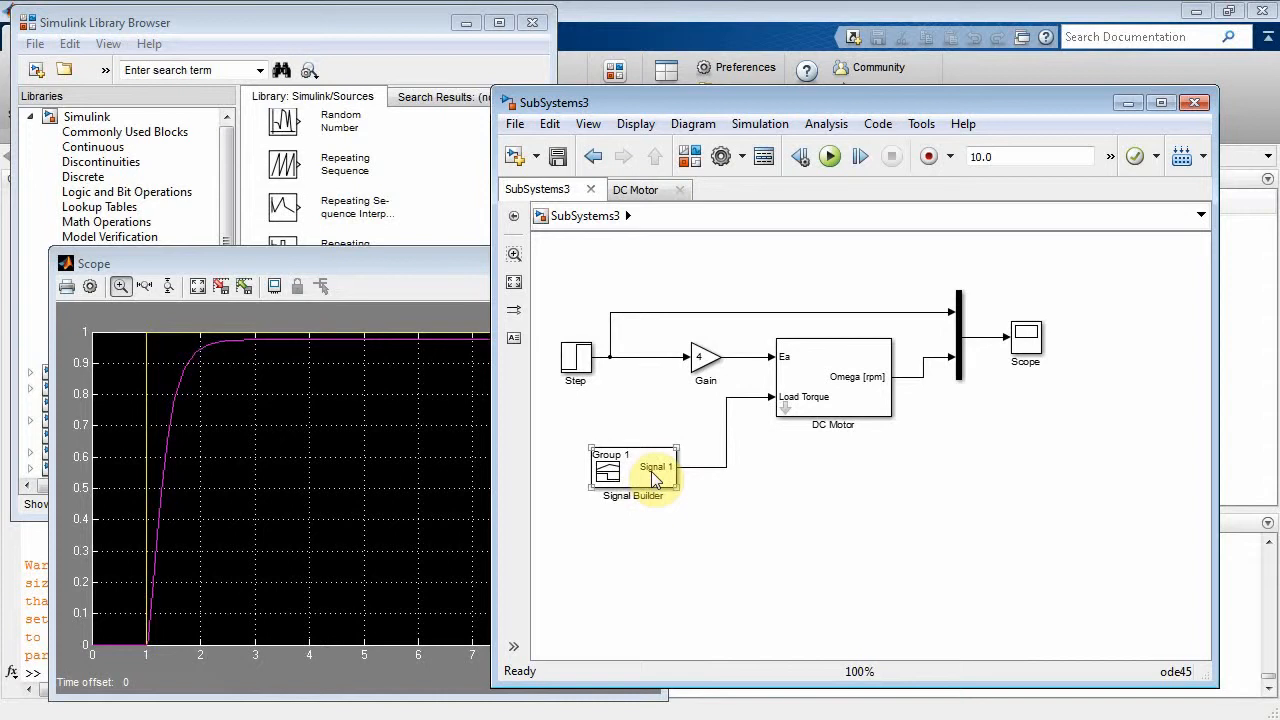
pyautogui.doubleClick(655, 467)
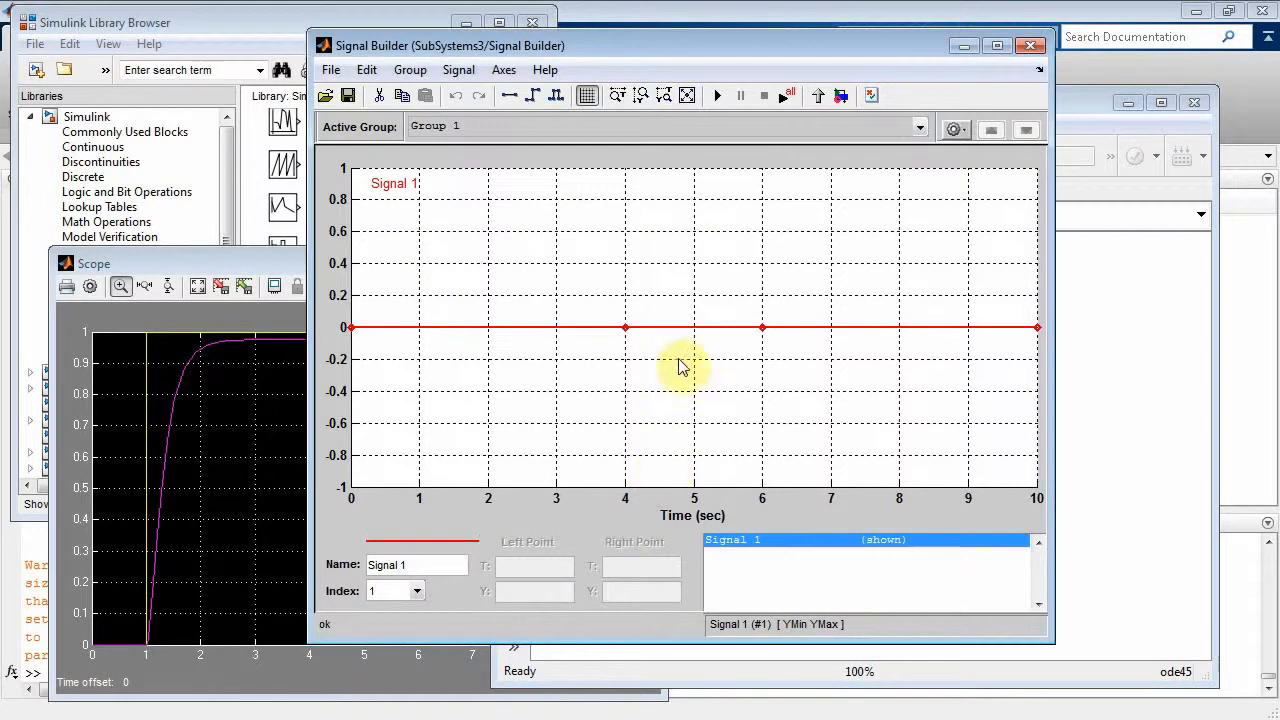
pyautogui.moveTo(693, 327); pyautogui.dragTo(674, 347)
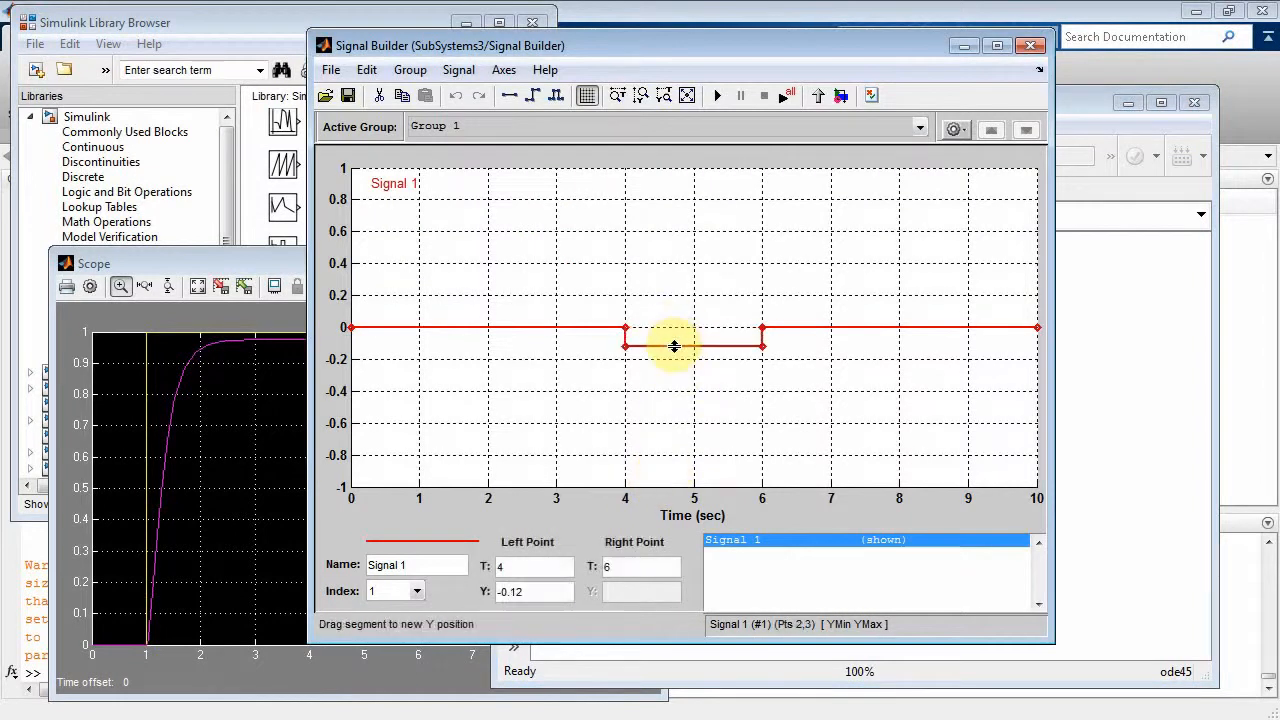
pyautogui.moveTo(675, 347); pyautogui.dragTo(675, 345)
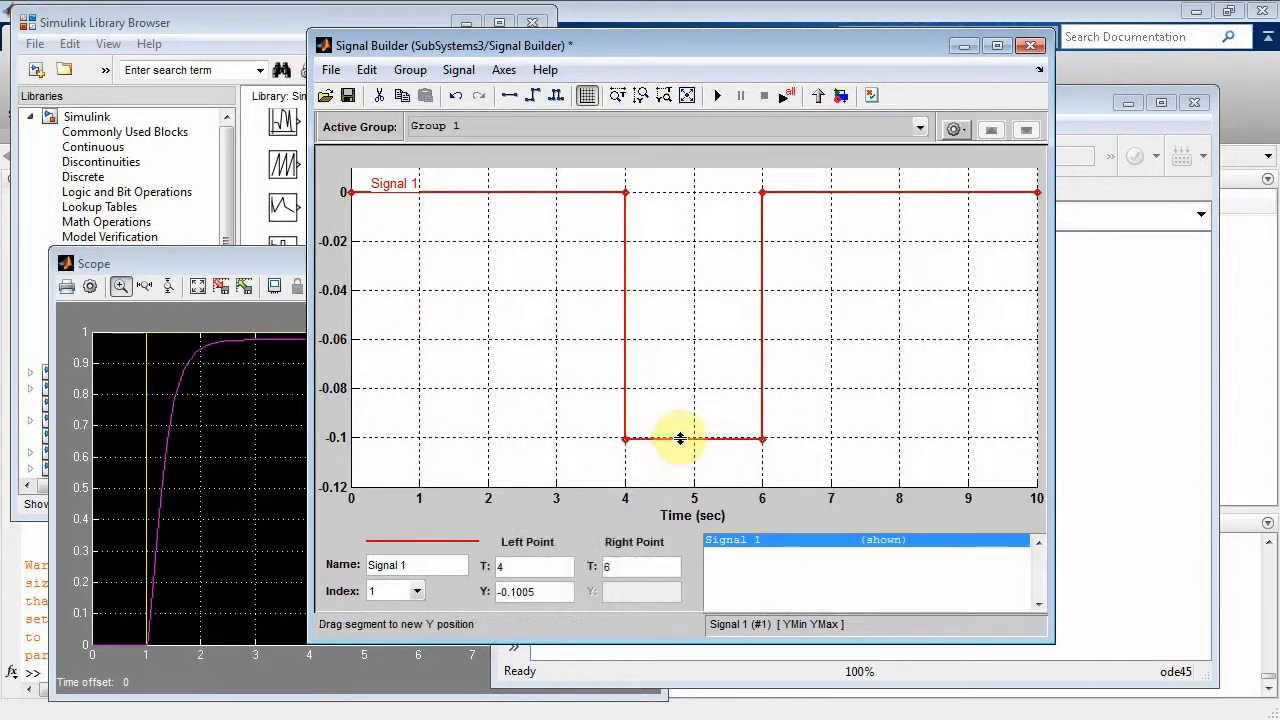
pyautogui.moveTo(680, 438); pyautogui.dragTo(683, 460)
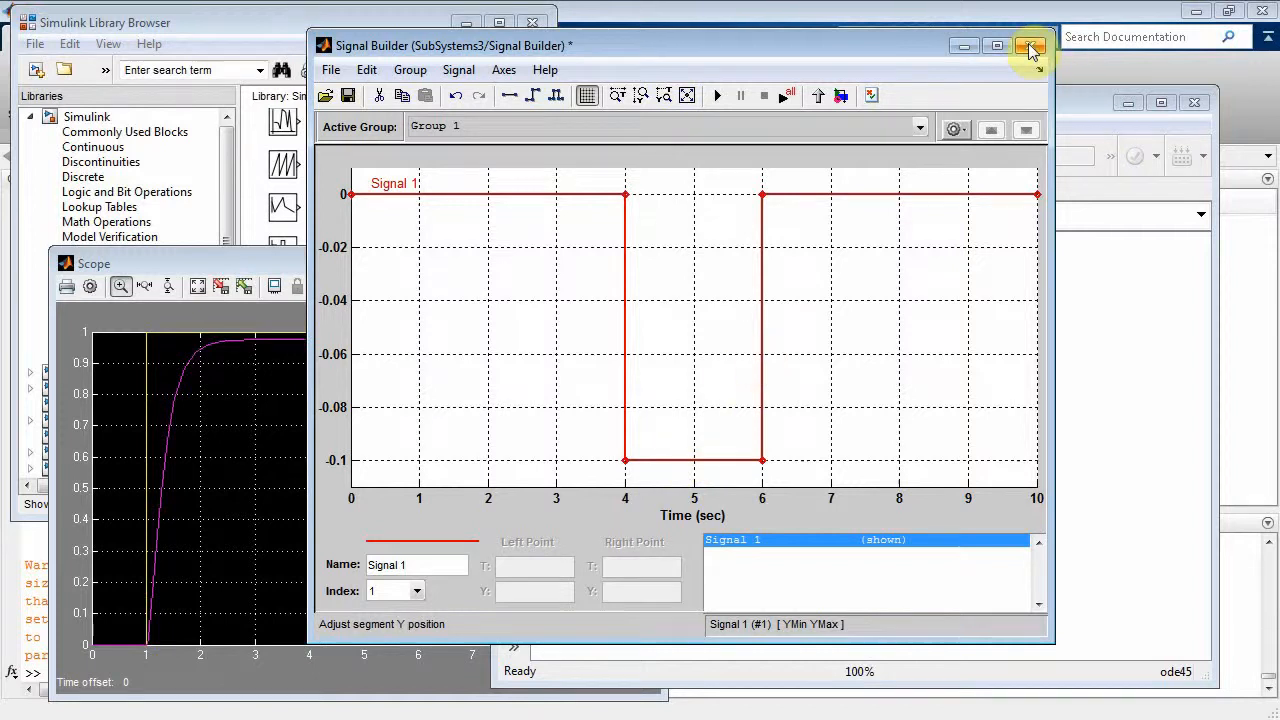
pyautogui.click(1031, 46)
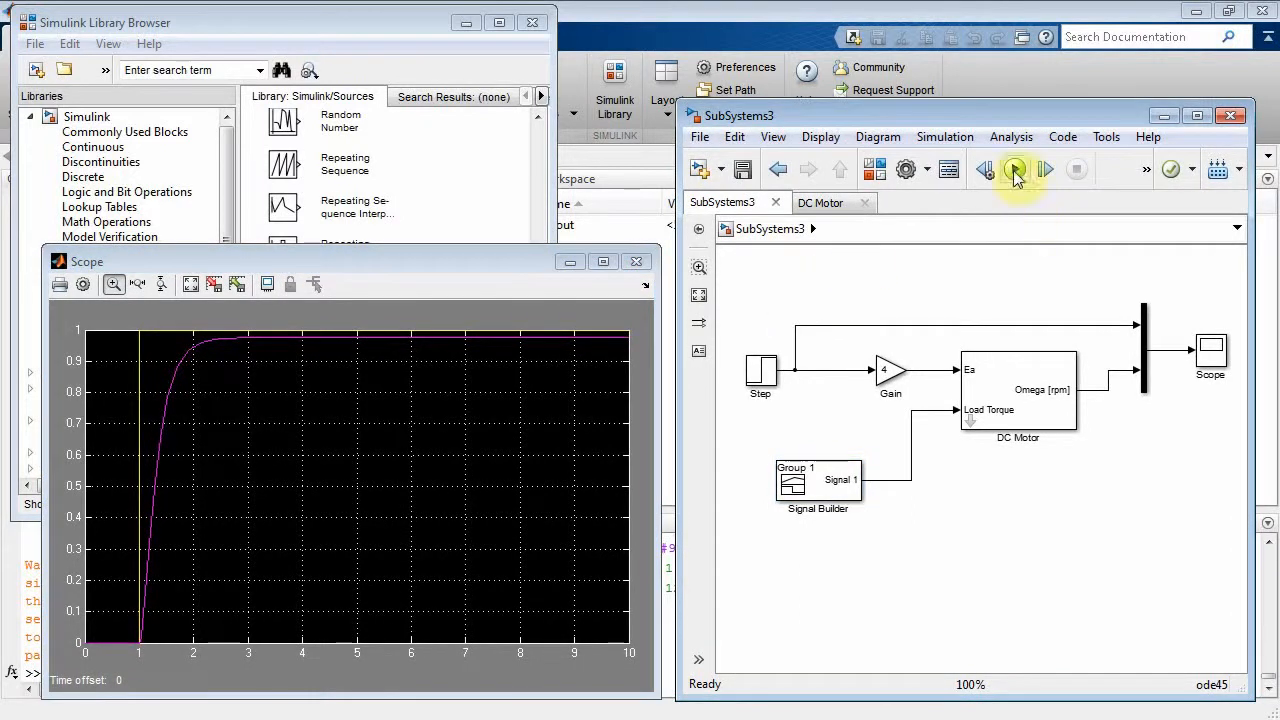
pyautogui.click(1015, 168)
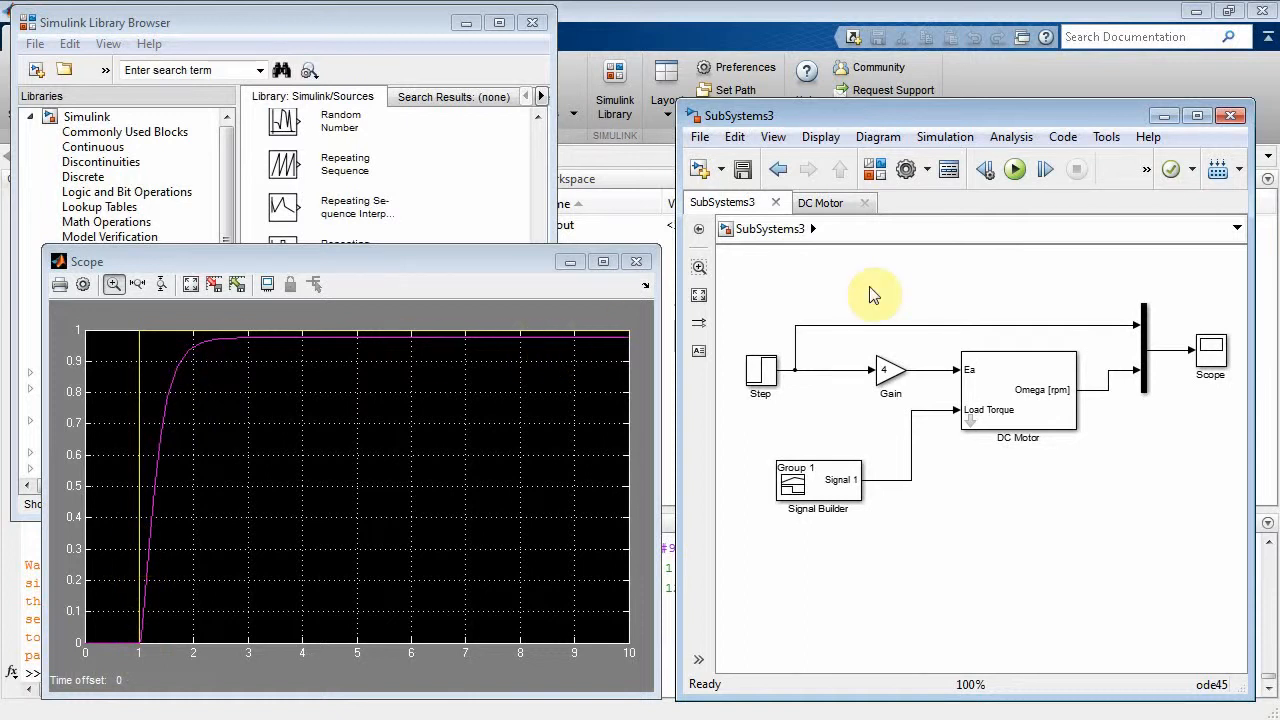
pyautogui.click(1014, 169)
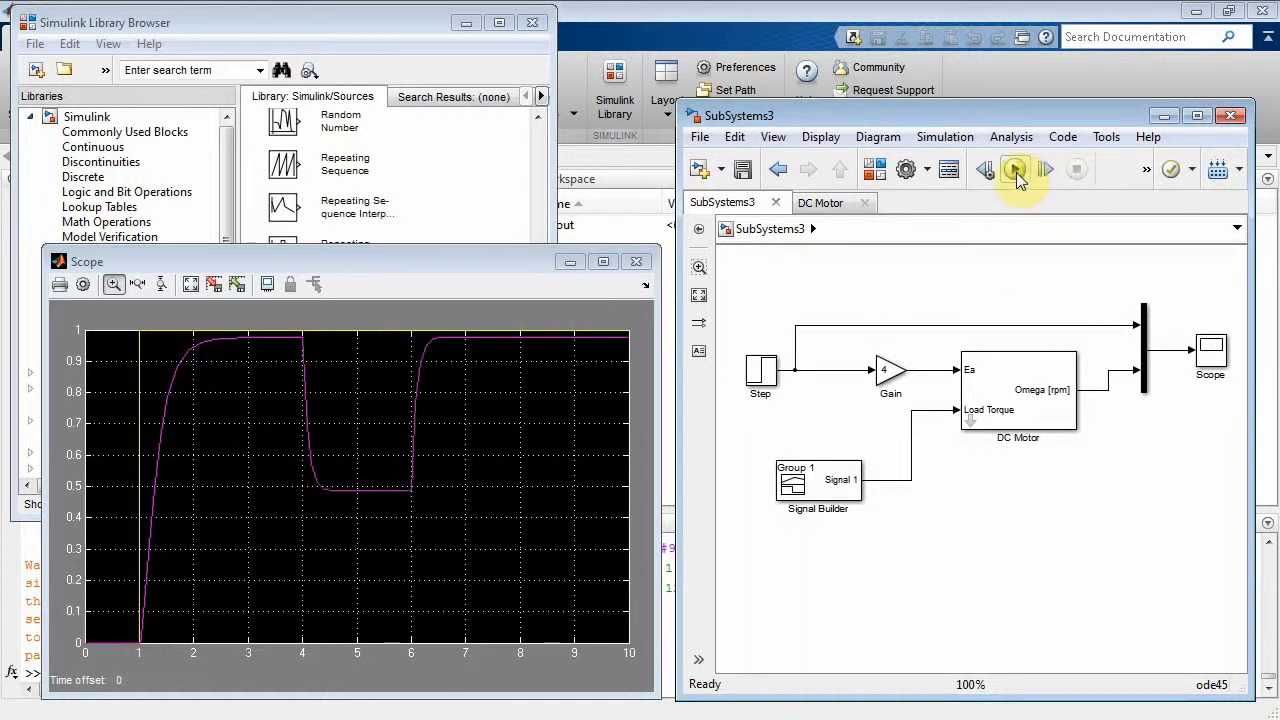
pyautogui.click(1014, 168)
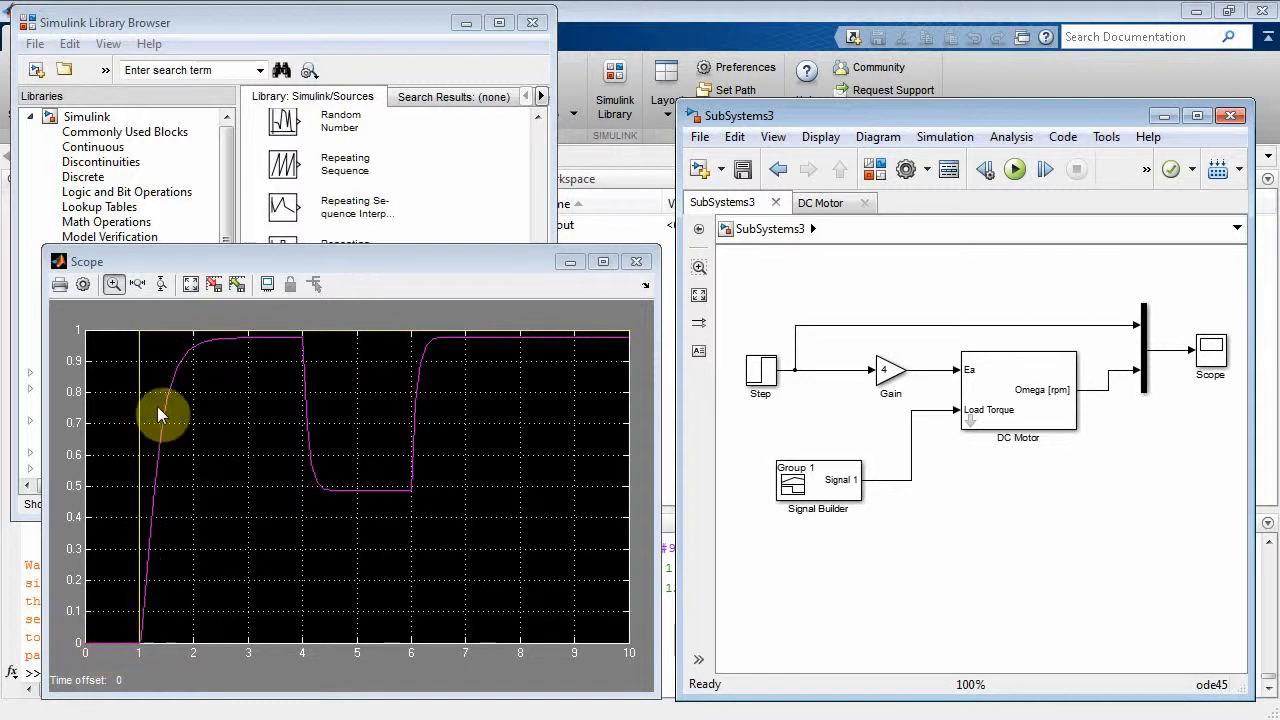
pyautogui.moveTo(240, 345)
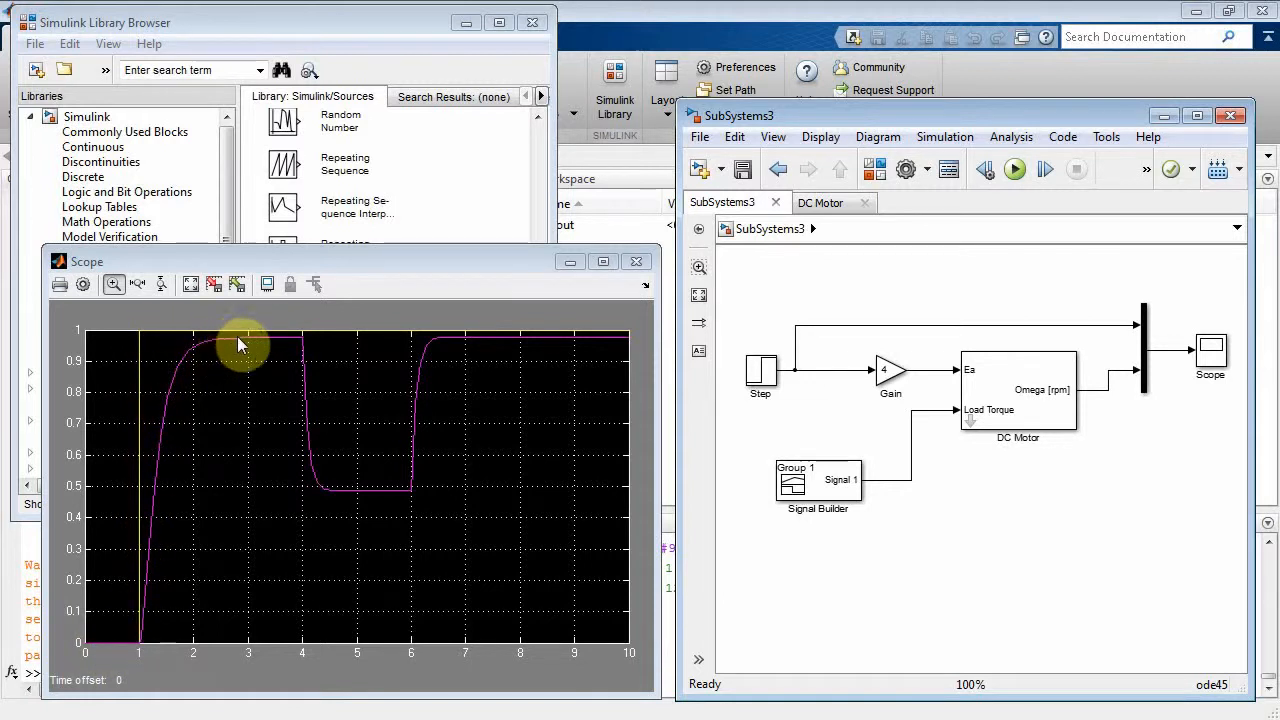
pyautogui.moveTo(300, 347)
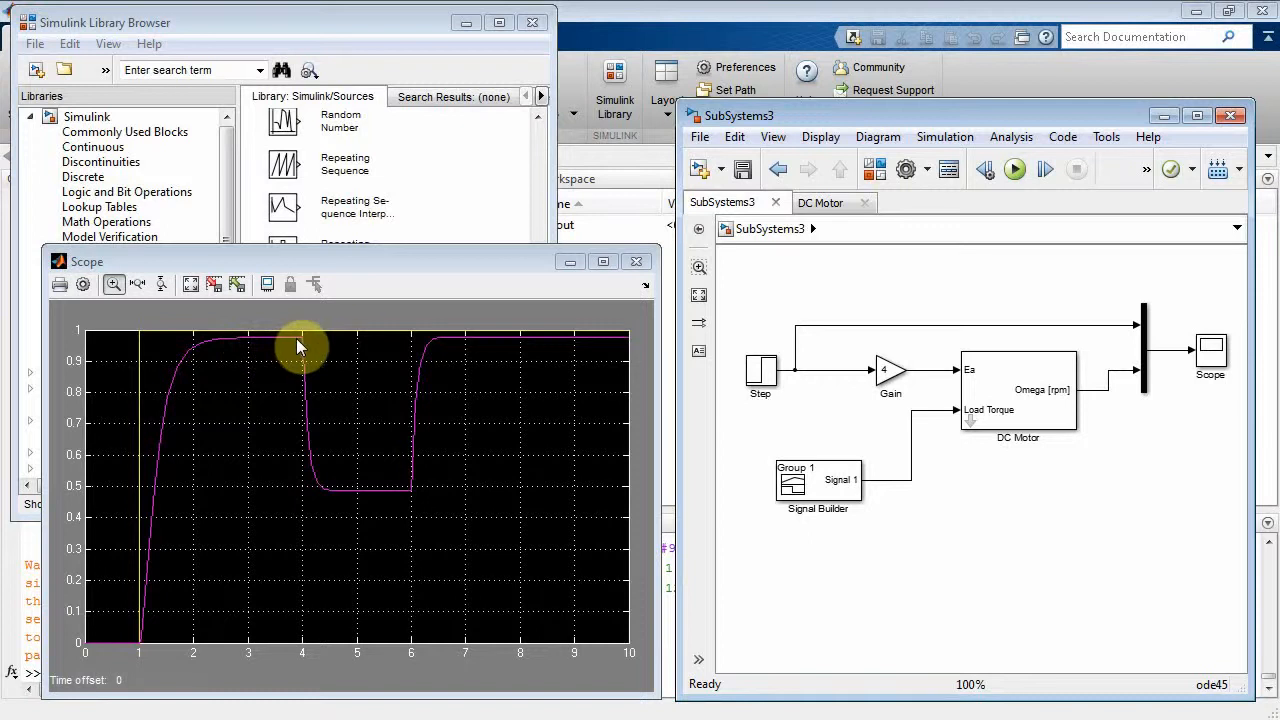
pyautogui.moveTo(305, 348)
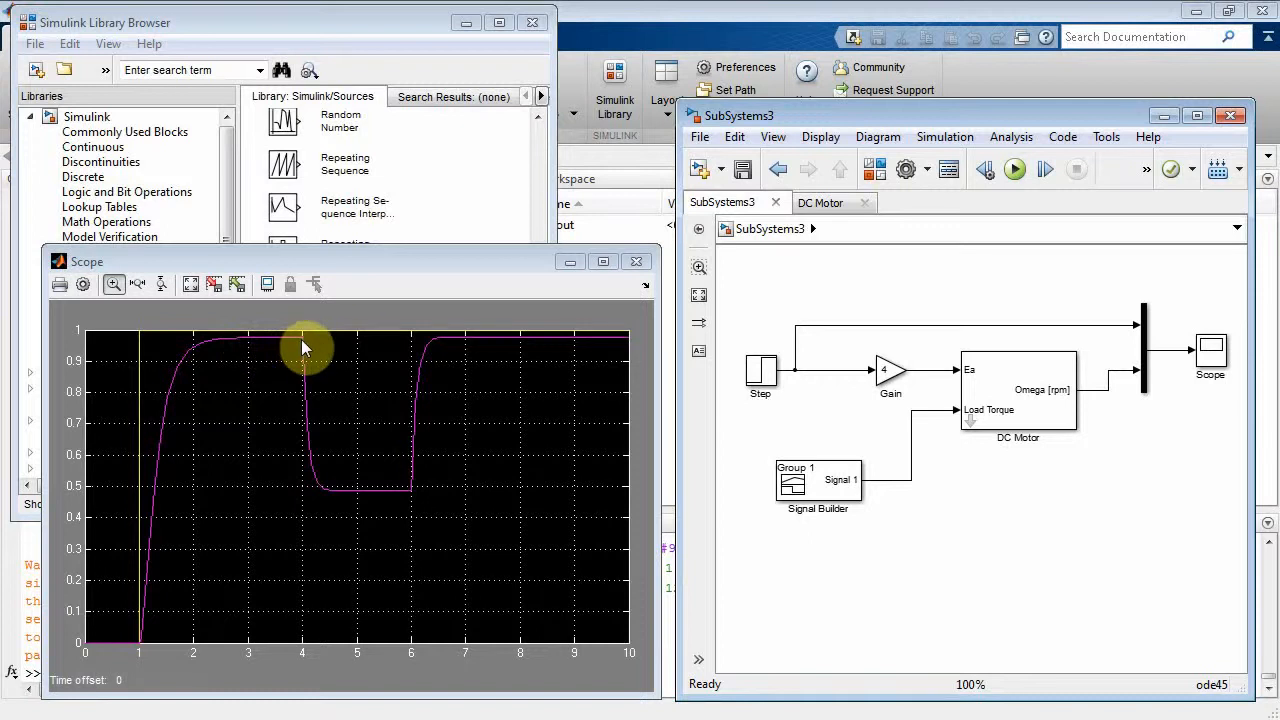
pyautogui.moveTo(305, 390)
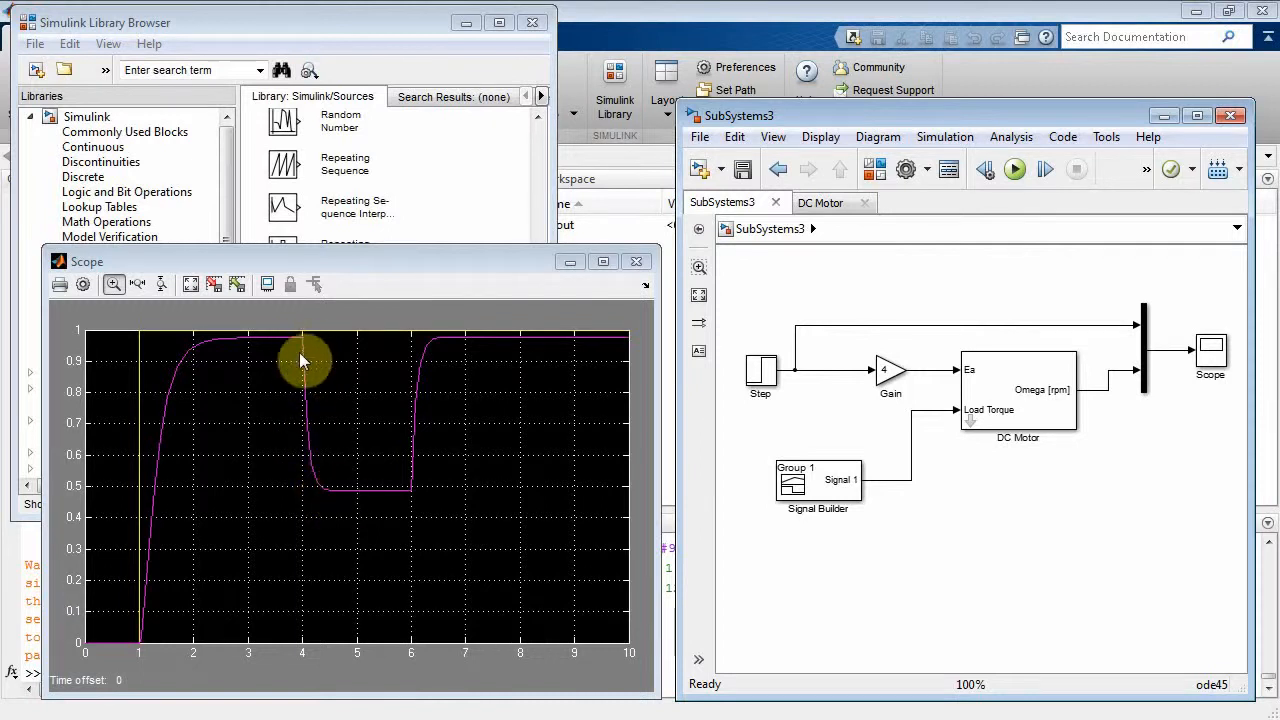
pyautogui.moveTo(335, 445)
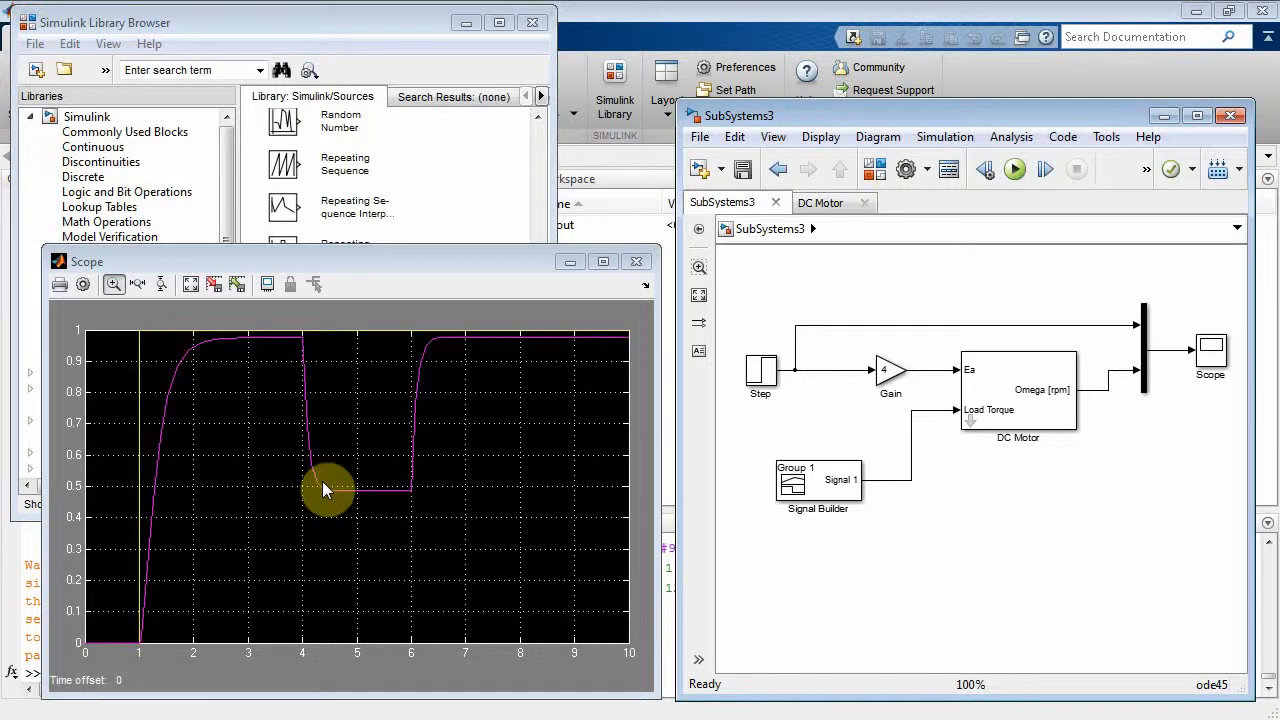
pyautogui.moveTo(310, 383)
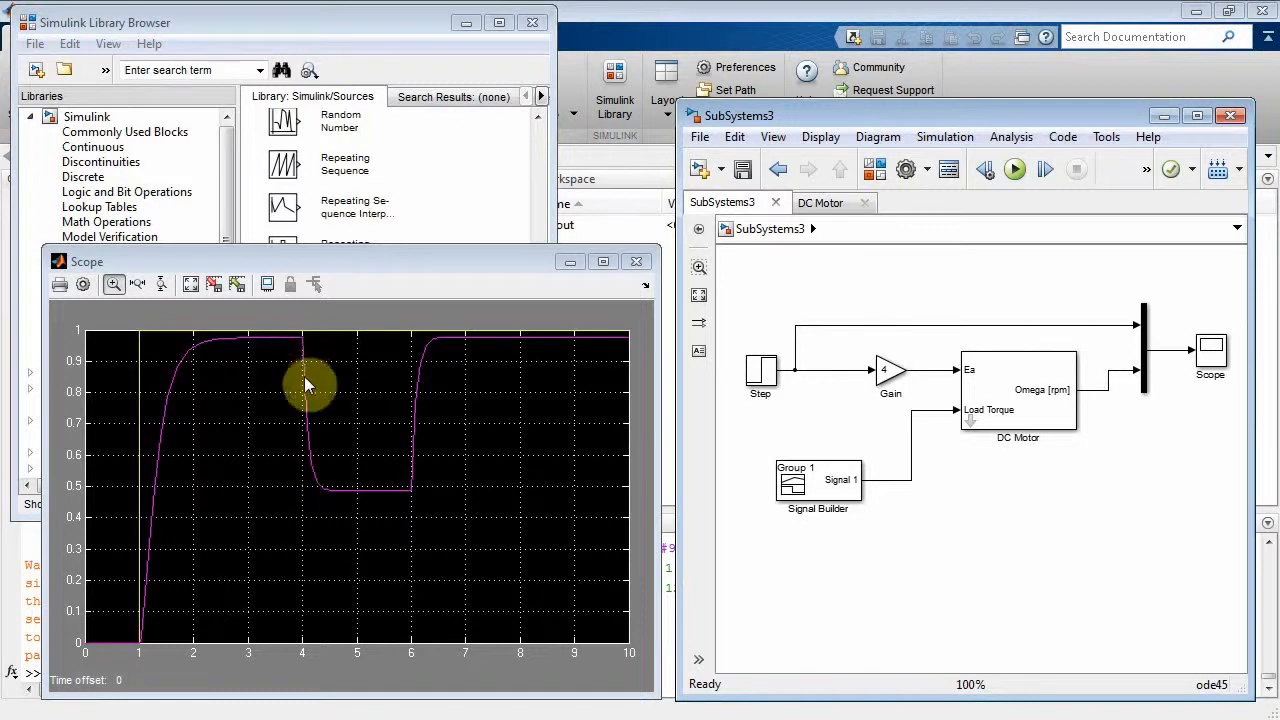
pyautogui.moveTo(343, 503)
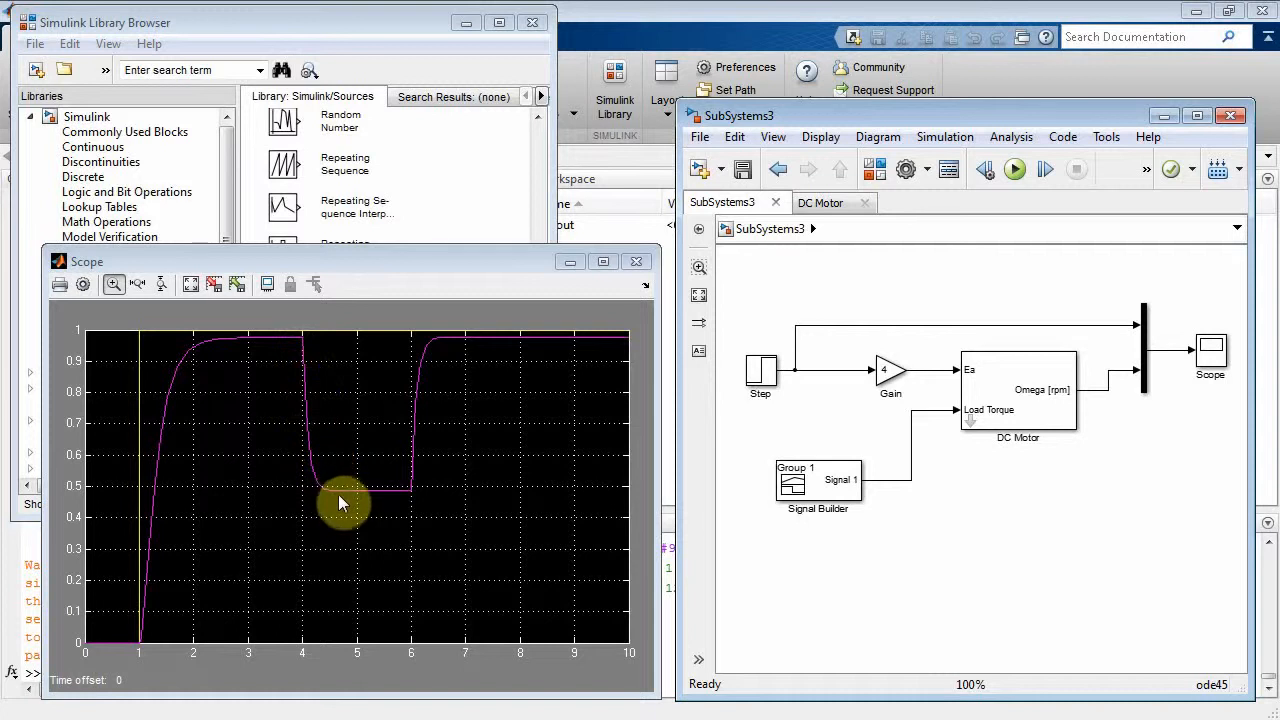
pyautogui.moveTo(335, 499)
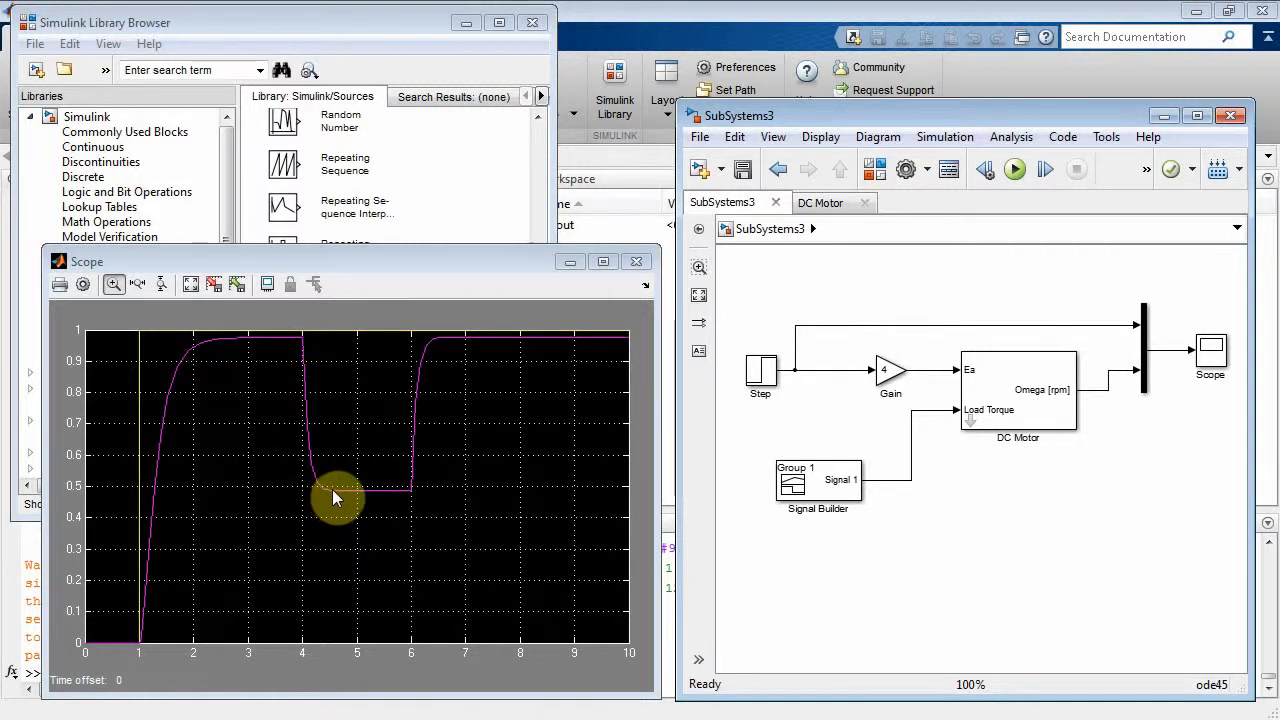
pyautogui.moveTo(380, 500)
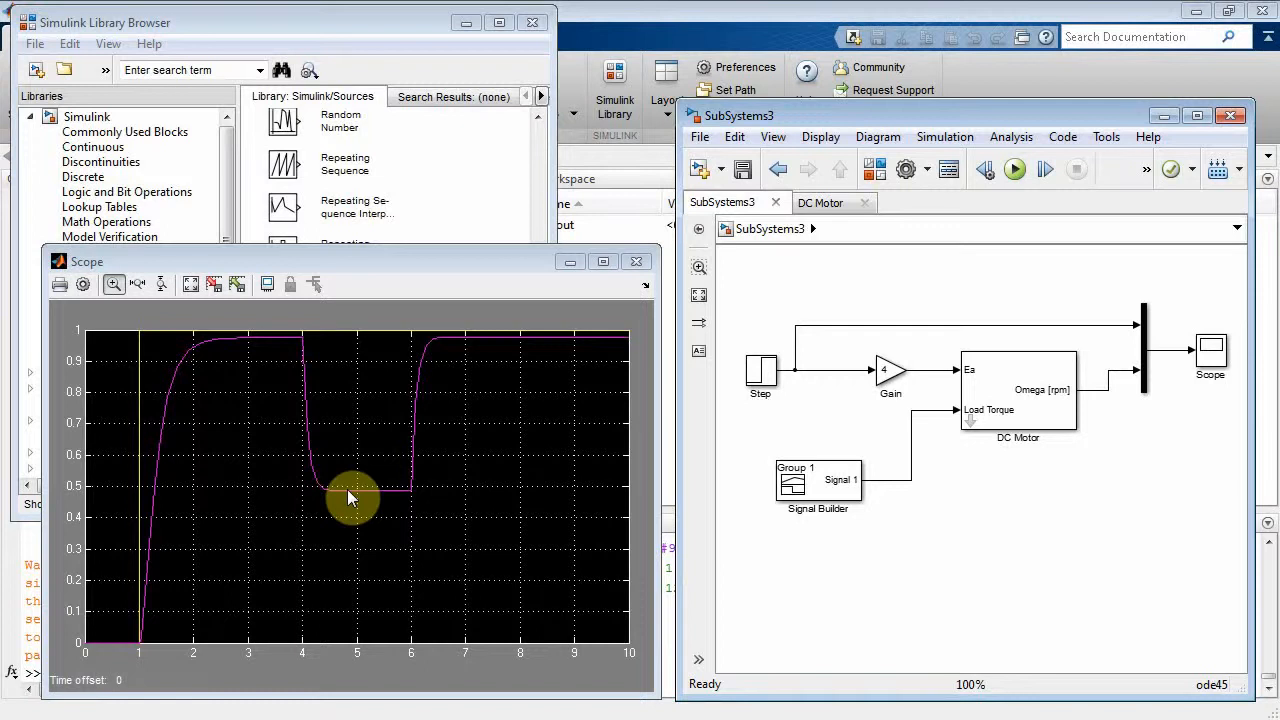
pyautogui.moveTo(410, 498)
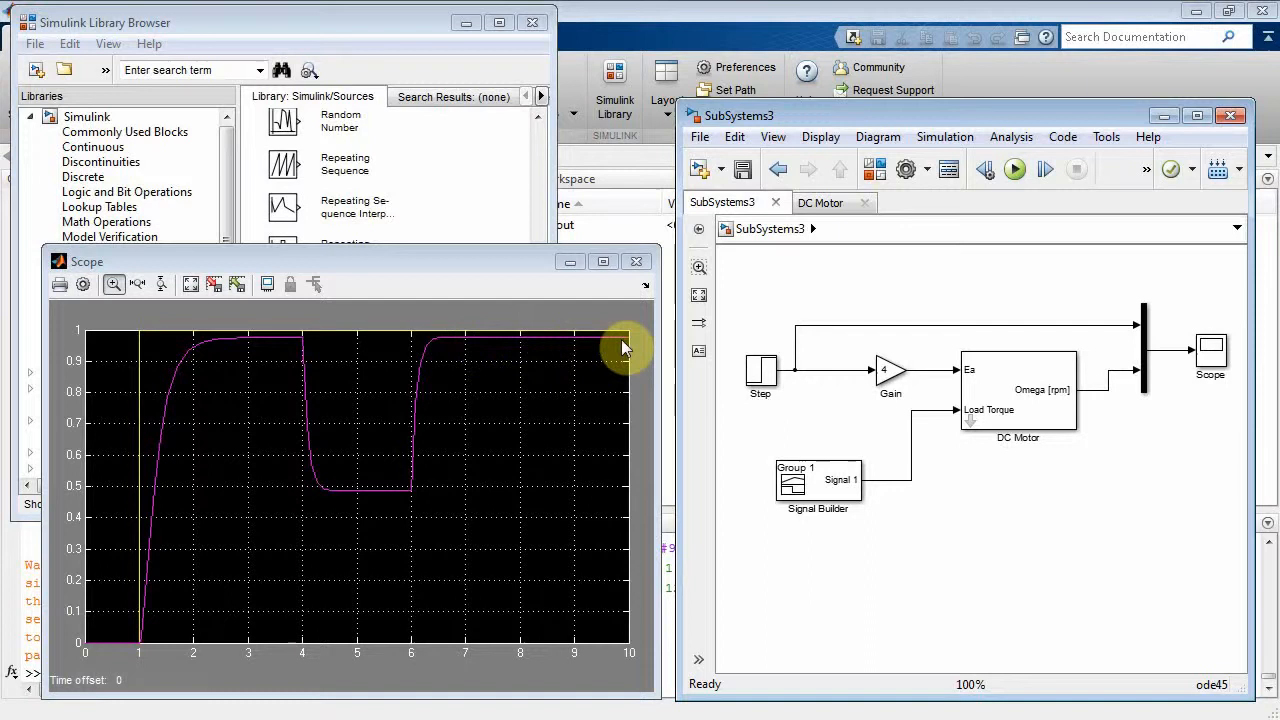
pyautogui.moveTo(1007, 495)
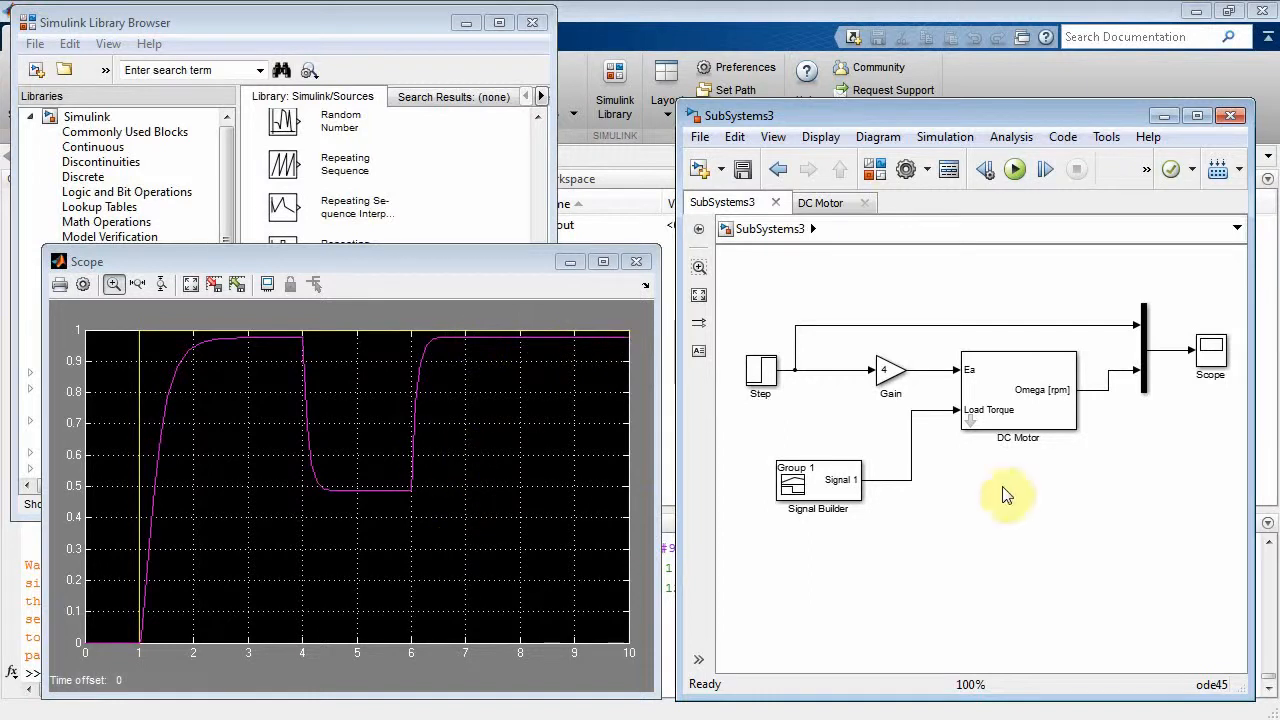
pyautogui.moveTo(1013, 475)
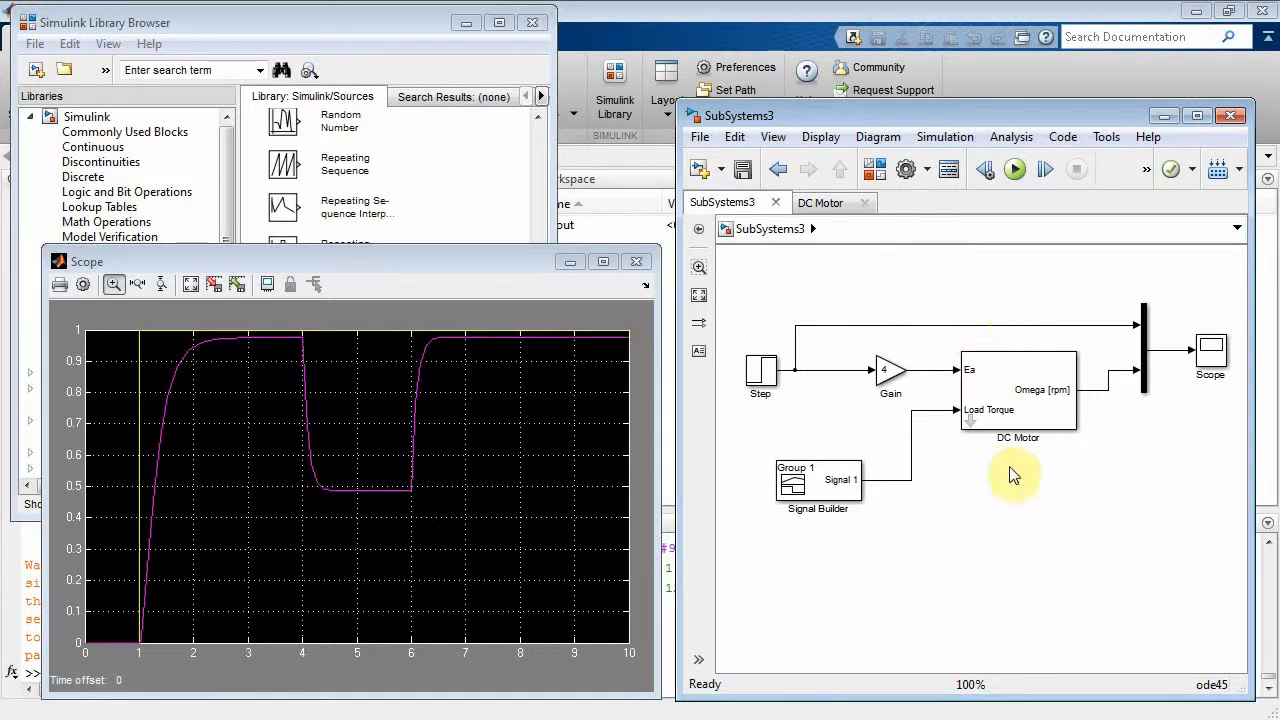
pyautogui.moveTo(1007, 470)
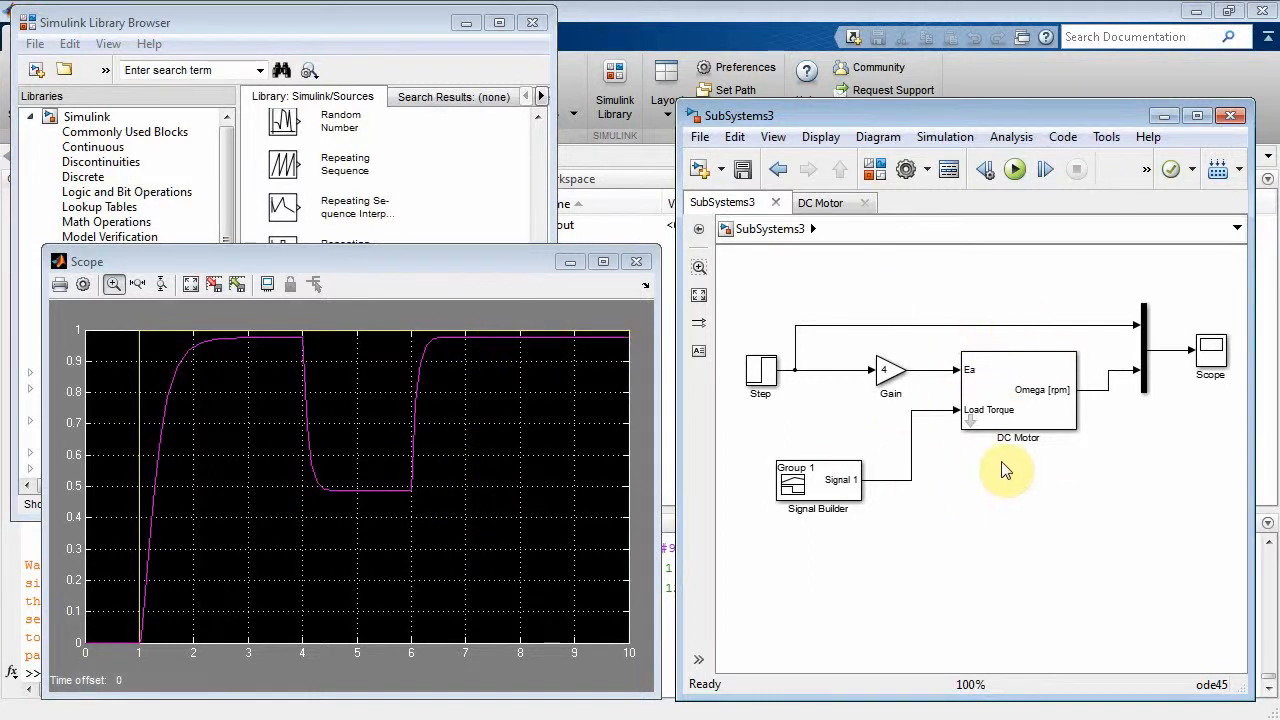
pyautogui.moveTo(997, 469)
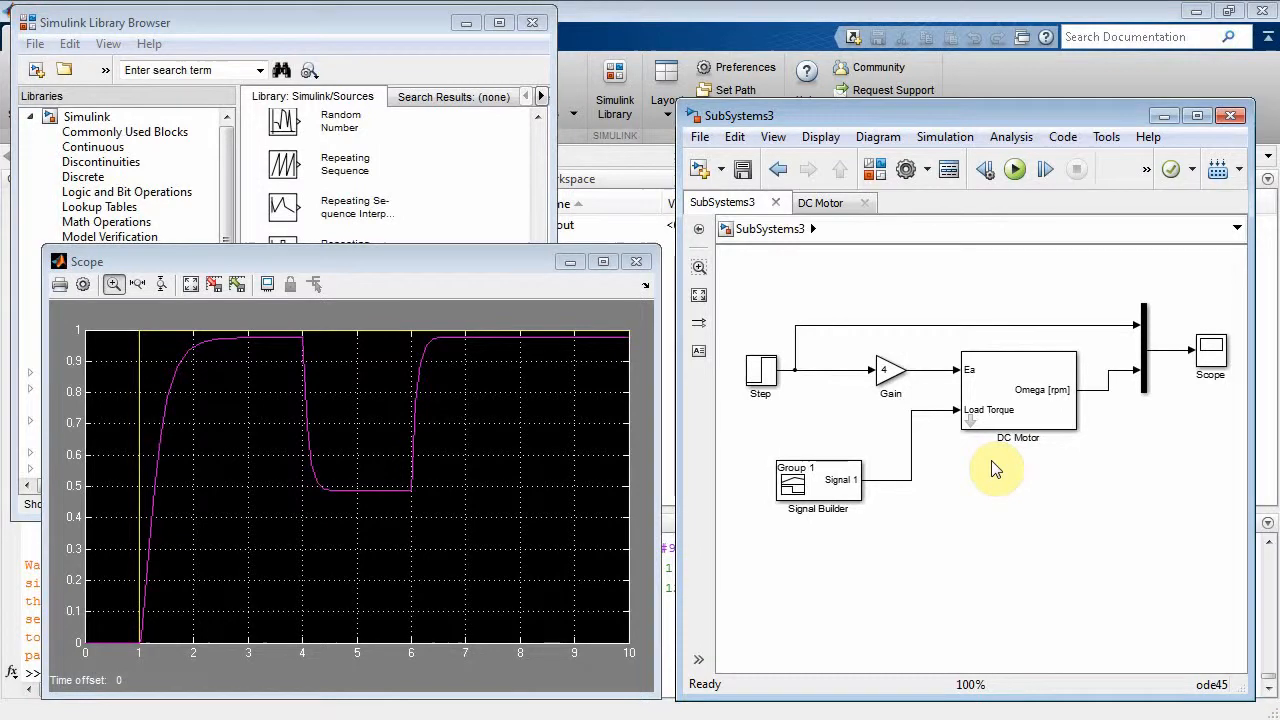
pyautogui.moveTo(953, 527)
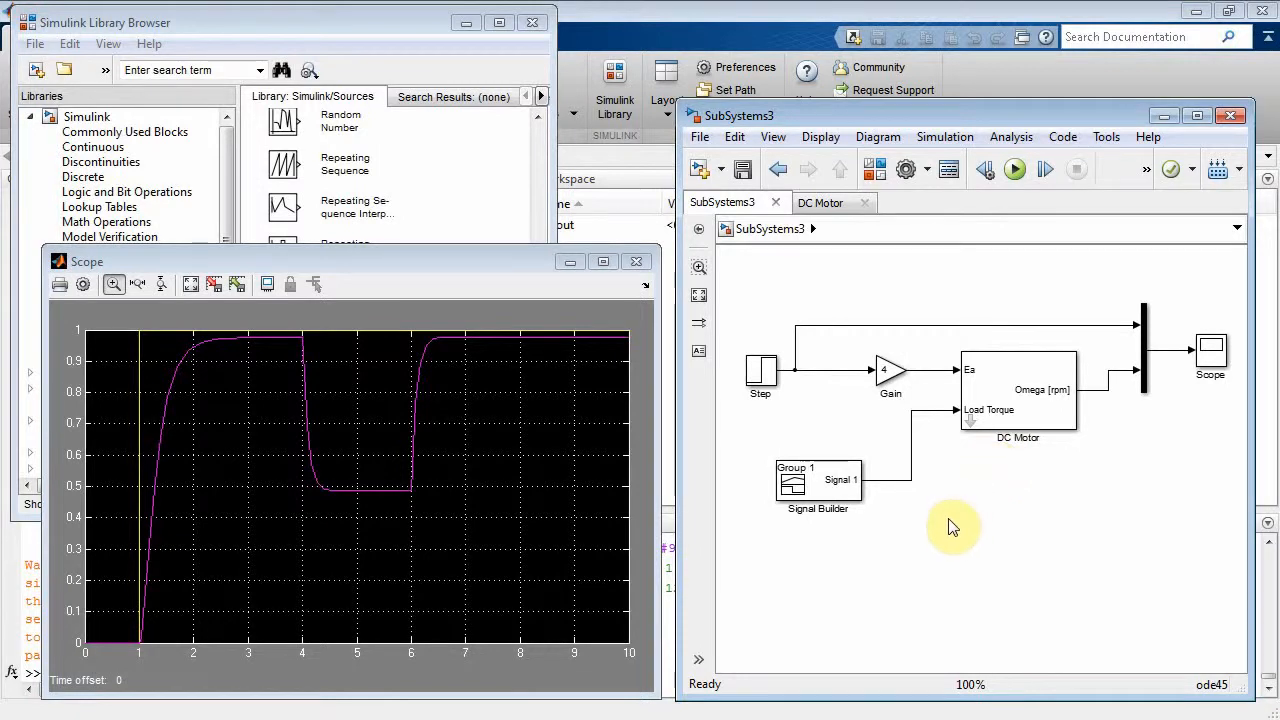
pyautogui.moveTo(947, 528)
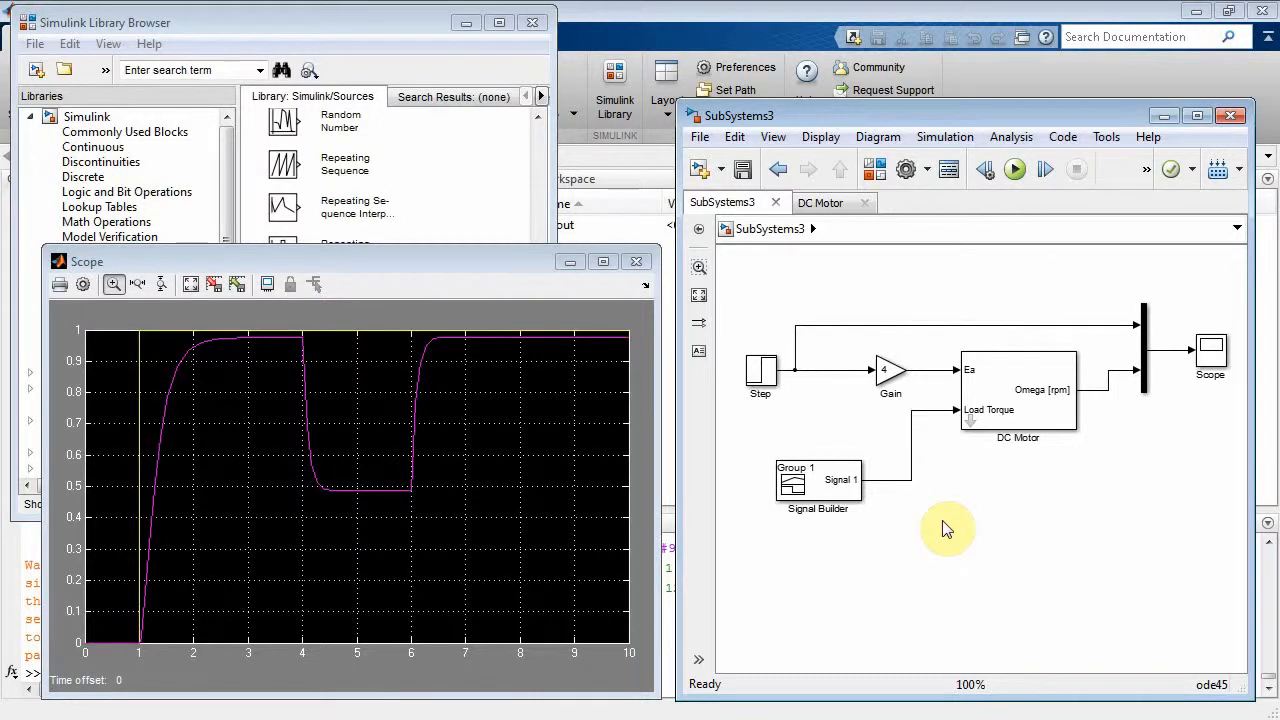
# Try positions for the Signal Builder block, then drop it at the bottom of the diagram.
pyautogui.click(818, 485)
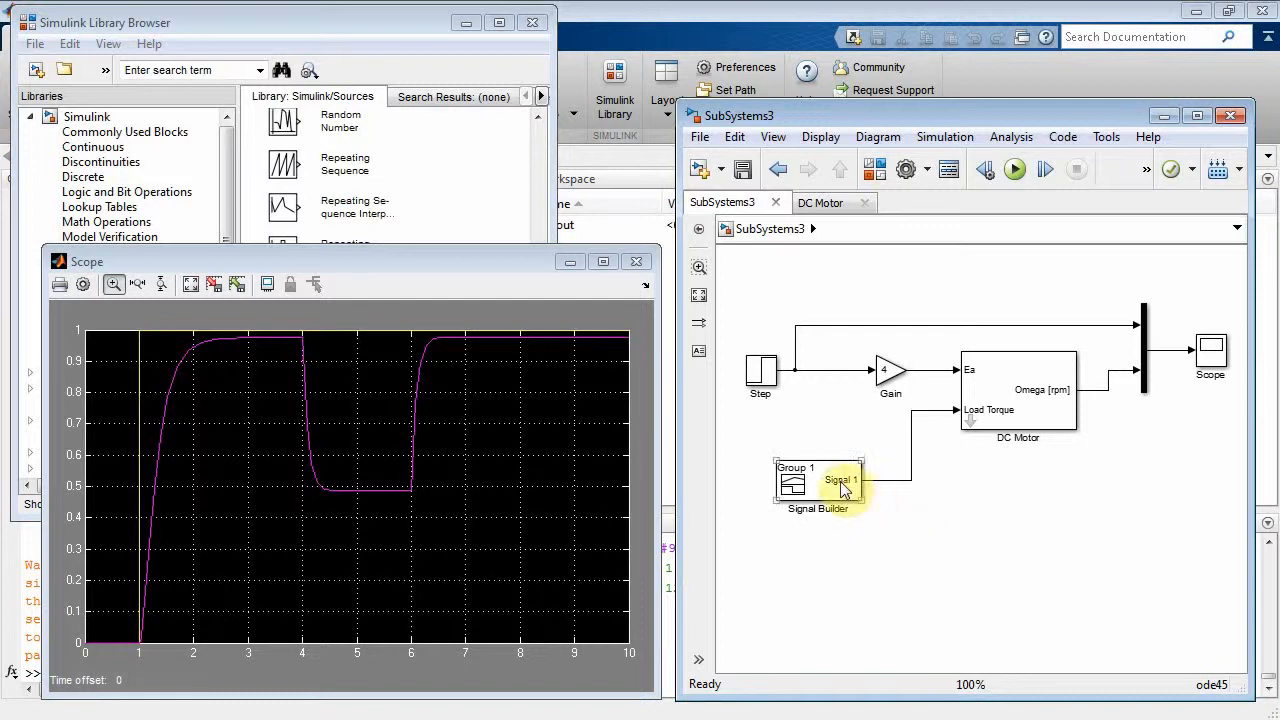
pyautogui.moveTo(818, 485); pyautogui.dragTo(888, 458)
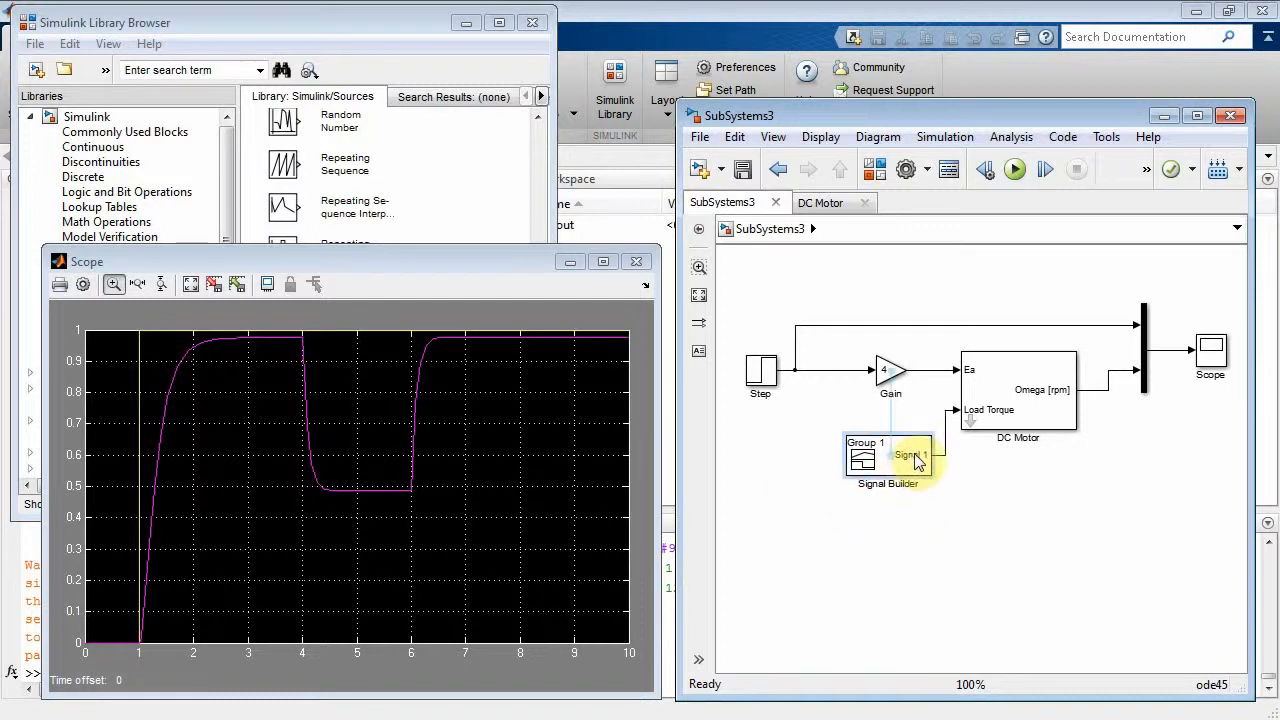
pyautogui.moveTo(888, 460); pyautogui.dragTo(957, 473)
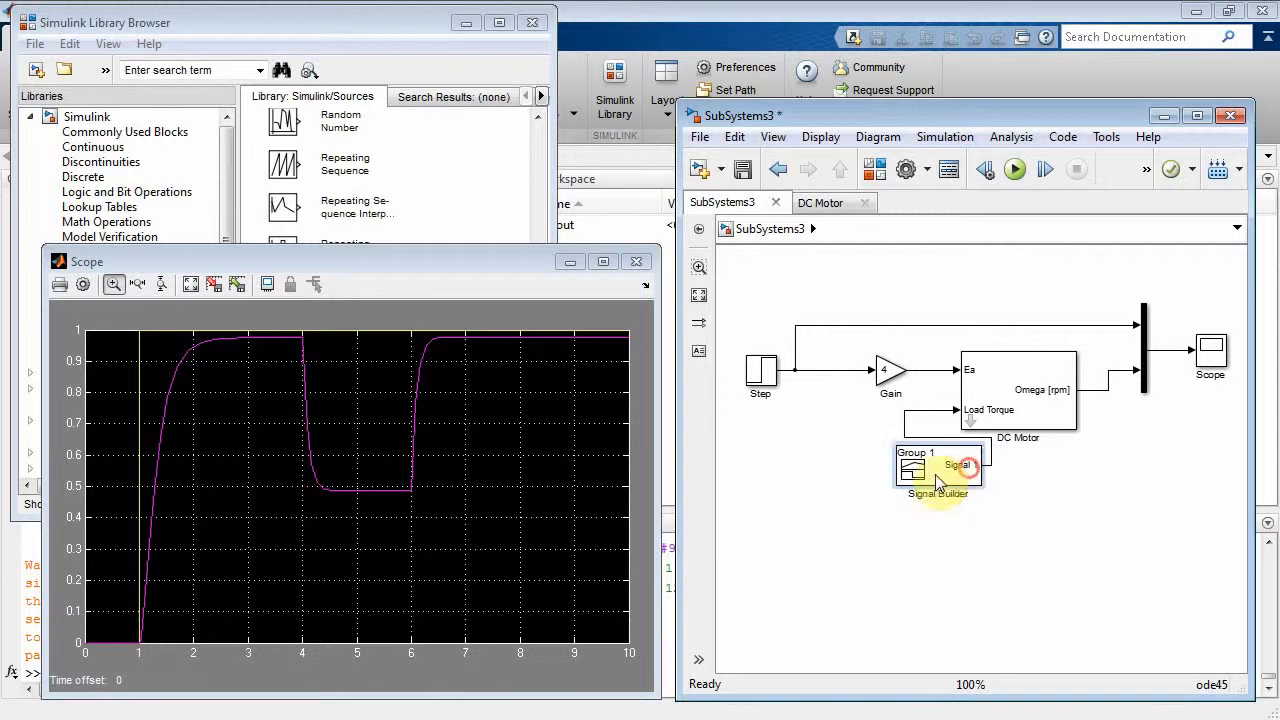
pyautogui.moveTo(940, 470); pyautogui.dragTo(823, 488)
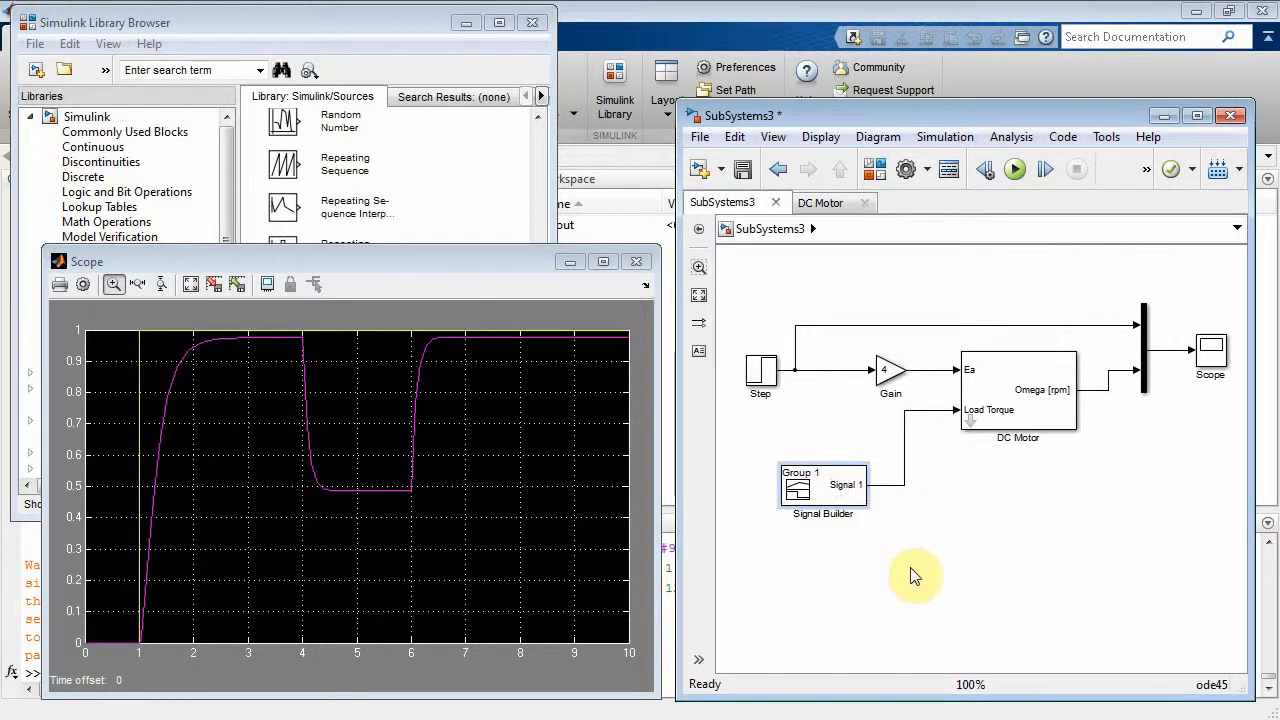
pyautogui.moveTo(875, 530)
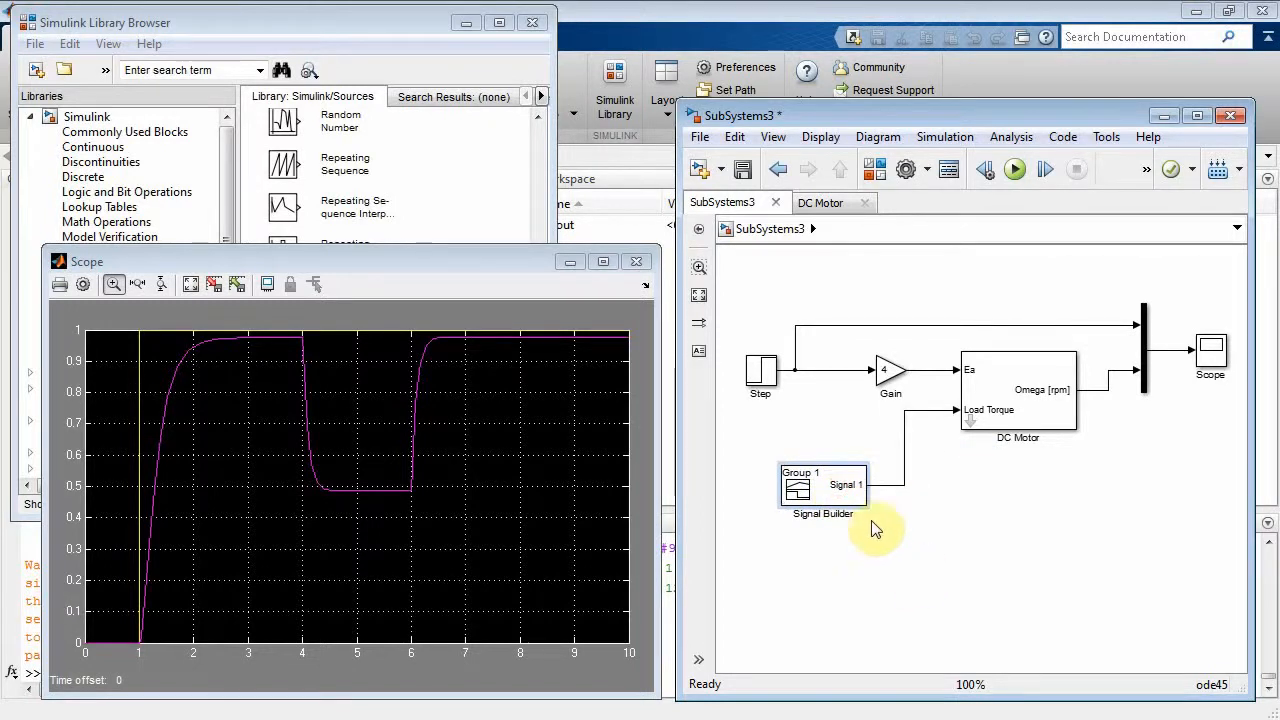
pyautogui.moveTo(823, 485); pyautogui.dragTo(787, 628)
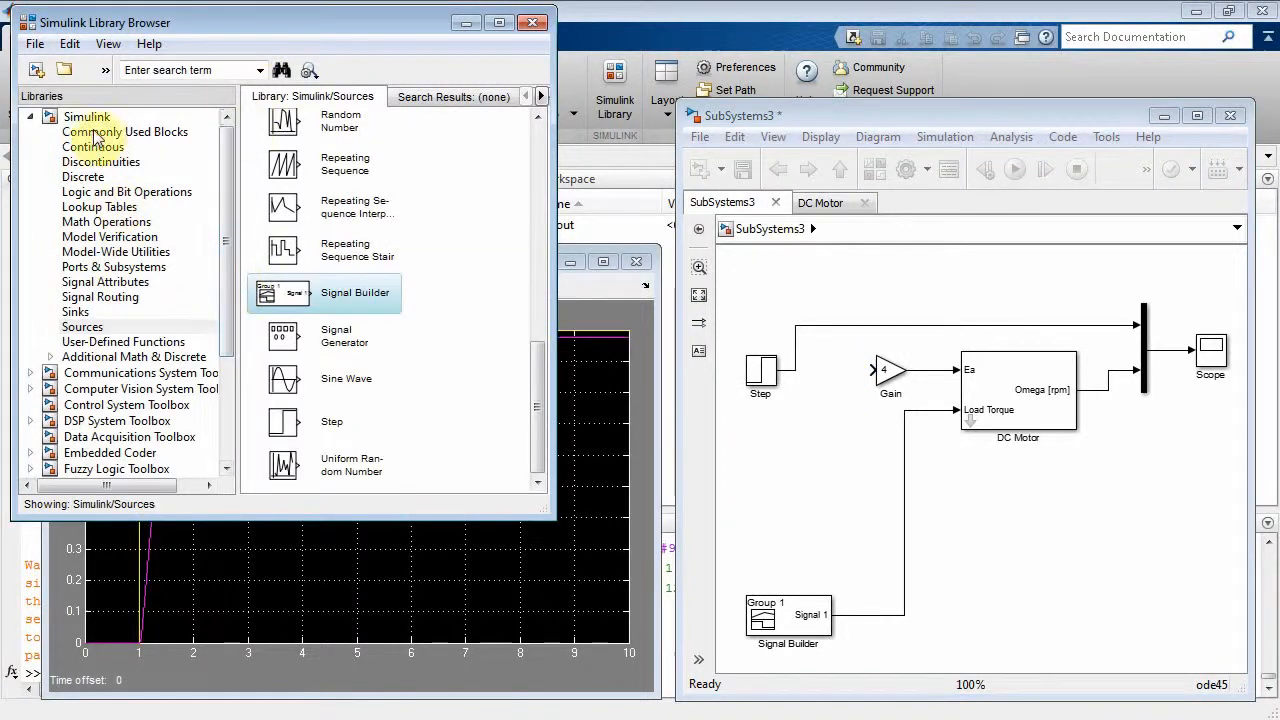
# Insert a '|+-' Sum block between Step and Gain and wire Omega to its minus port.
pyautogui.click(125, 131)
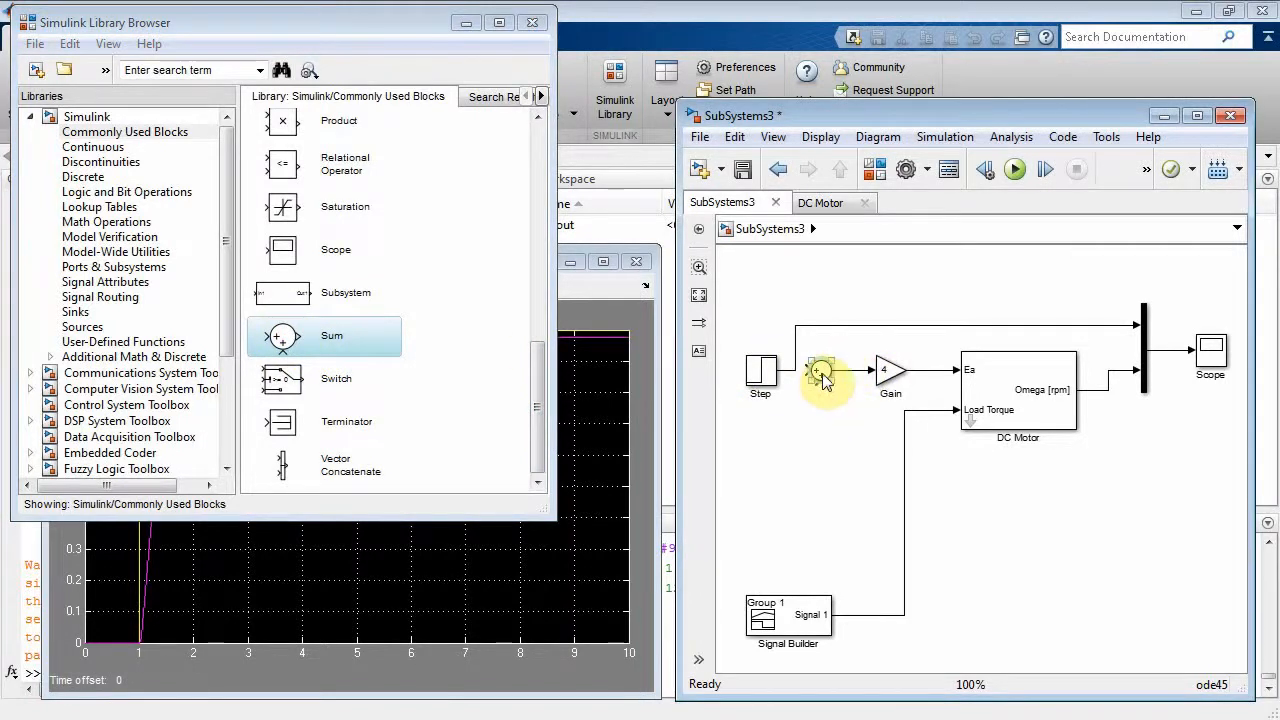
pyautogui.doubleClick(823, 375)
pyautogui.write('|+-')
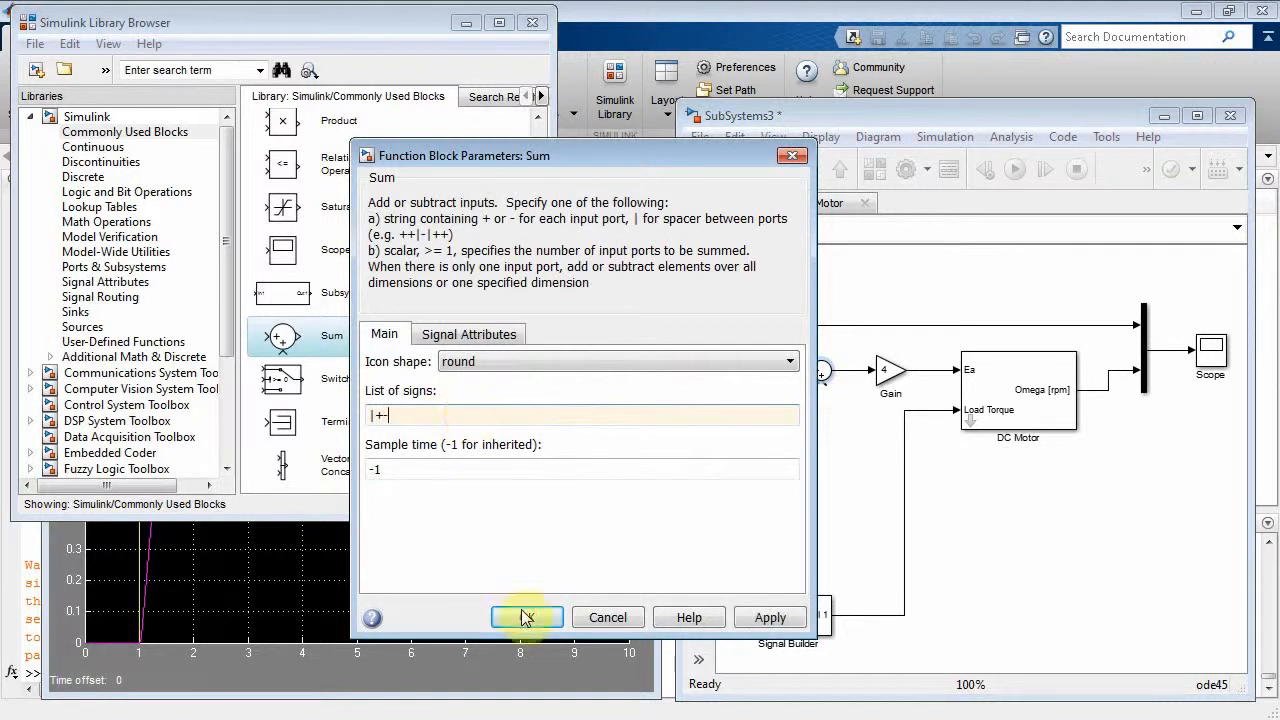
pyautogui.click(527, 617)
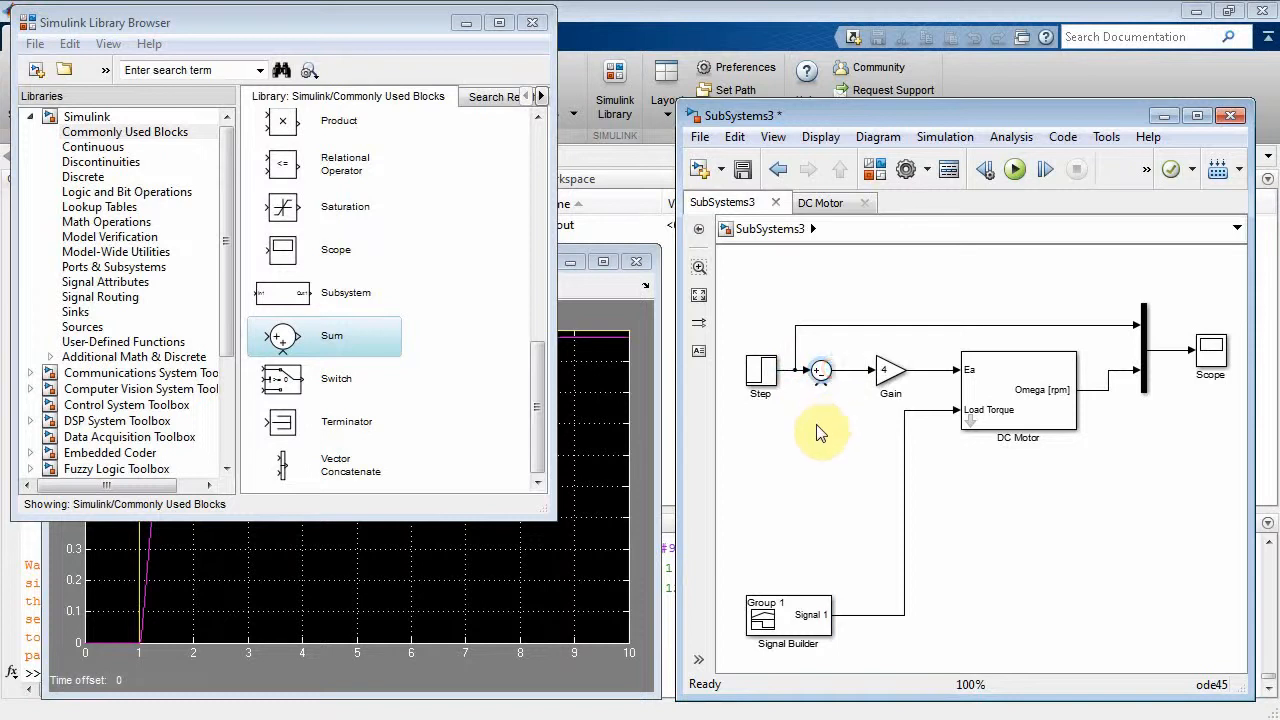
pyautogui.moveTo(797, 405)
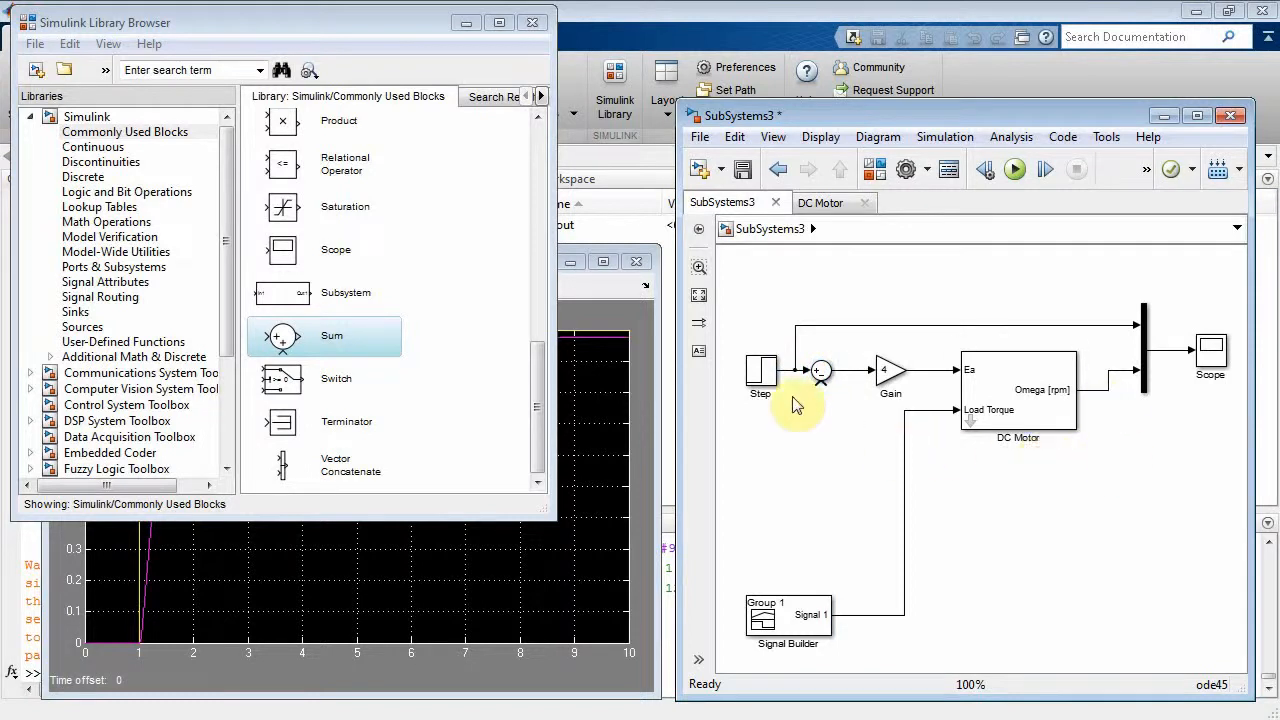
pyautogui.moveTo(820, 372); pyautogui.dragTo(1095, 405)
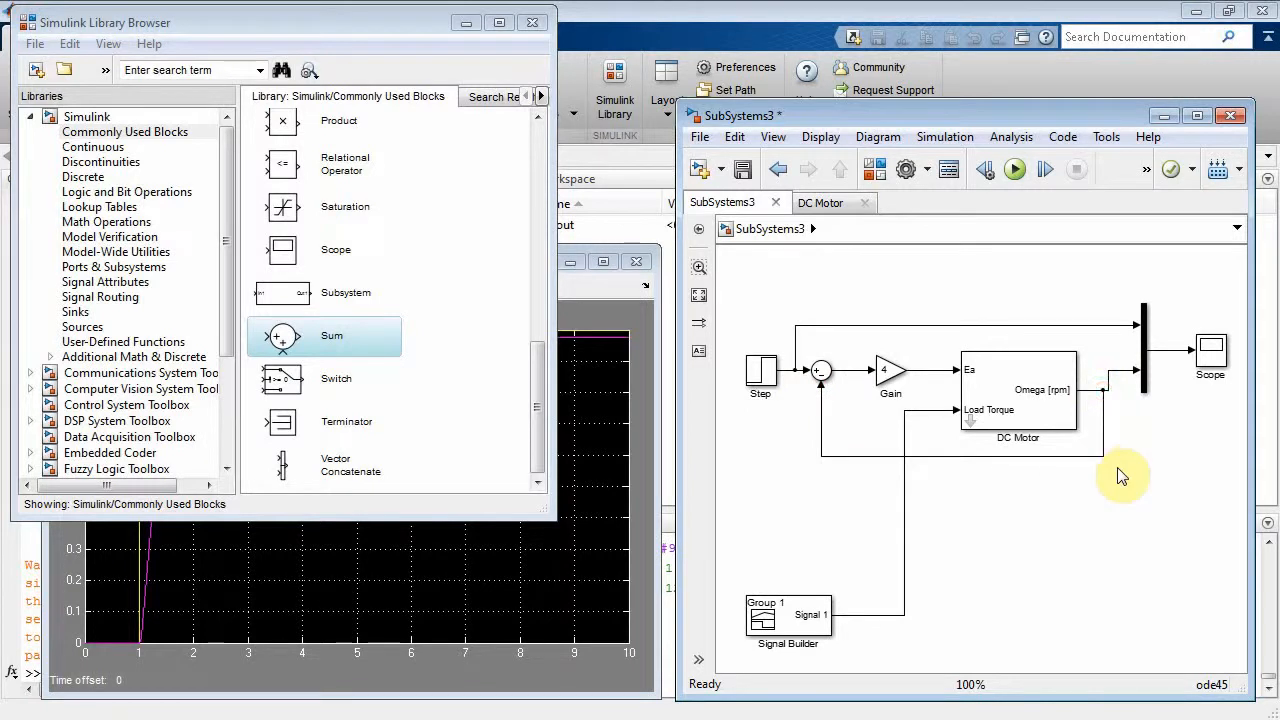
pyautogui.moveTo(1098, 398)
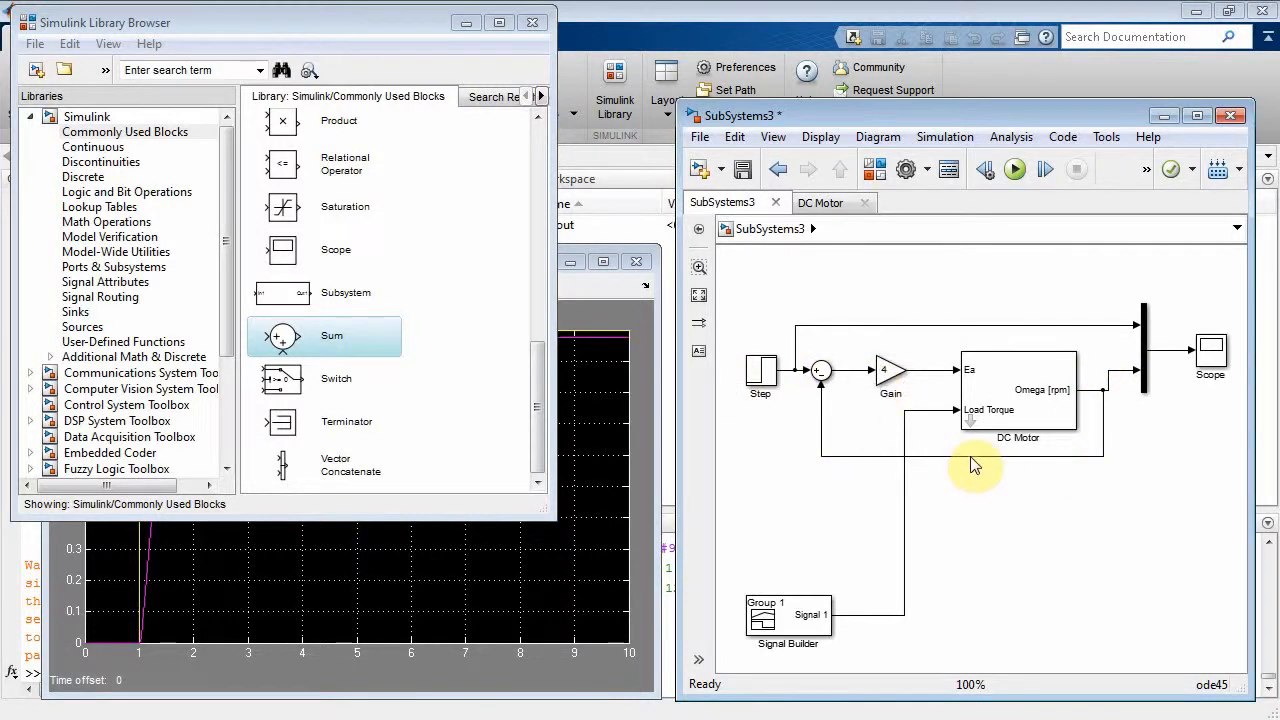
# Rerun the closed-loop model; speed settles near 0.5 and dips to about 0.25 at 4–6 s.
pyautogui.click(960, 475)
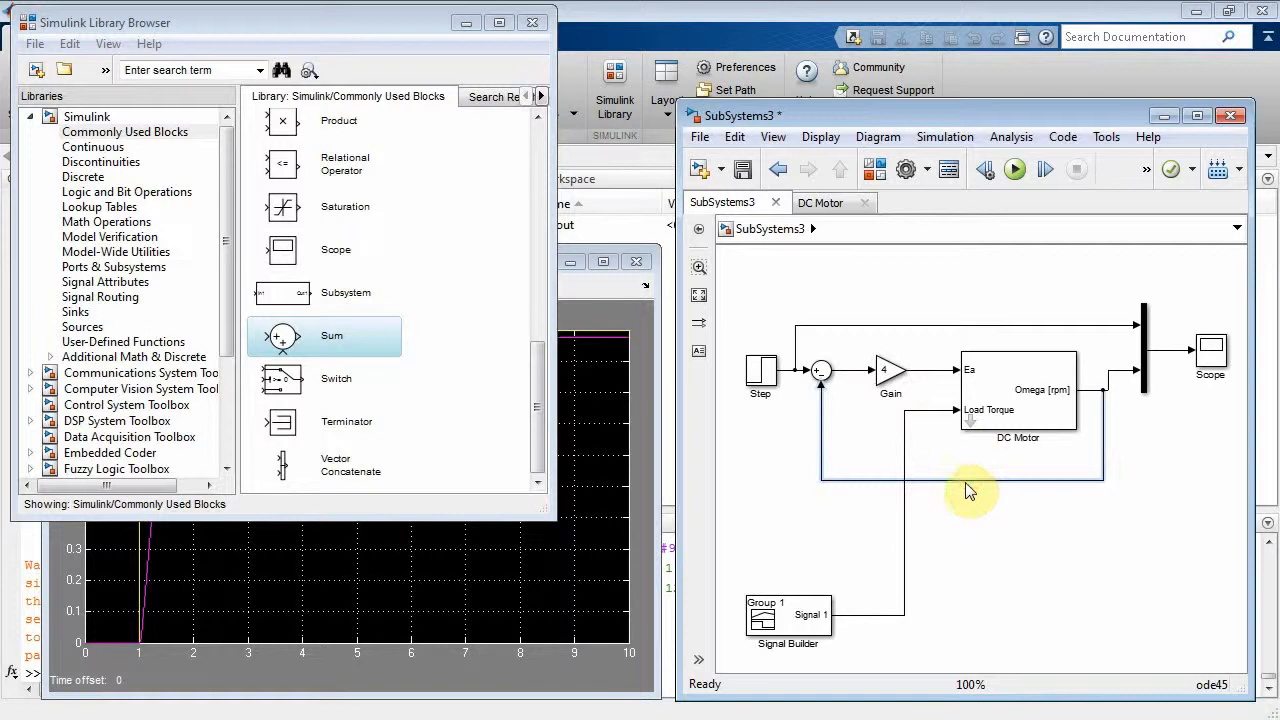
pyautogui.moveTo(980, 488)
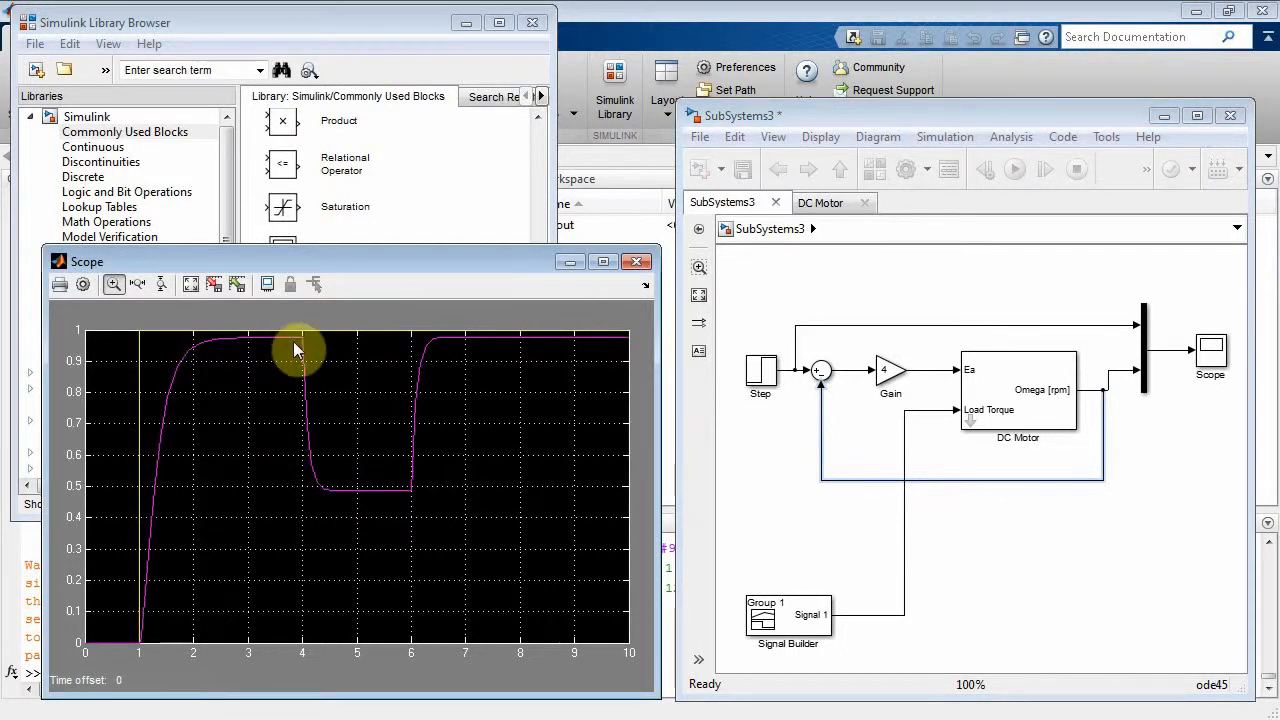
pyautogui.moveTo(305, 500)
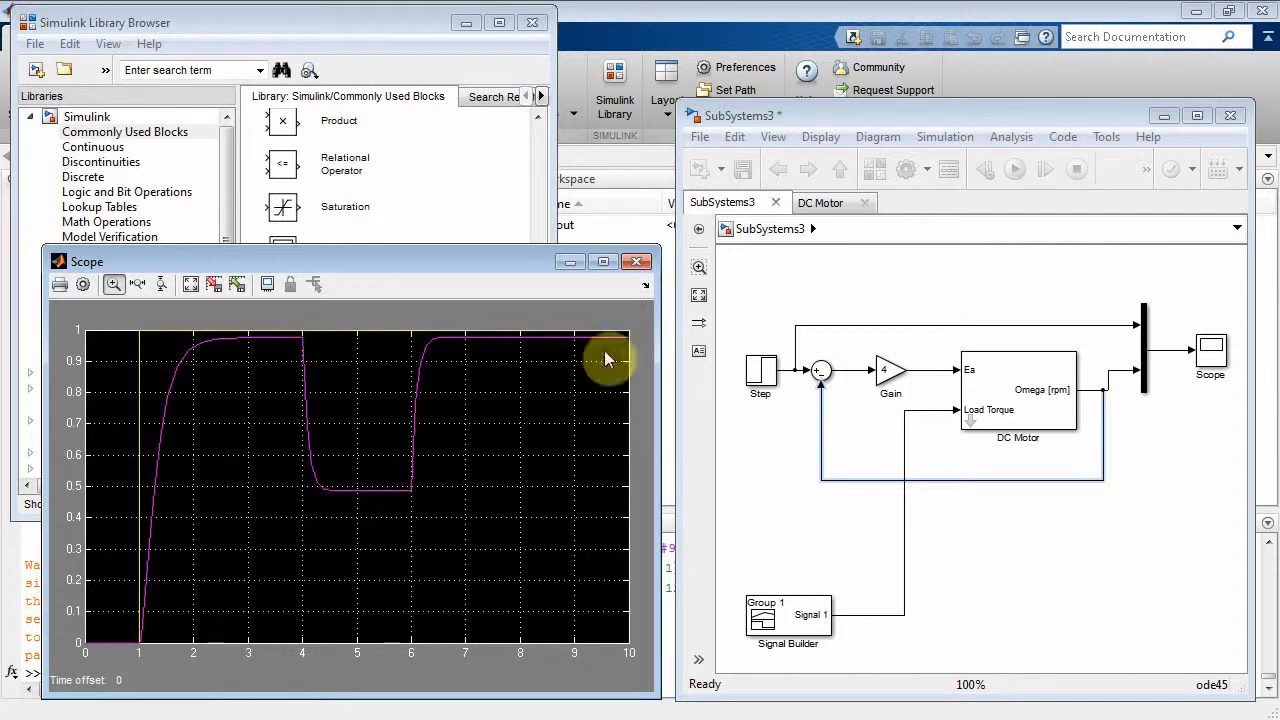
pyautogui.click(743, 168)
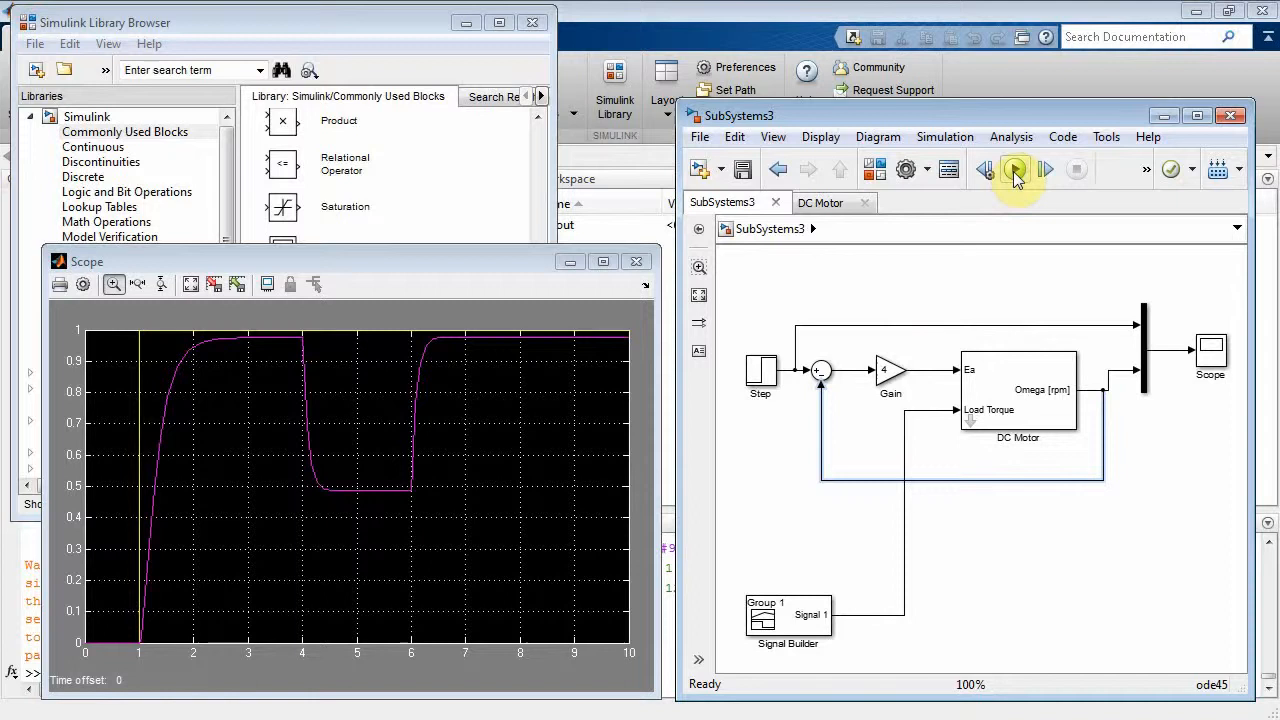
pyautogui.click(1014, 168)
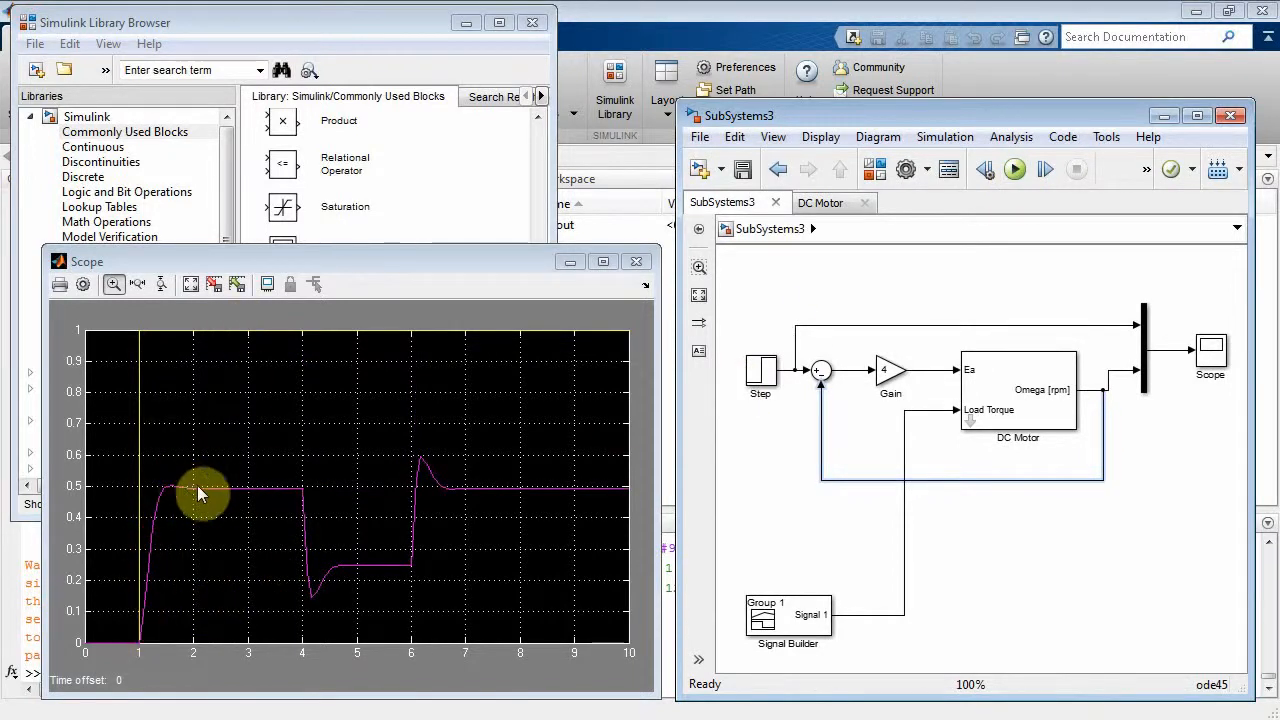
pyautogui.moveTo(305, 495)
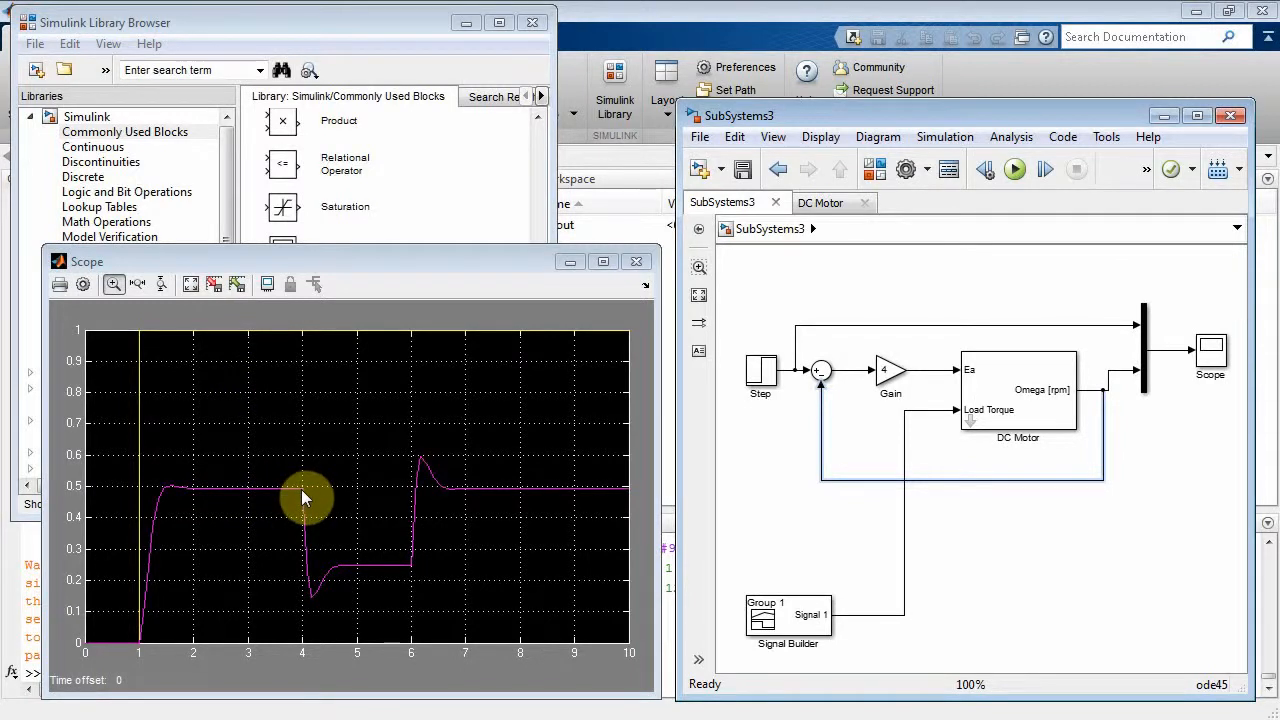
pyautogui.moveTo(315, 603)
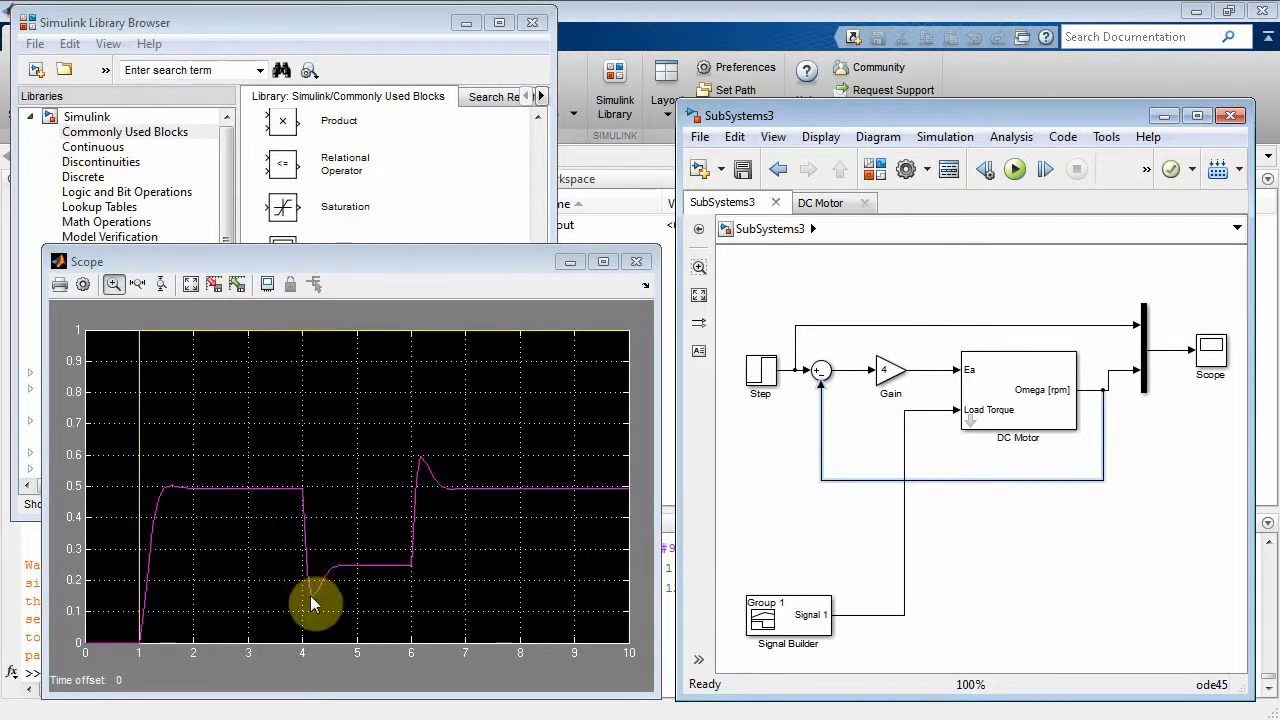
pyautogui.moveTo(335, 580)
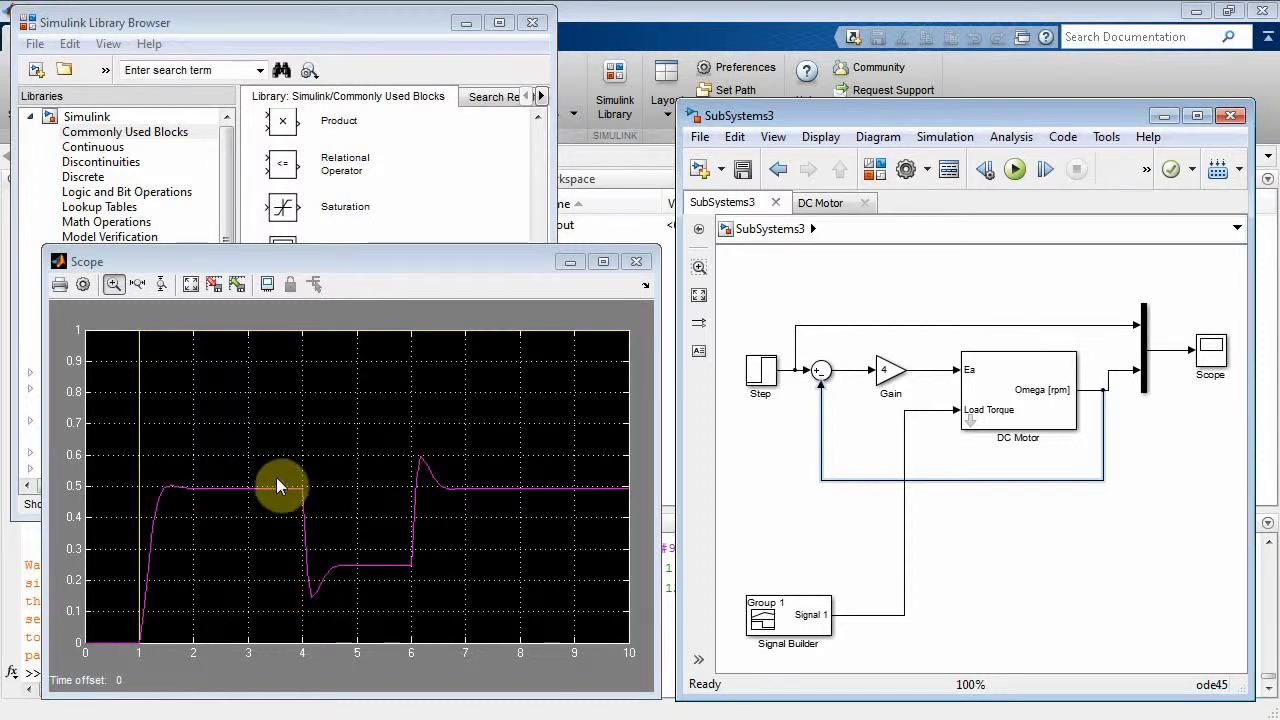
pyautogui.moveTo(322, 598)
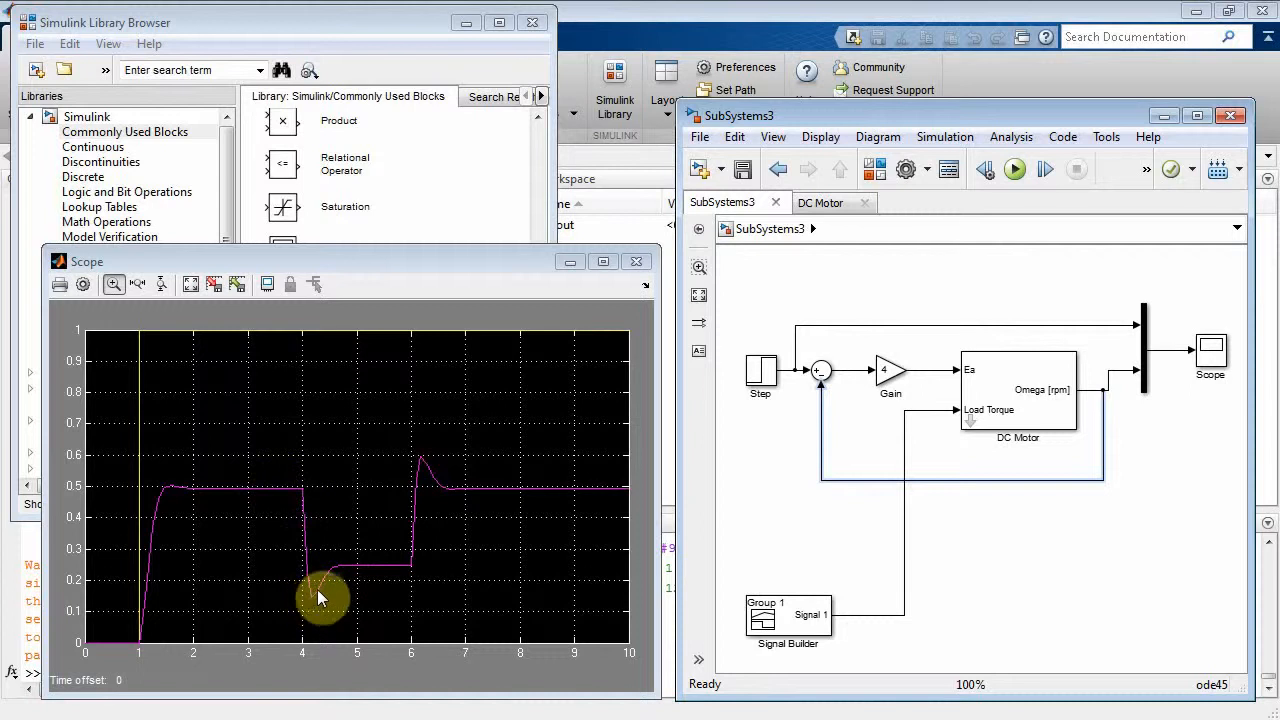
pyautogui.moveTo(337, 575)
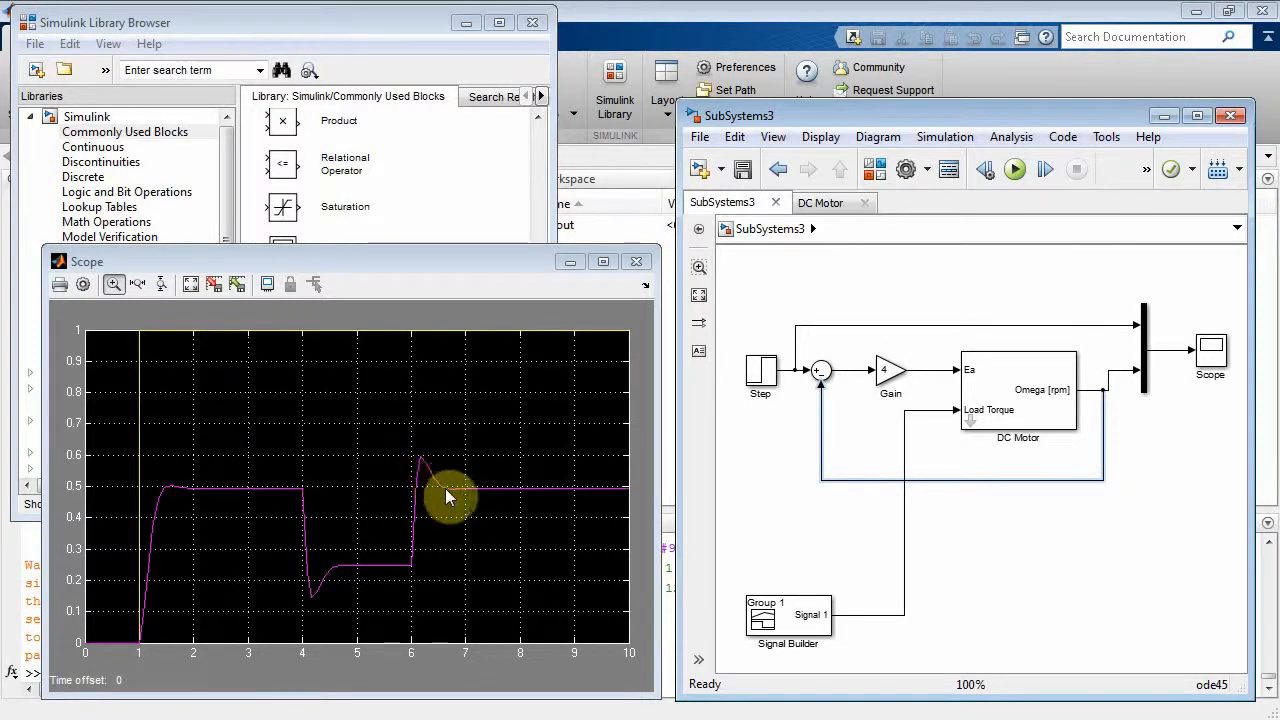
pyautogui.moveTo(615, 492)
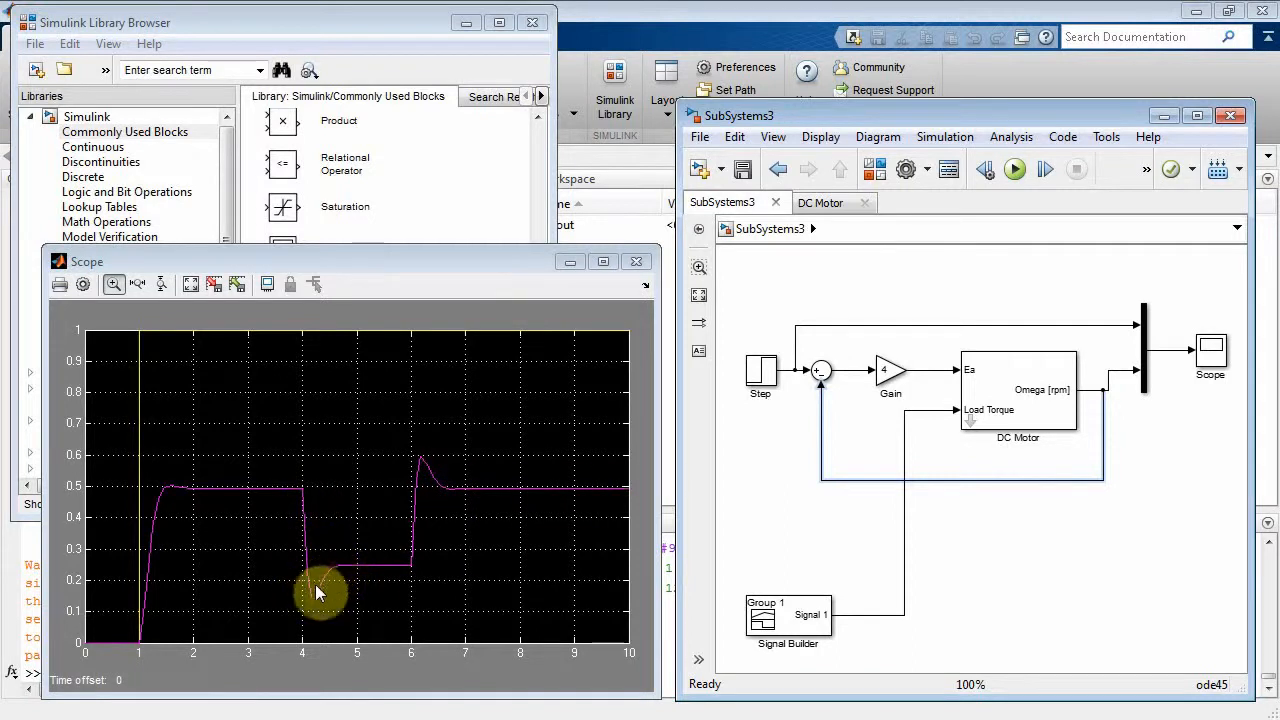
pyautogui.moveTo(340, 588)
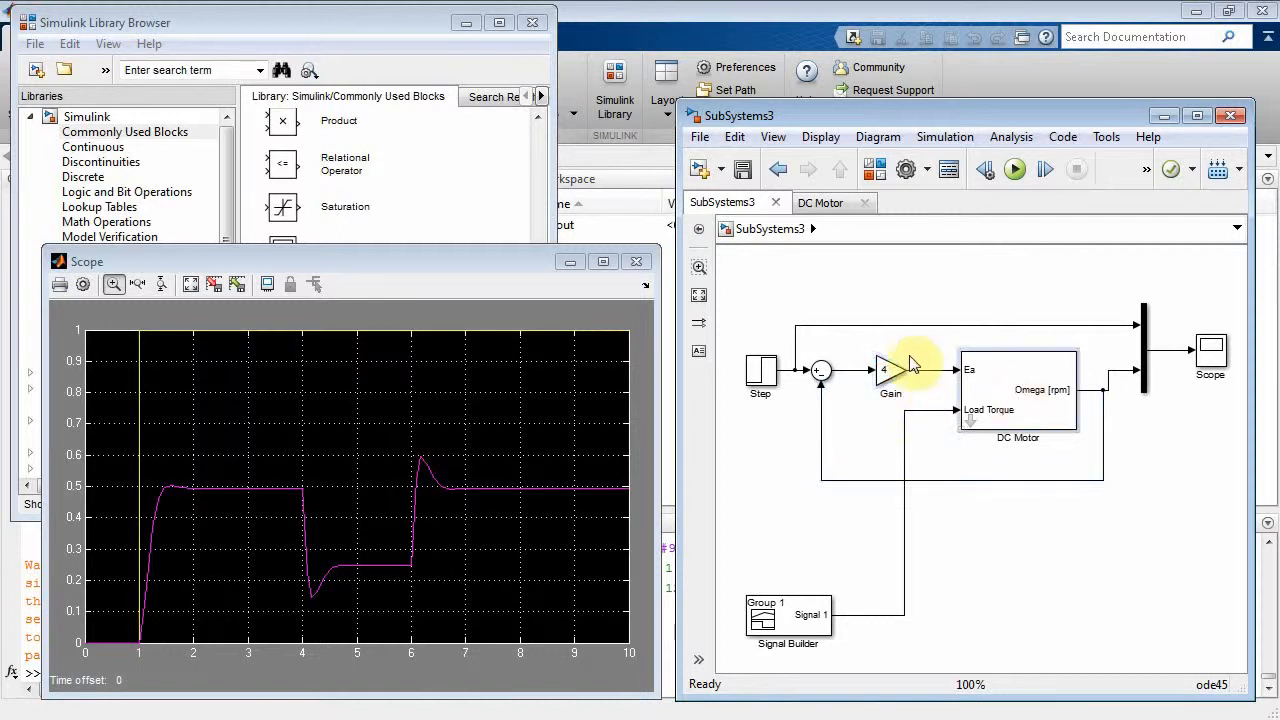
pyautogui.click(890, 368)
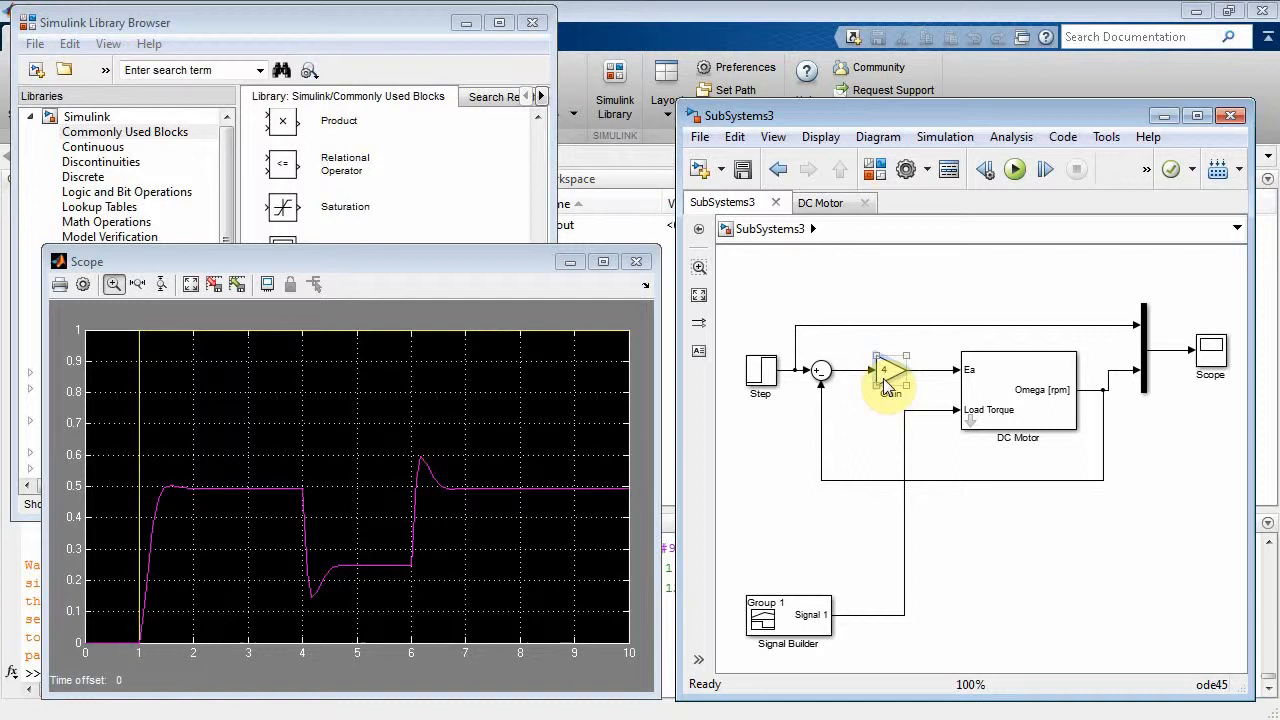
pyautogui.doubleClick(887, 372)
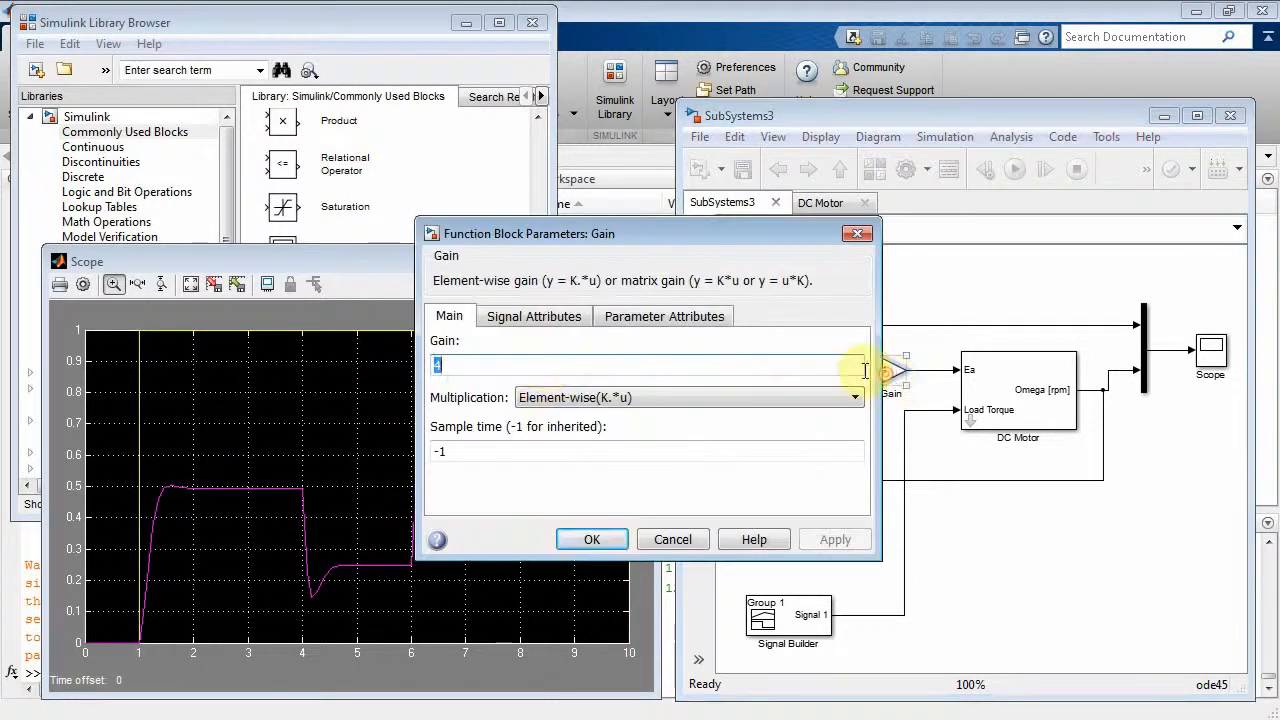
pyautogui.write('10')
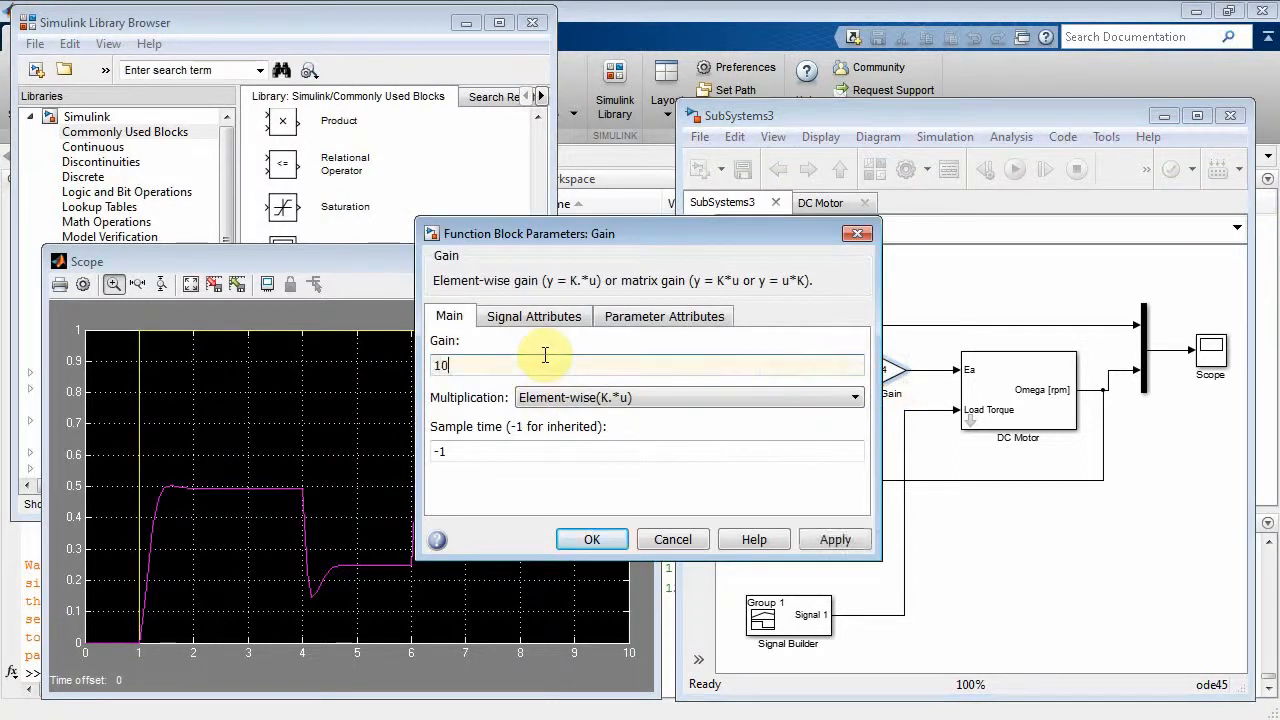
pyautogui.click(592, 539)
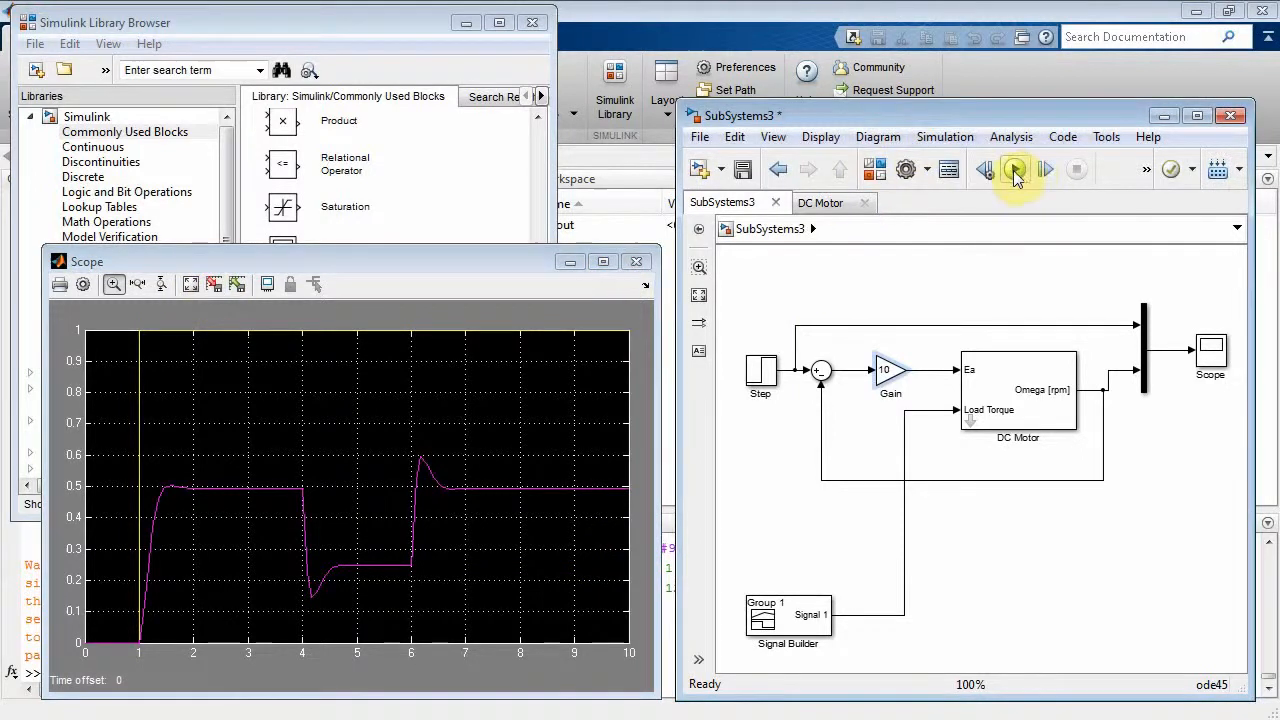
pyautogui.click(1014, 169)
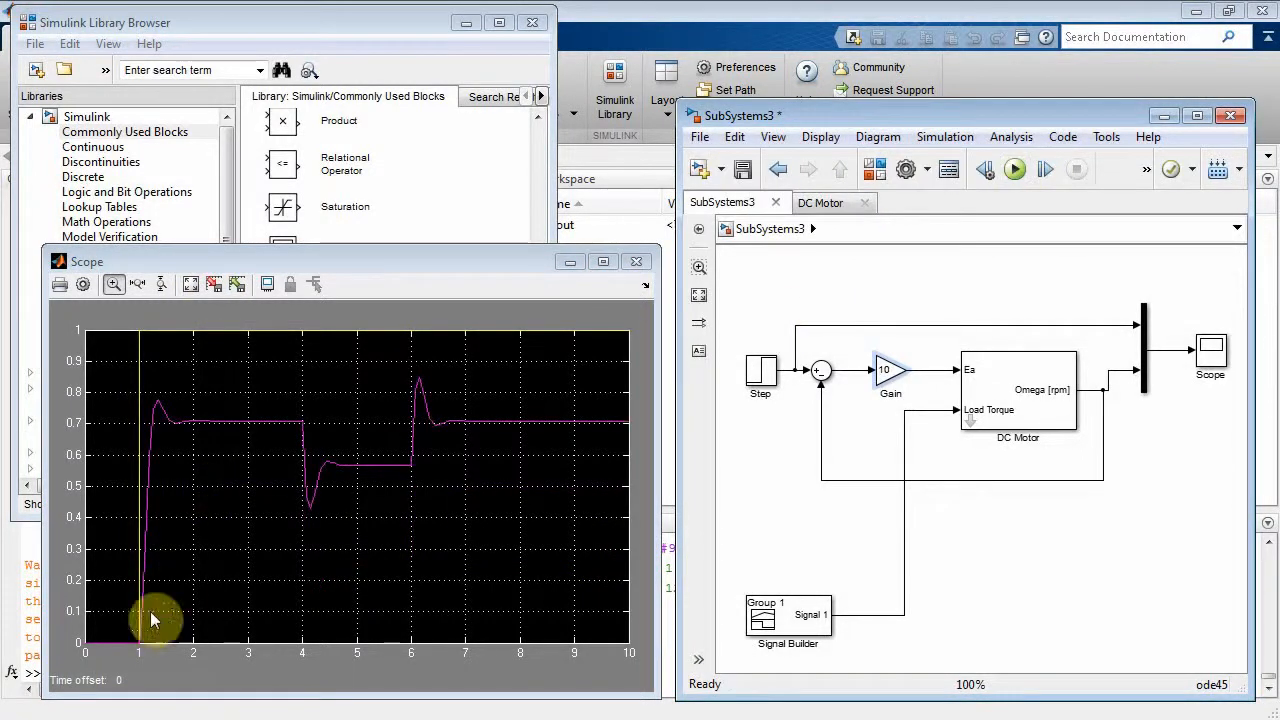
pyautogui.moveTo(232, 340)
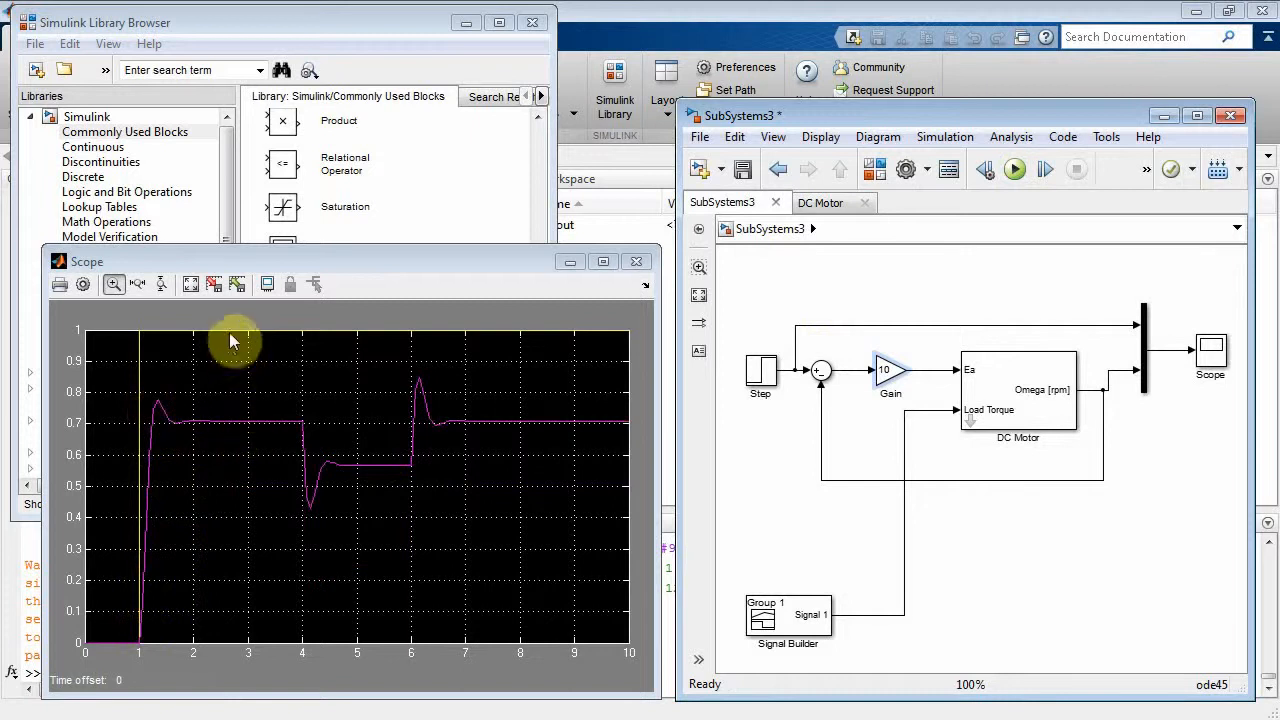
pyautogui.moveTo(303, 432)
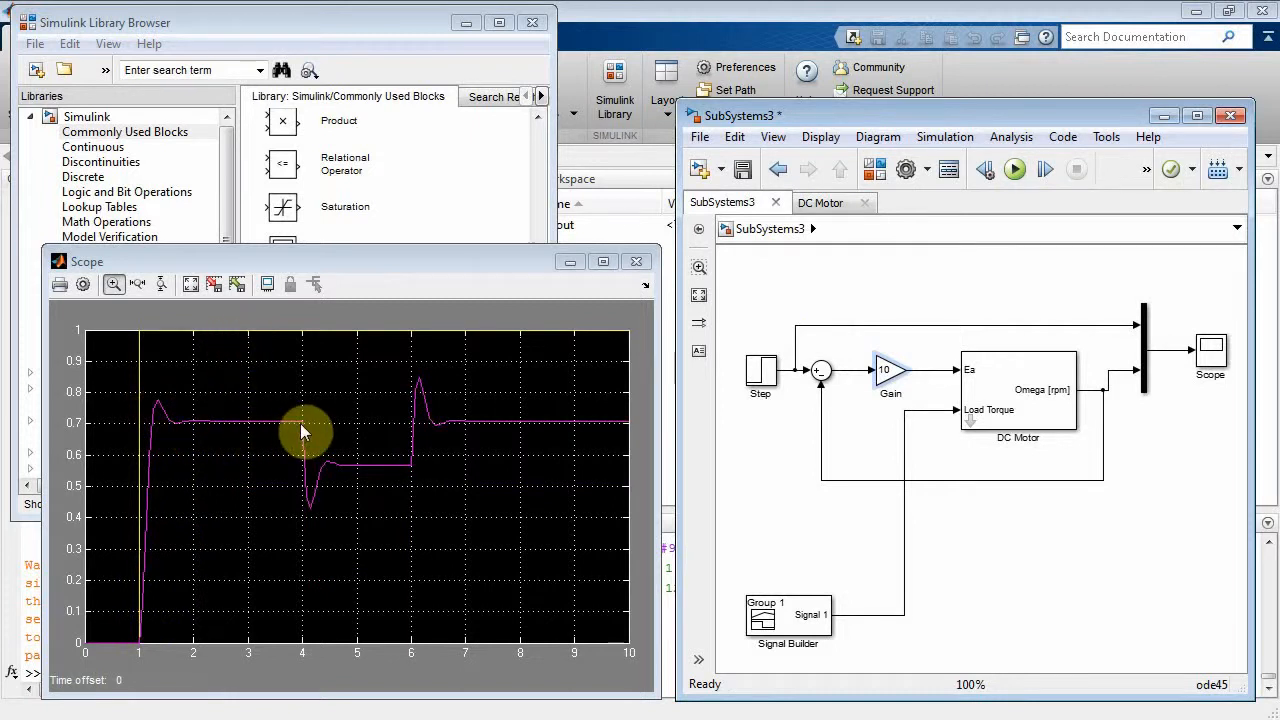
pyautogui.moveTo(305, 497)
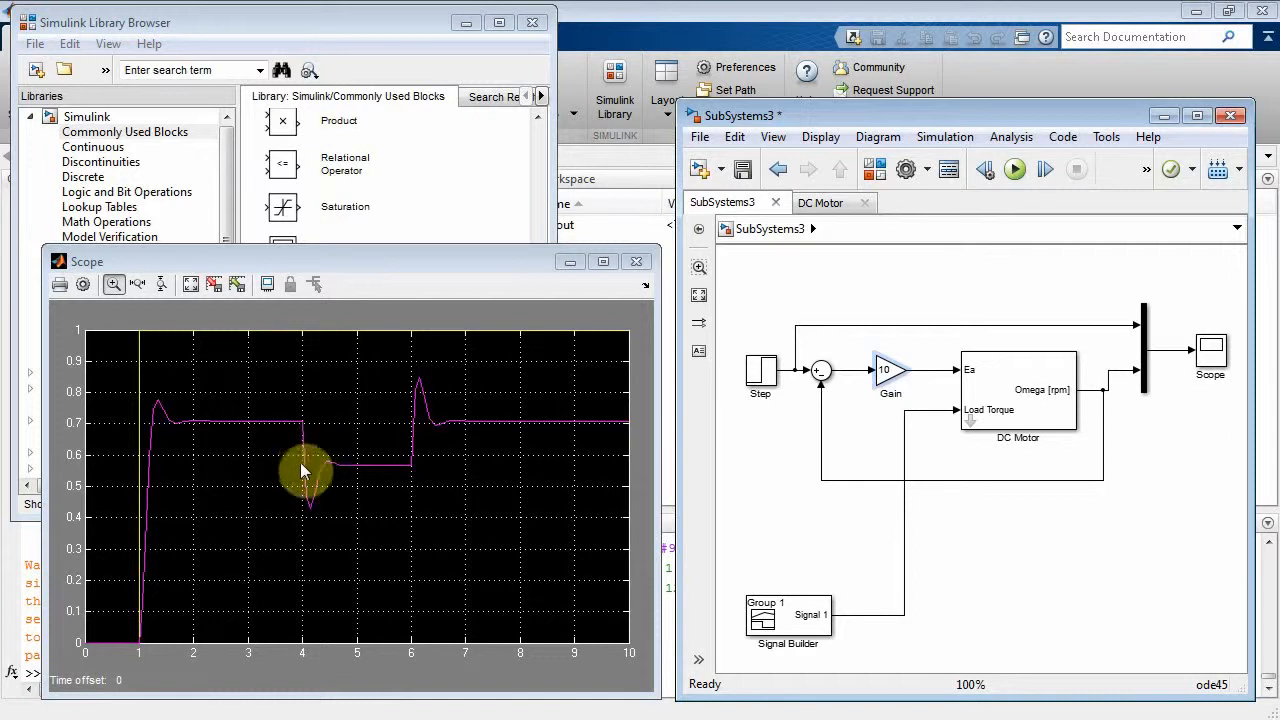
pyautogui.moveTo(315, 513)
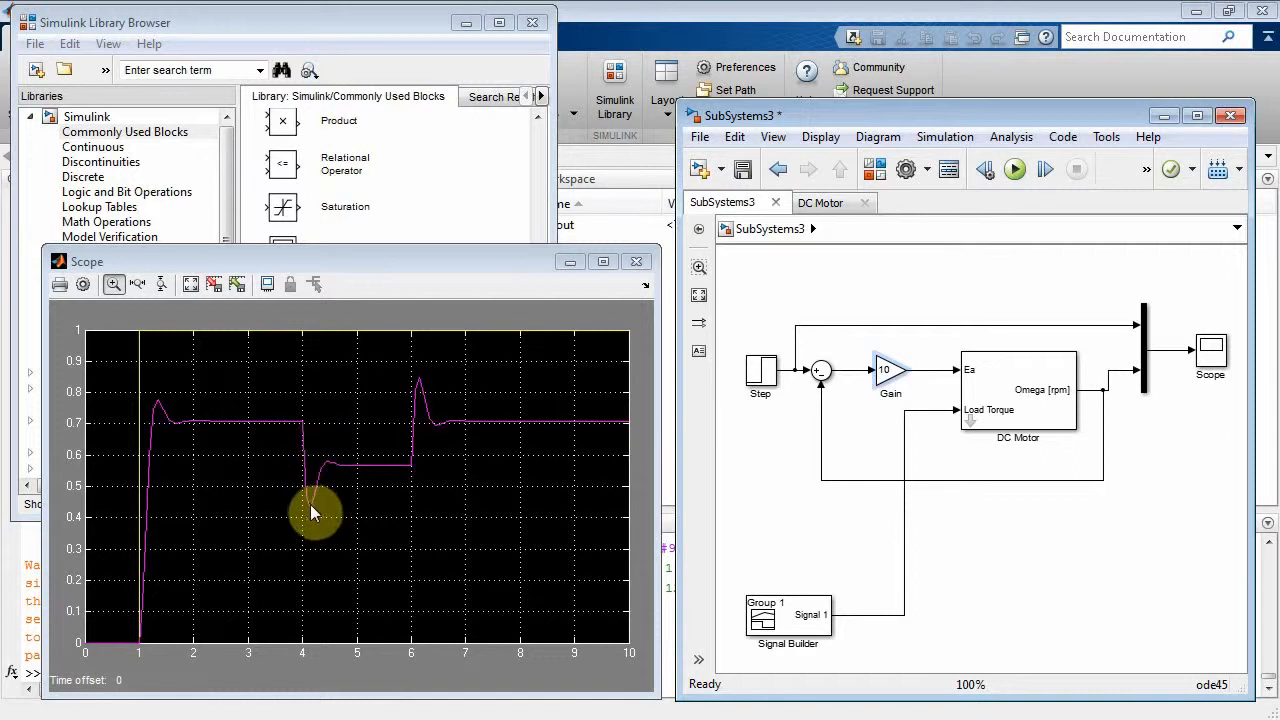
pyautogui.moveTo(335, 470)
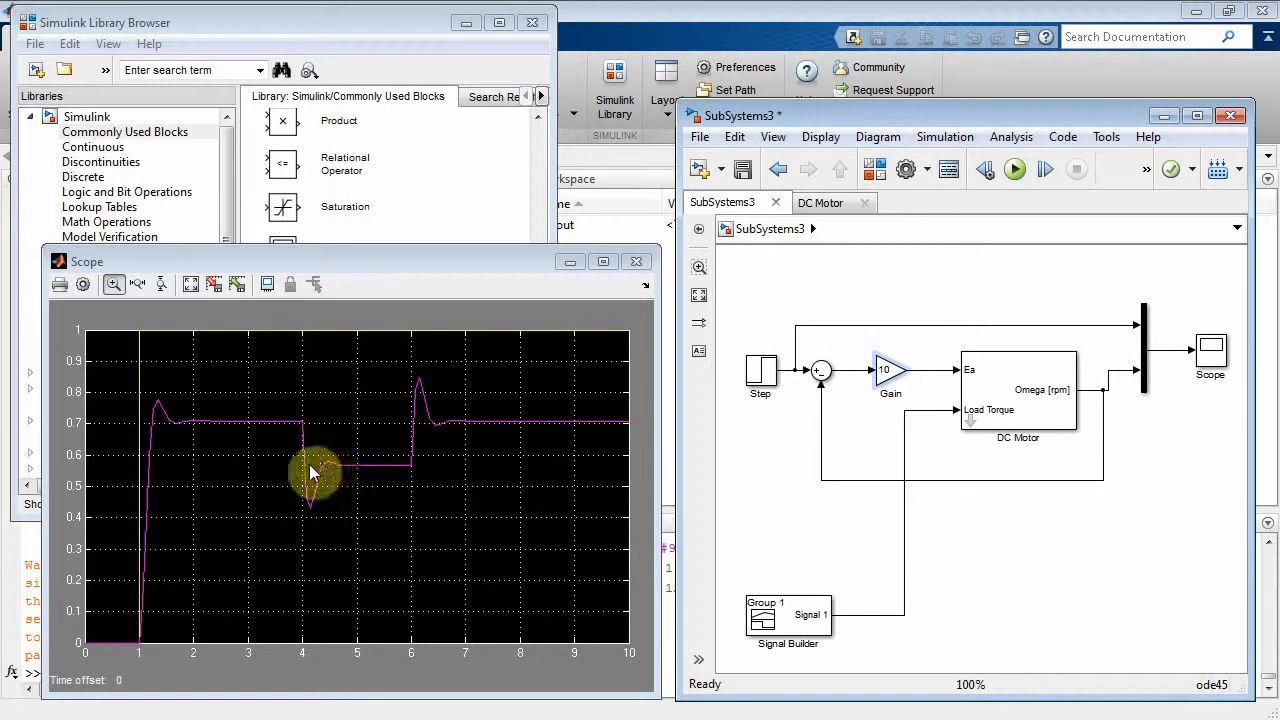
pyautogui.moveTo(365, 471)
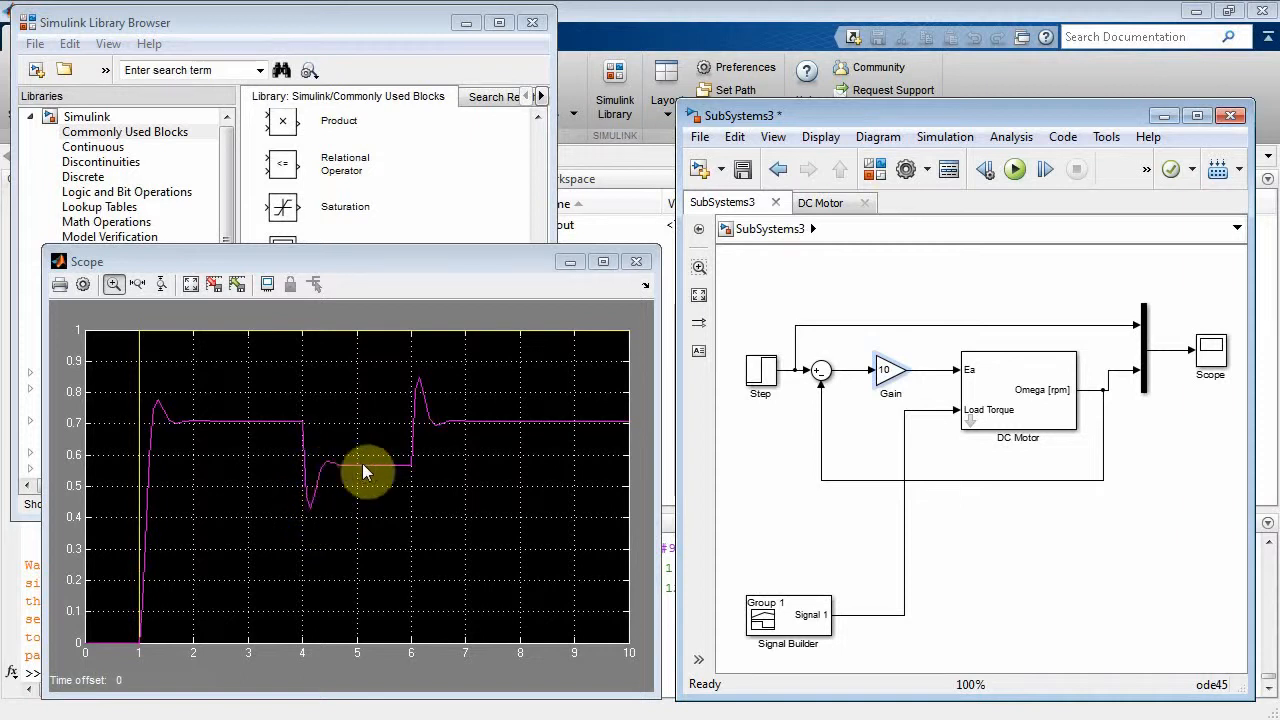
pyautogui.moveTo(418, 475)
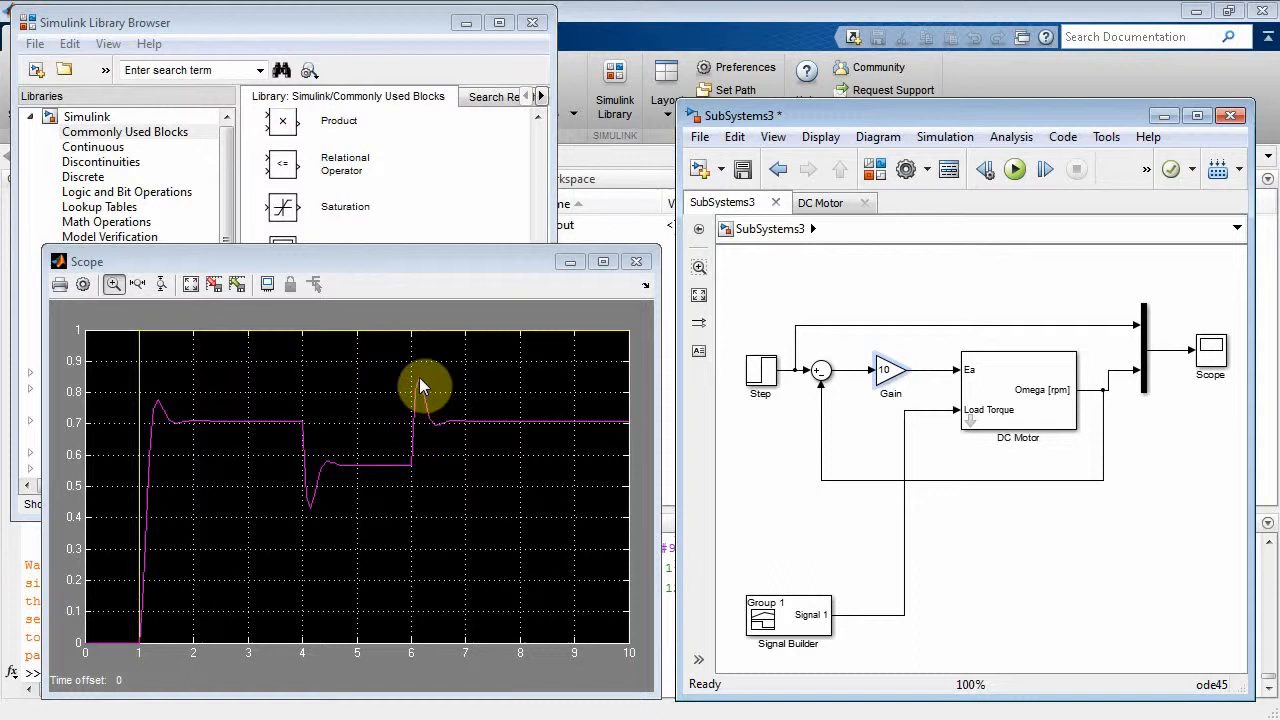
pyautogui.moveTo(450, 430)
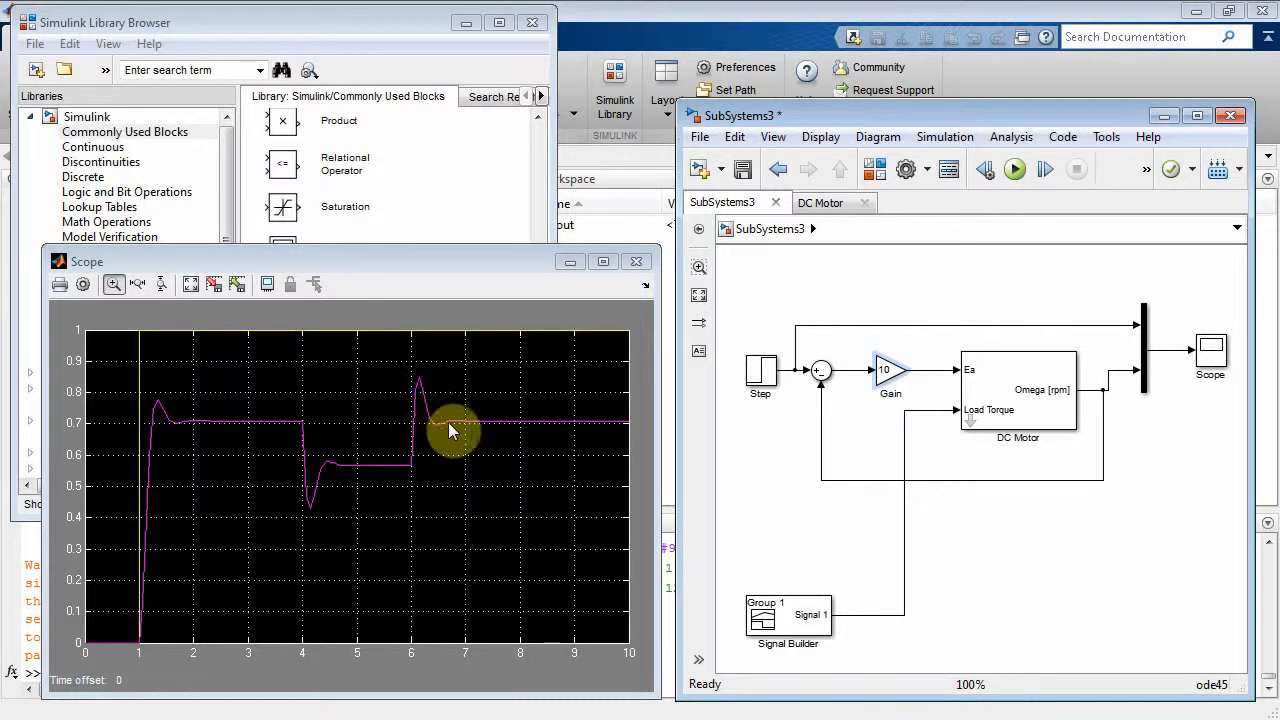
pyautogui.moveTo(590, 447)
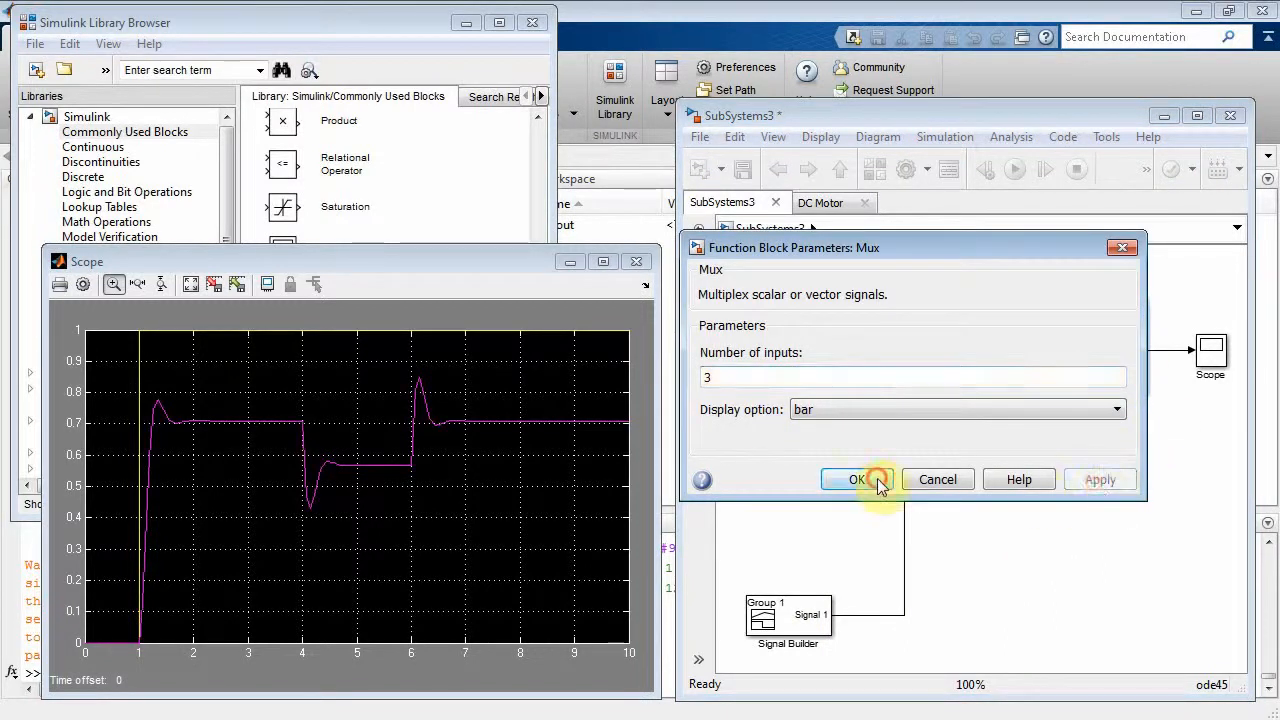
# Give the Mux 3 inputs, feed it the load torque, and rerun the simulation.
pyautogui.click(856, 479)
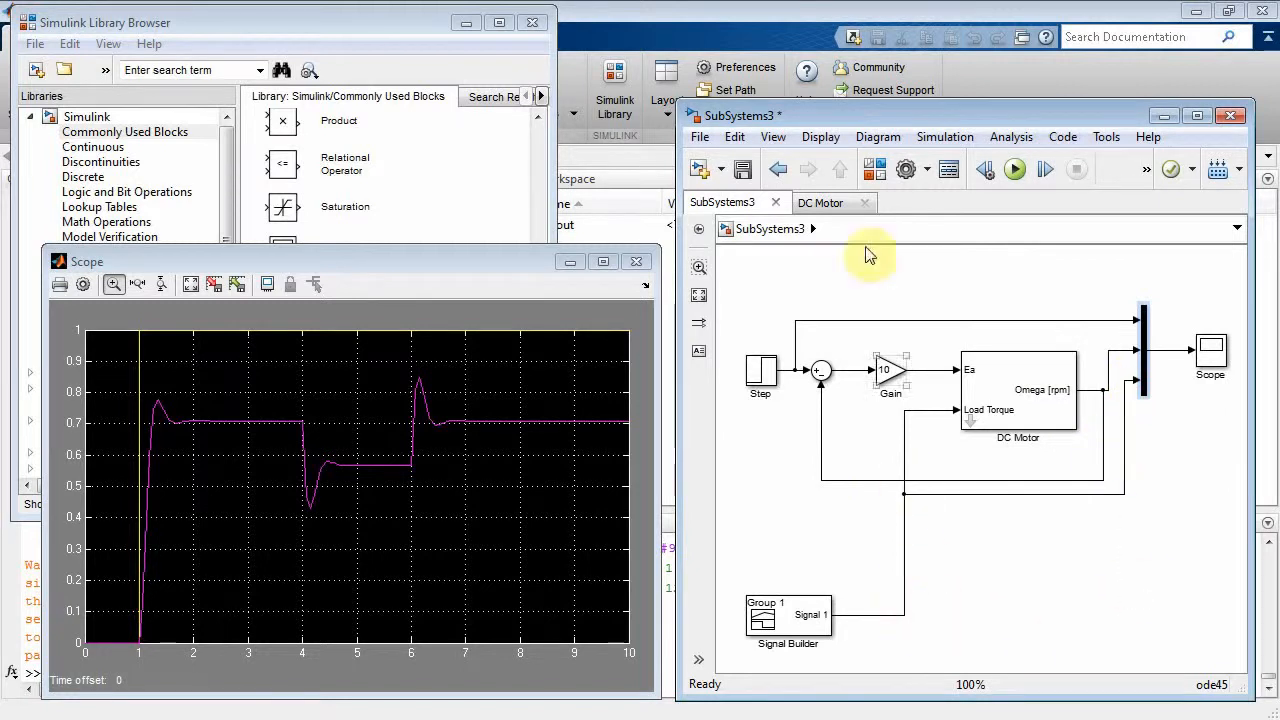
pyautogui.click(1015, 168)
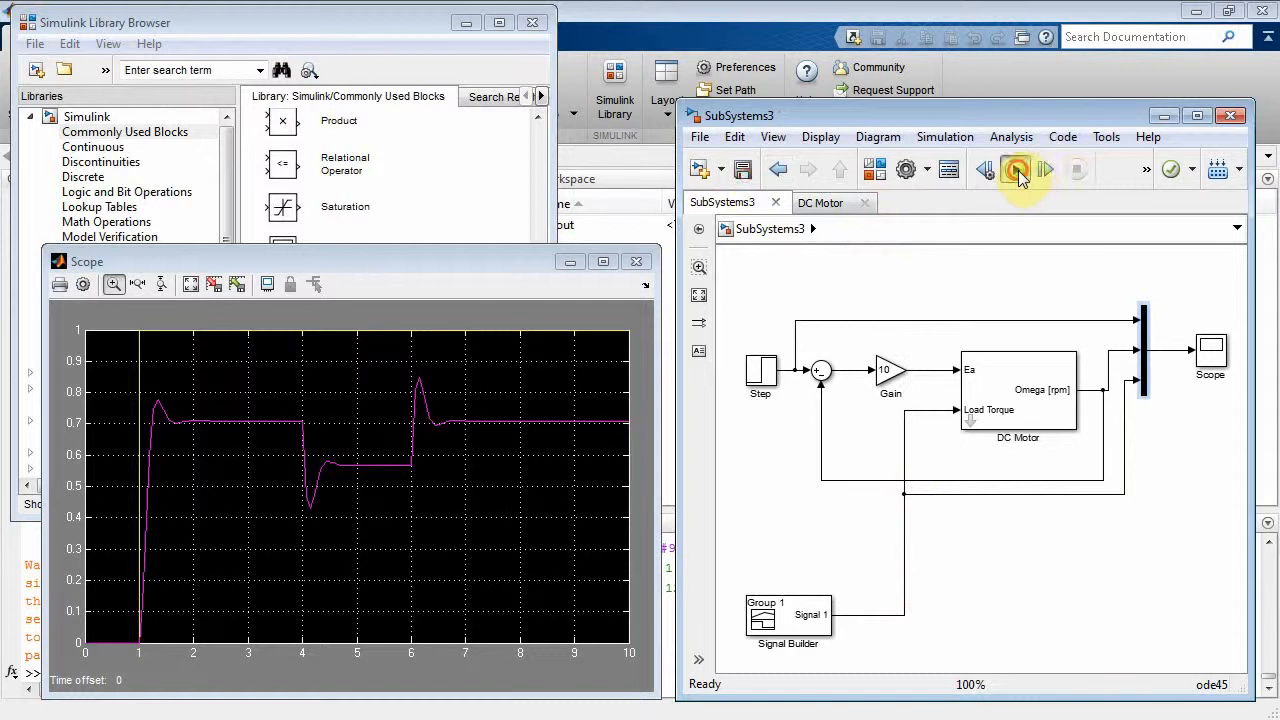
pyautogui.click(1017, 168)
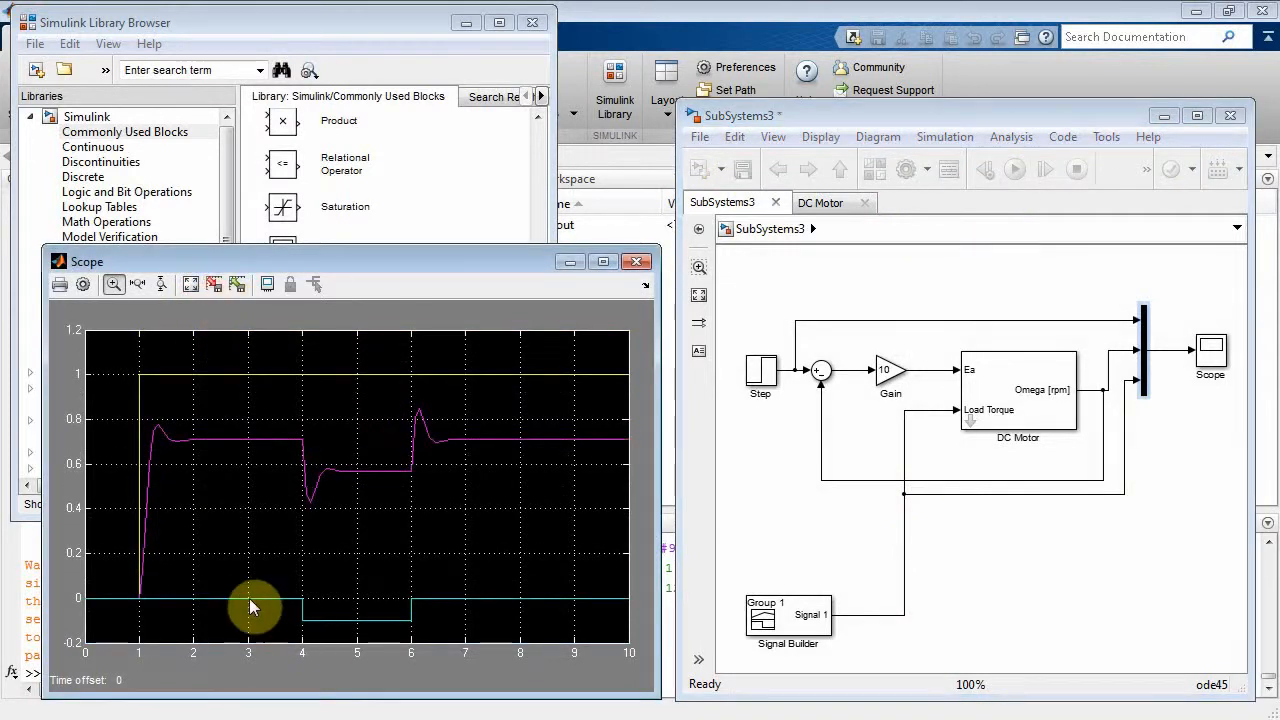
pyautogui.moveTo(407, 617)
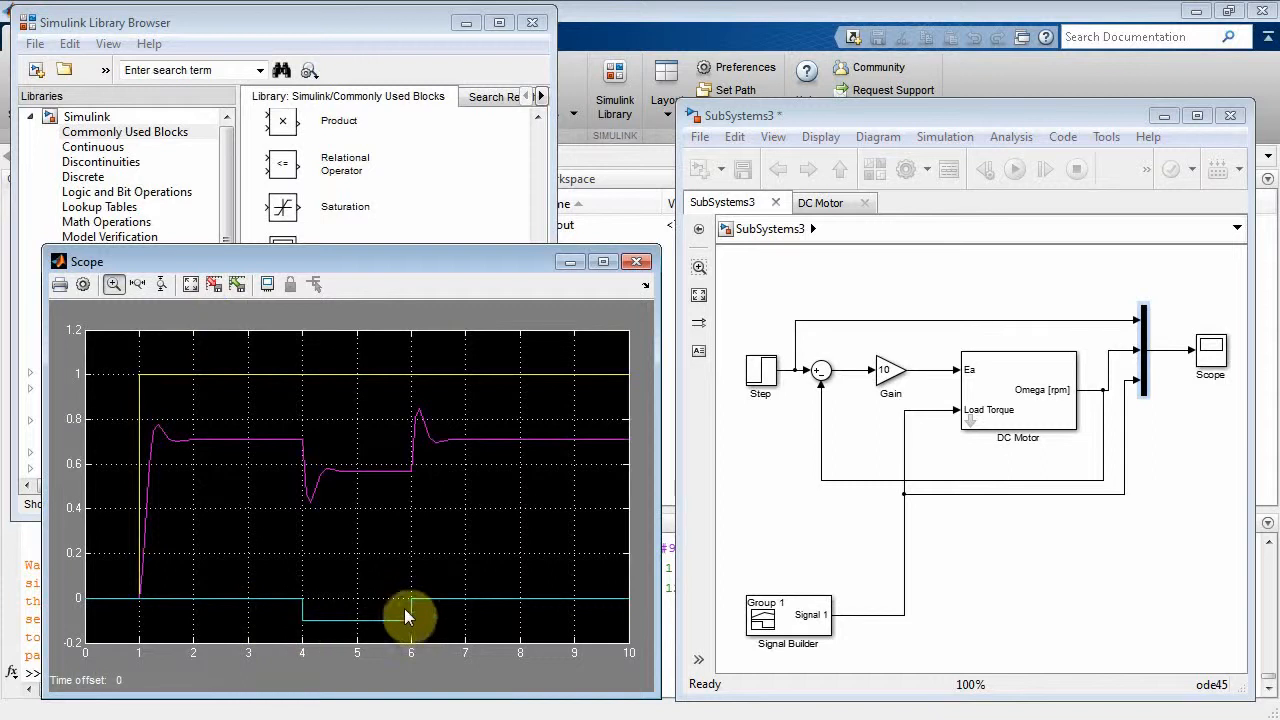
pyautogui.click(890, 375)
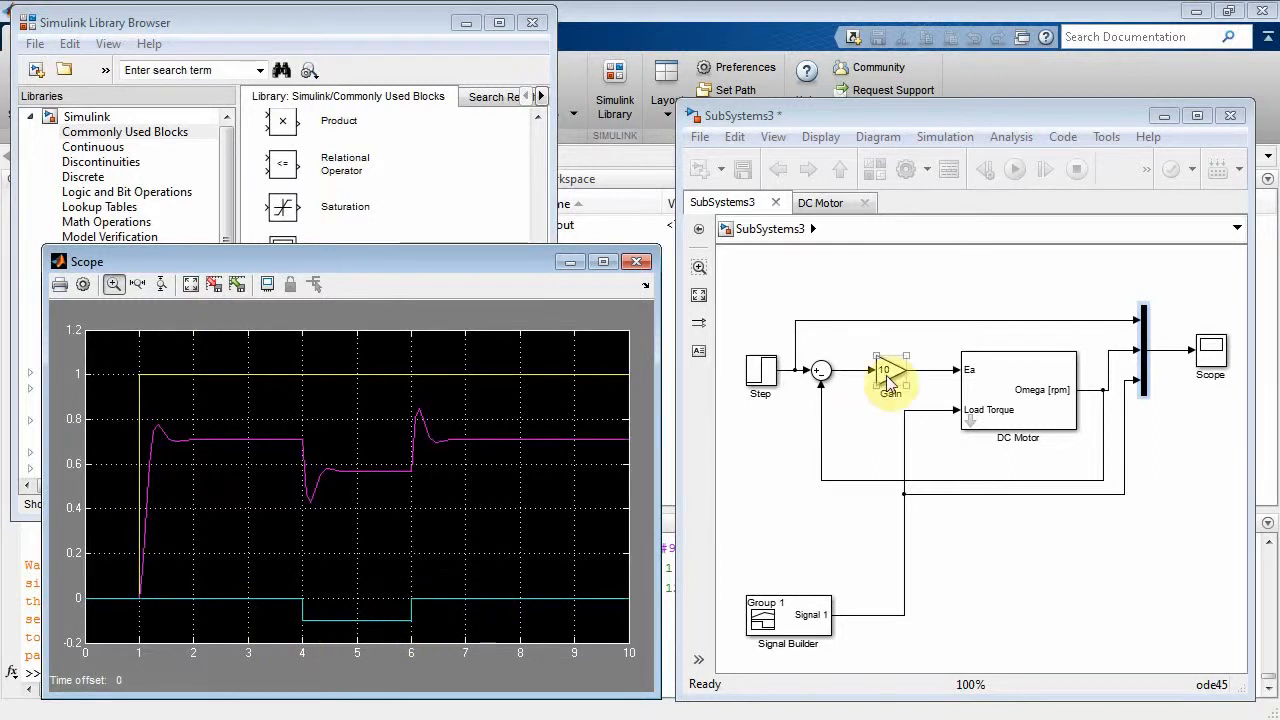
# Set the Gain block to 20, then reopen its parameters to raise it further.
pyautogui.doubleClick(885, 372)
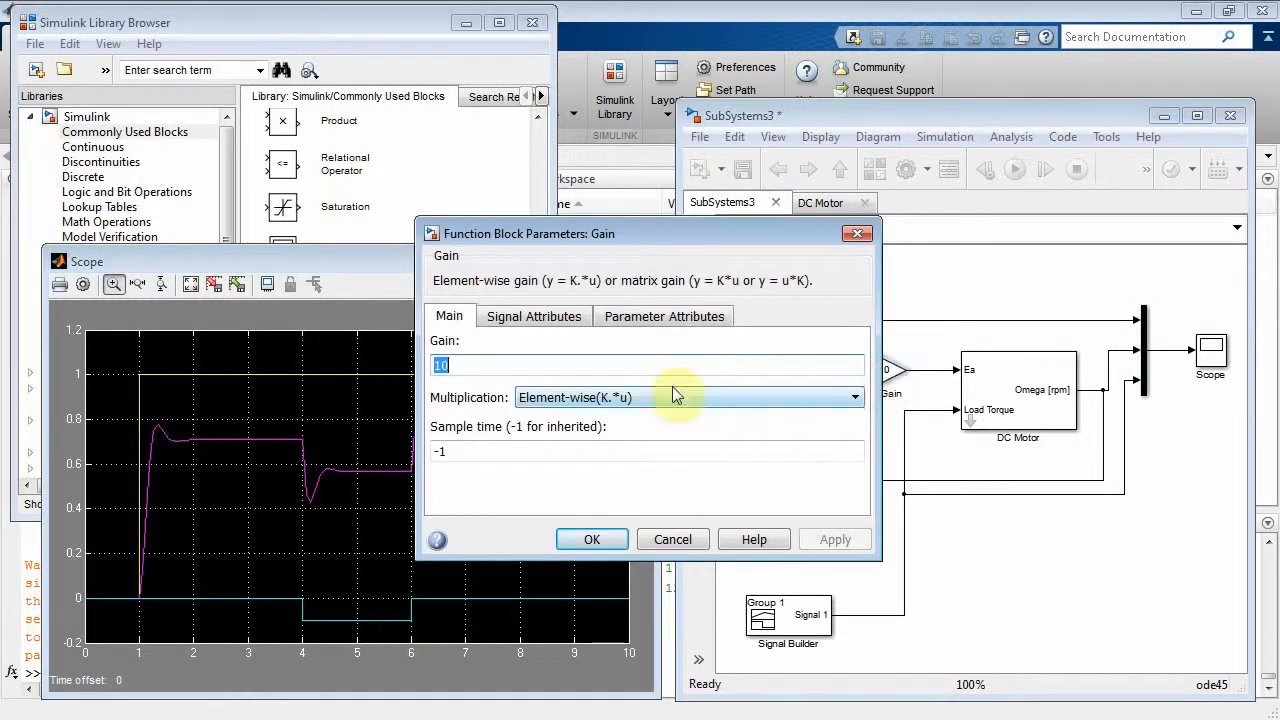
pyautogui.click(591, 539)
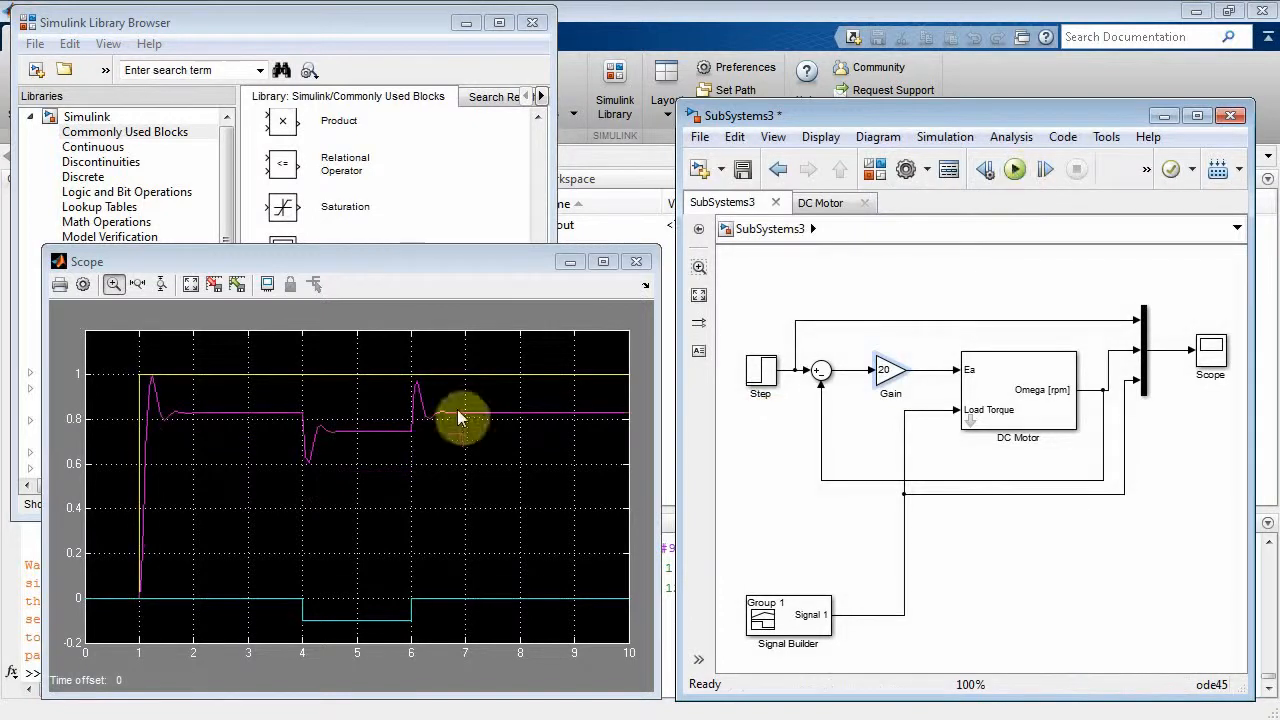
pyautogui.moveTo(325, 437)
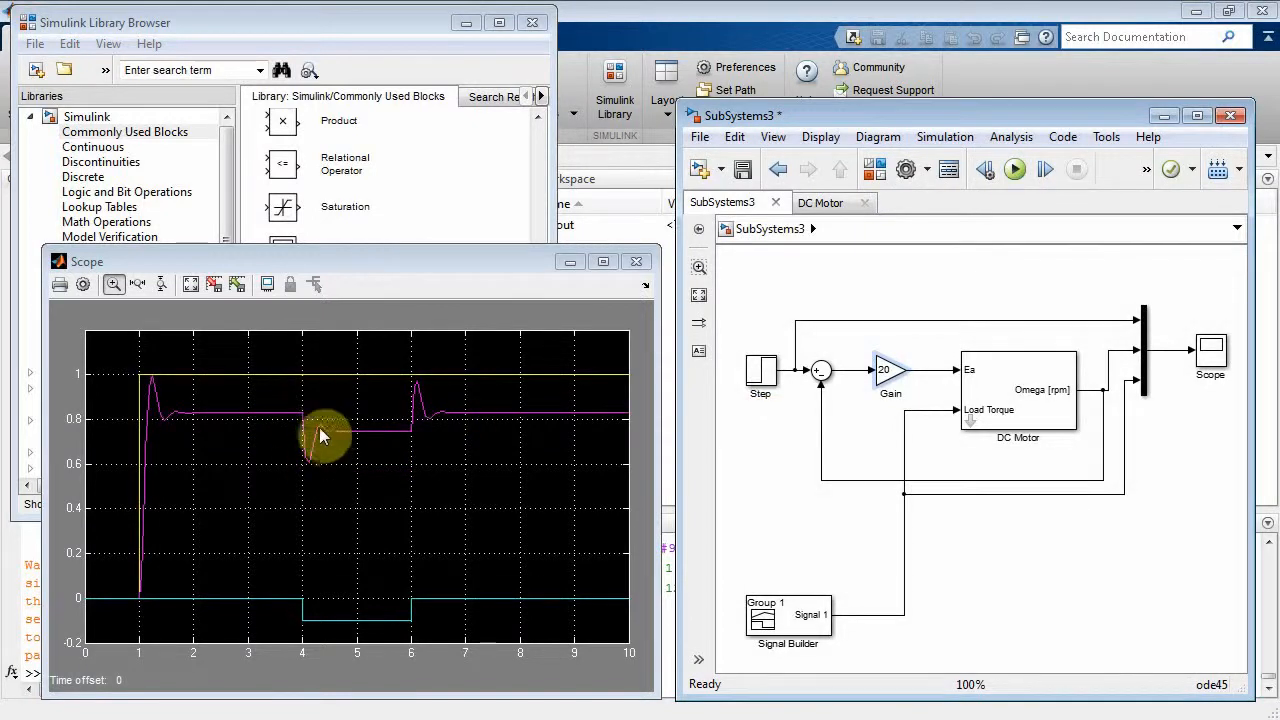
pyautogui.click(890, 380)
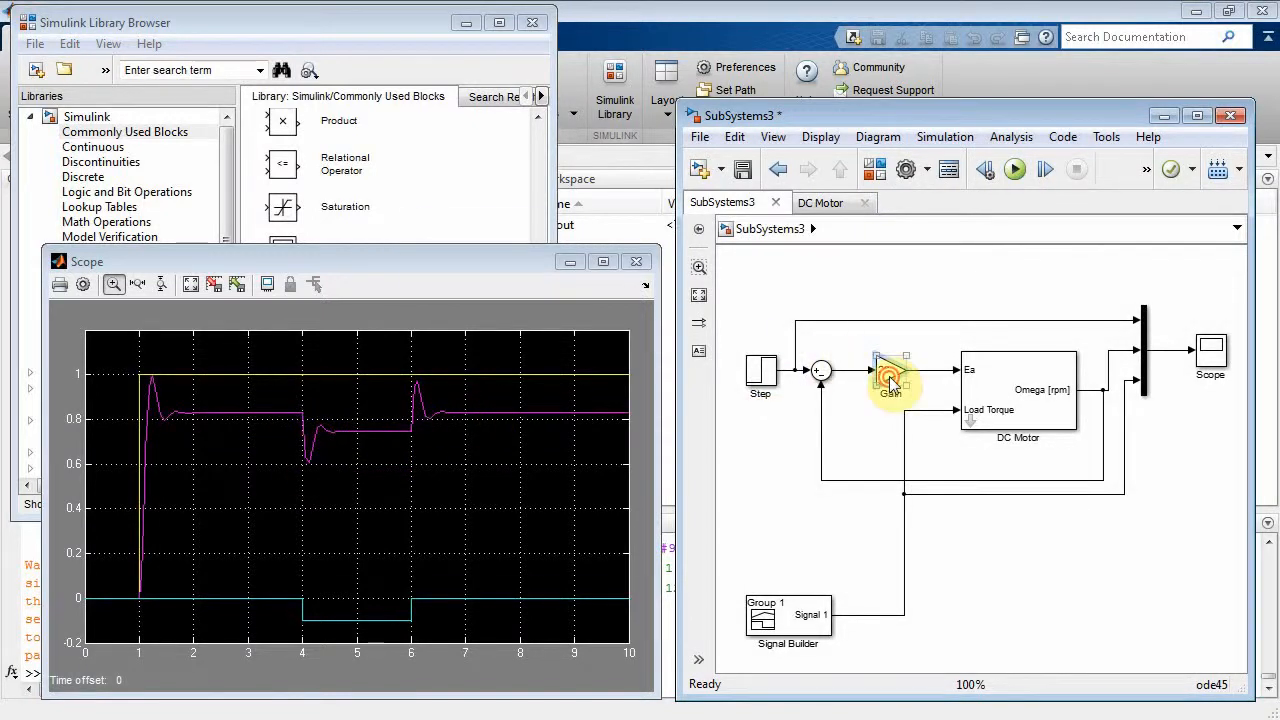
pyautogui.doubleClick(890, 380)
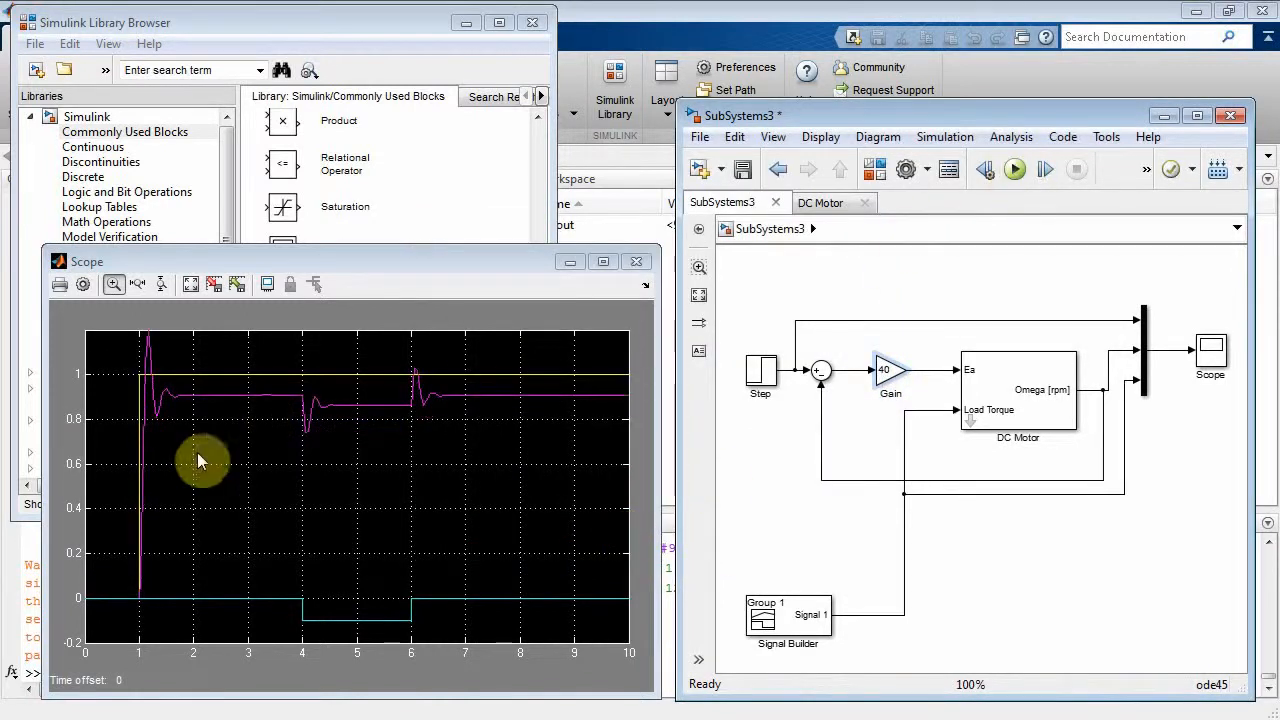
pyautogui.moveTo(142, 435)
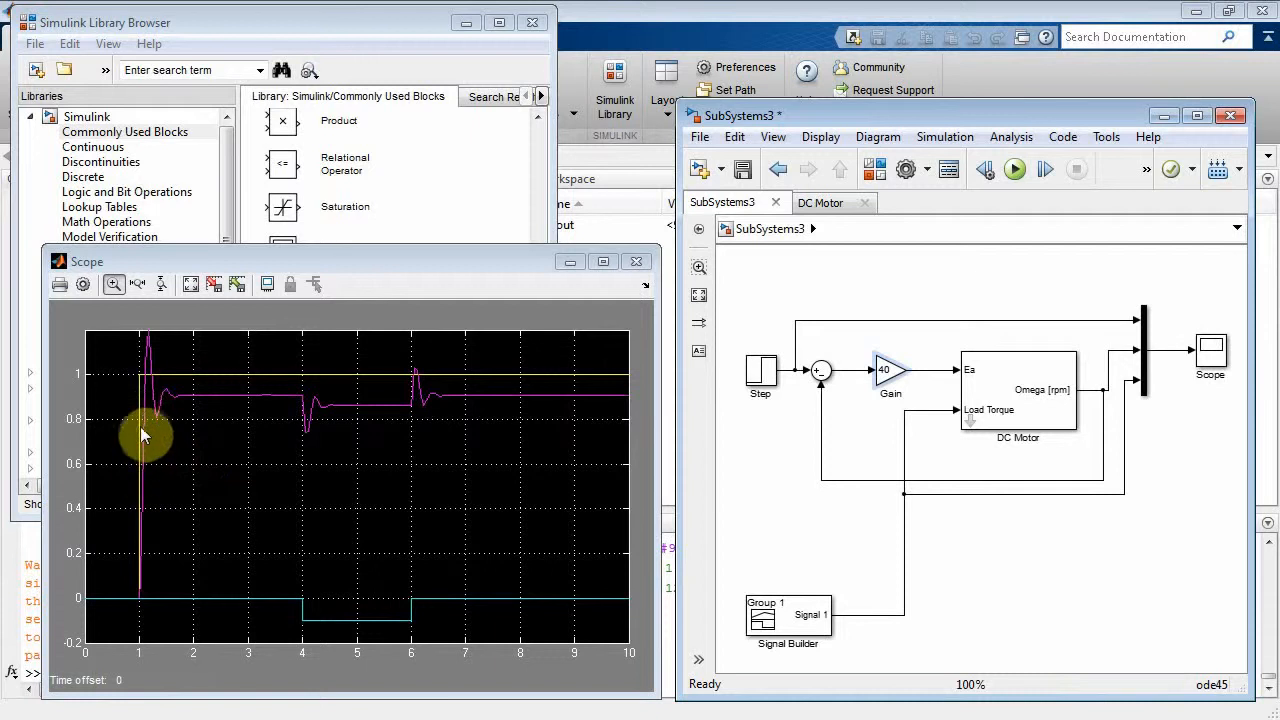
pyautogui.moveTo(140, 352)
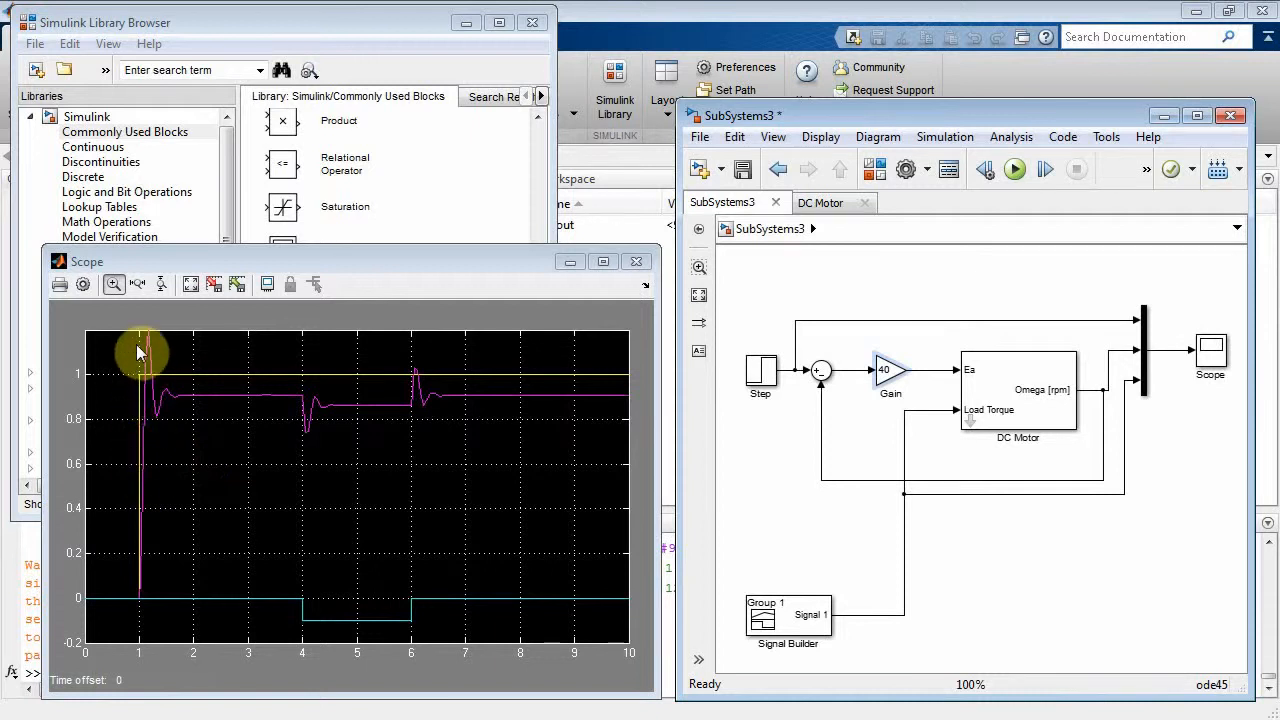
pyautogui.moveTo(180, 400)
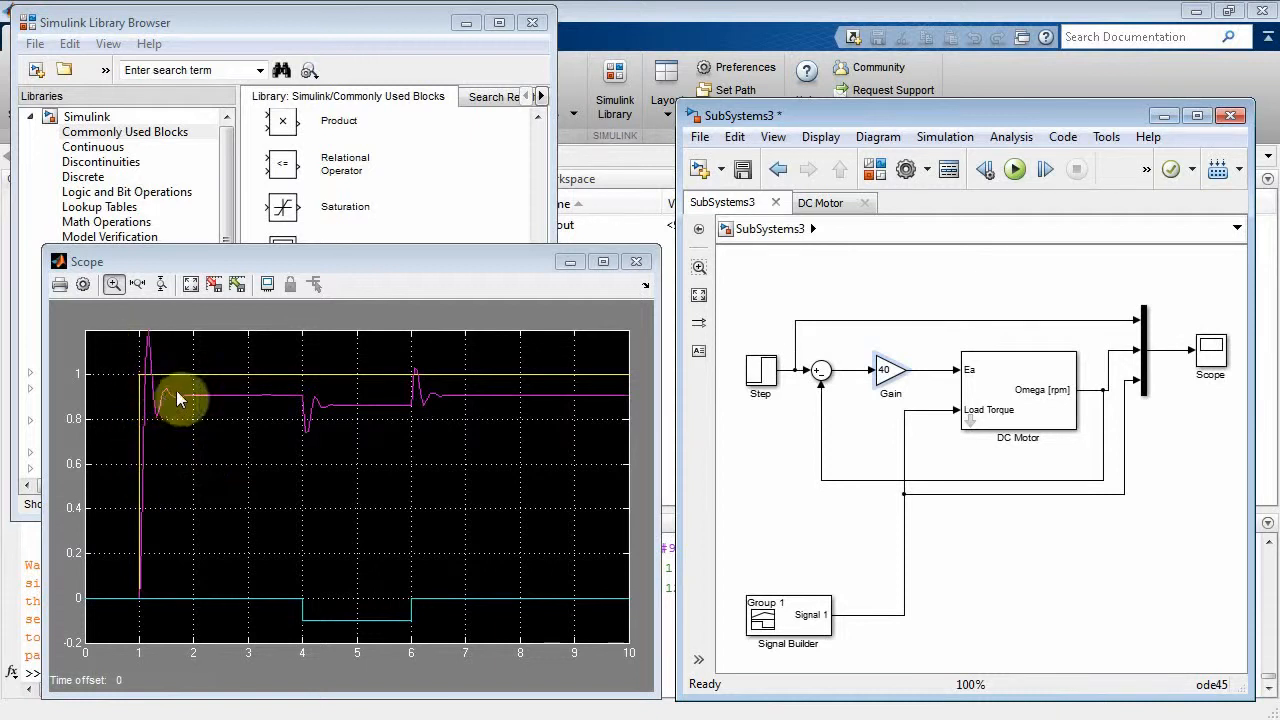
pyautogui.moveTo(305, 405)
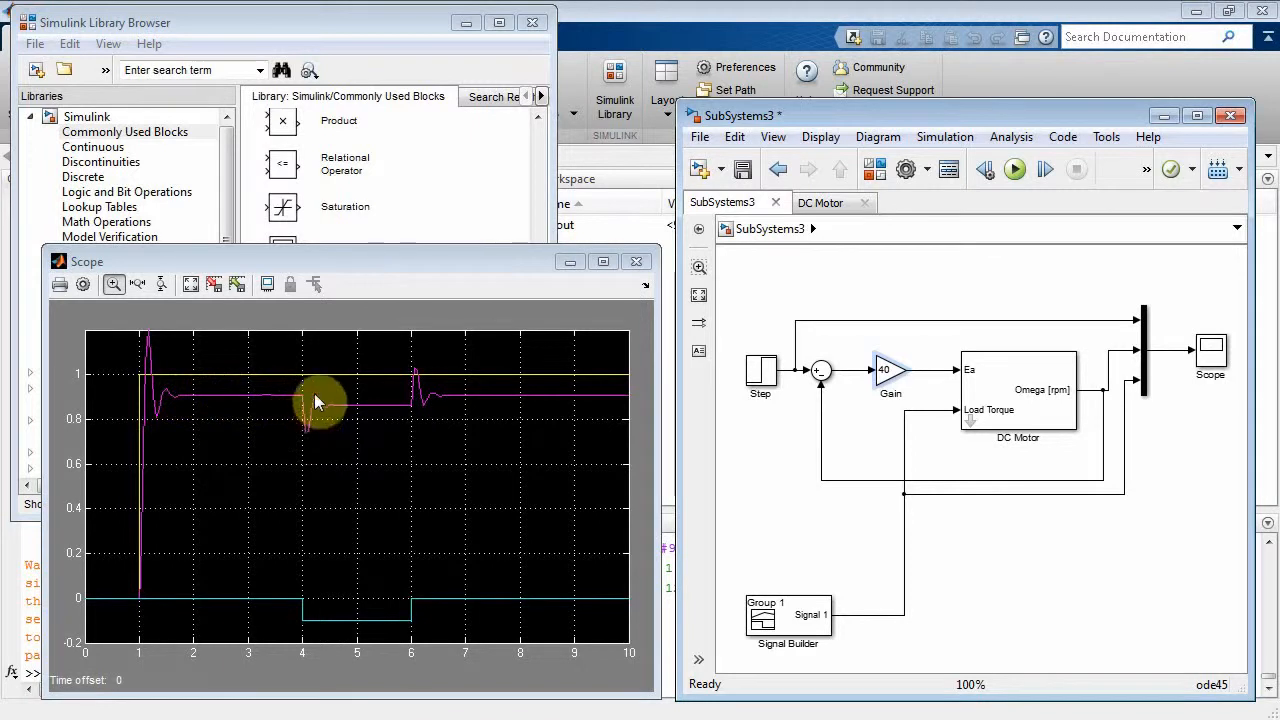
pyautogui.moveTo(335, 405)
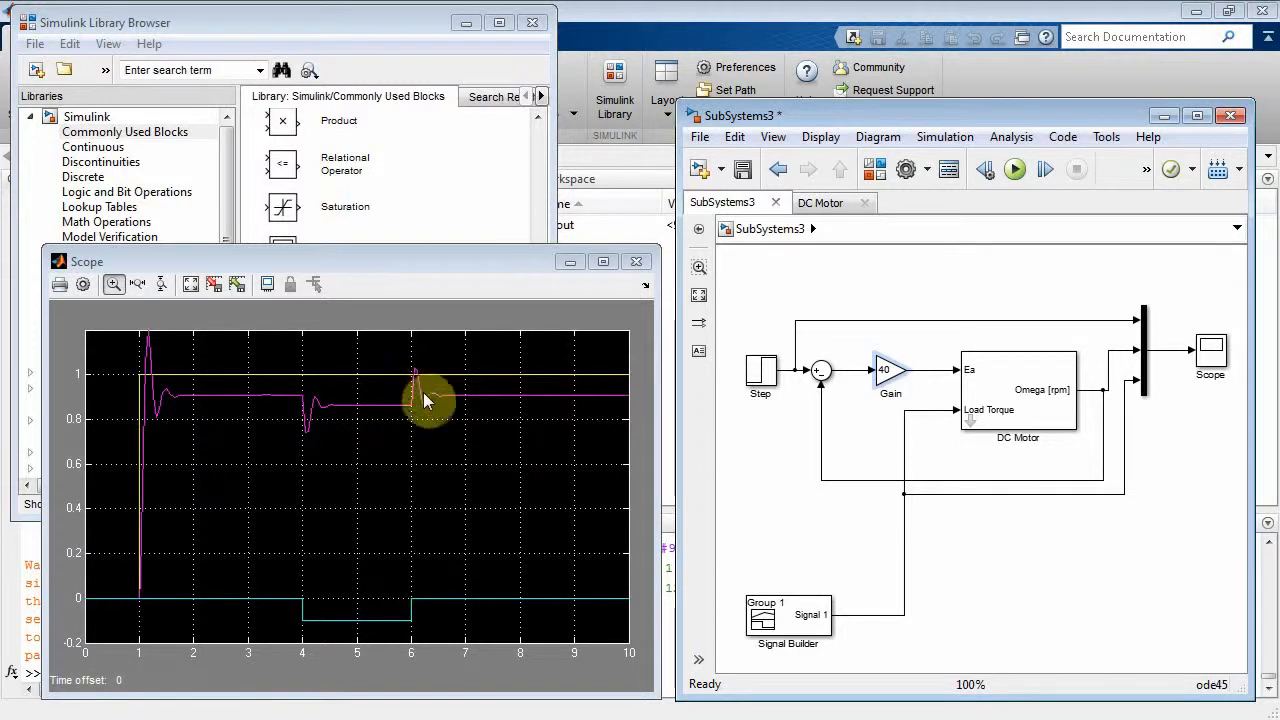
pyautogui.moveTo(615, 405)
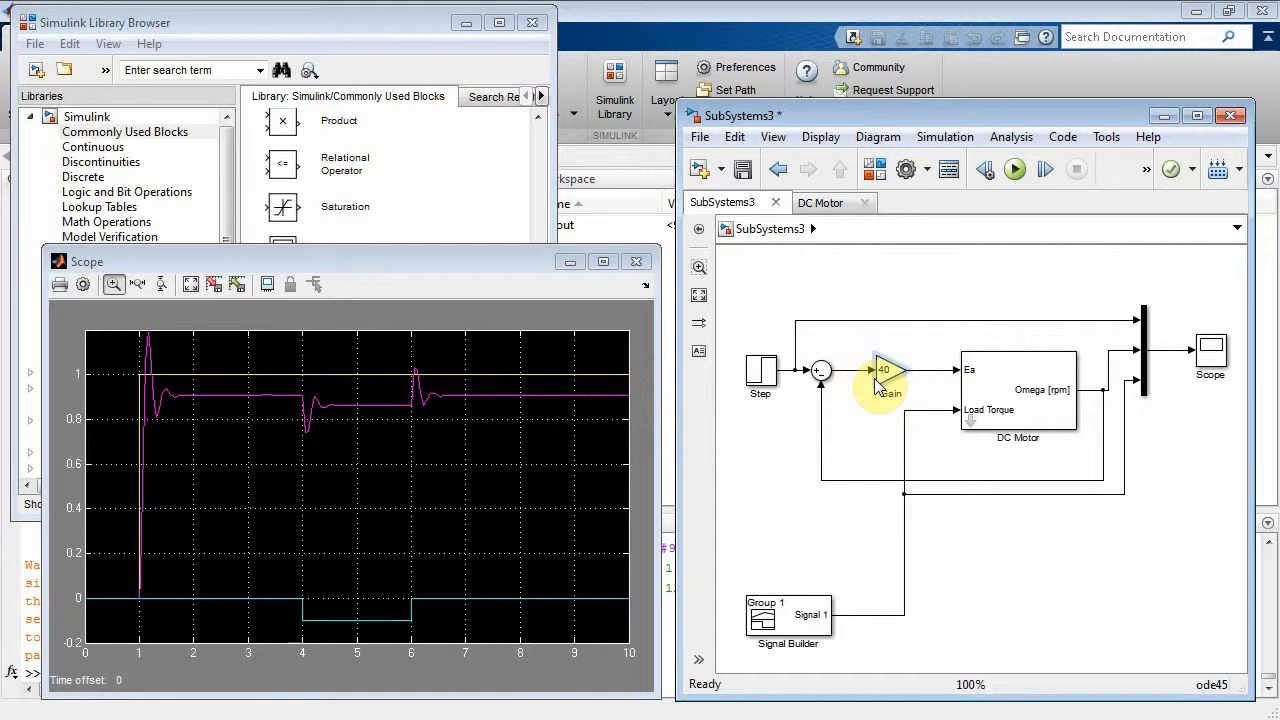
pyautogui.click(885, 372)
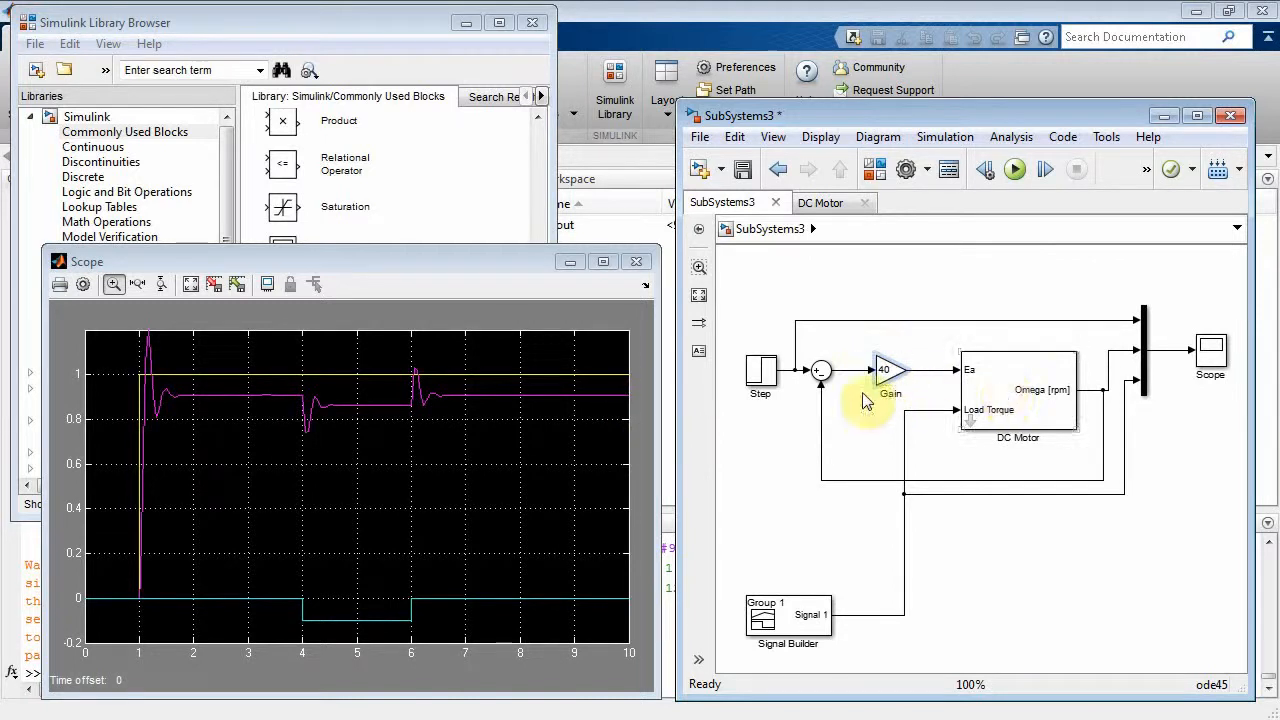
pyautogui.click(888, 368)
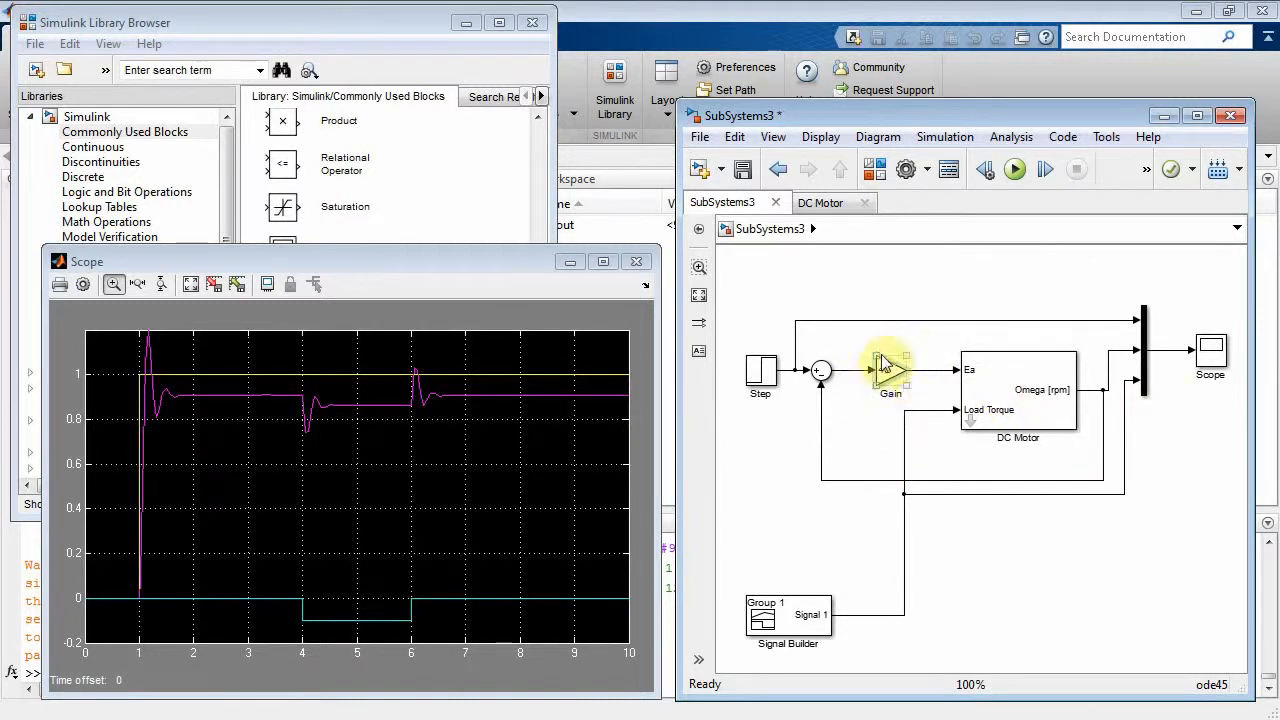
pyautogui.click(890, 370)
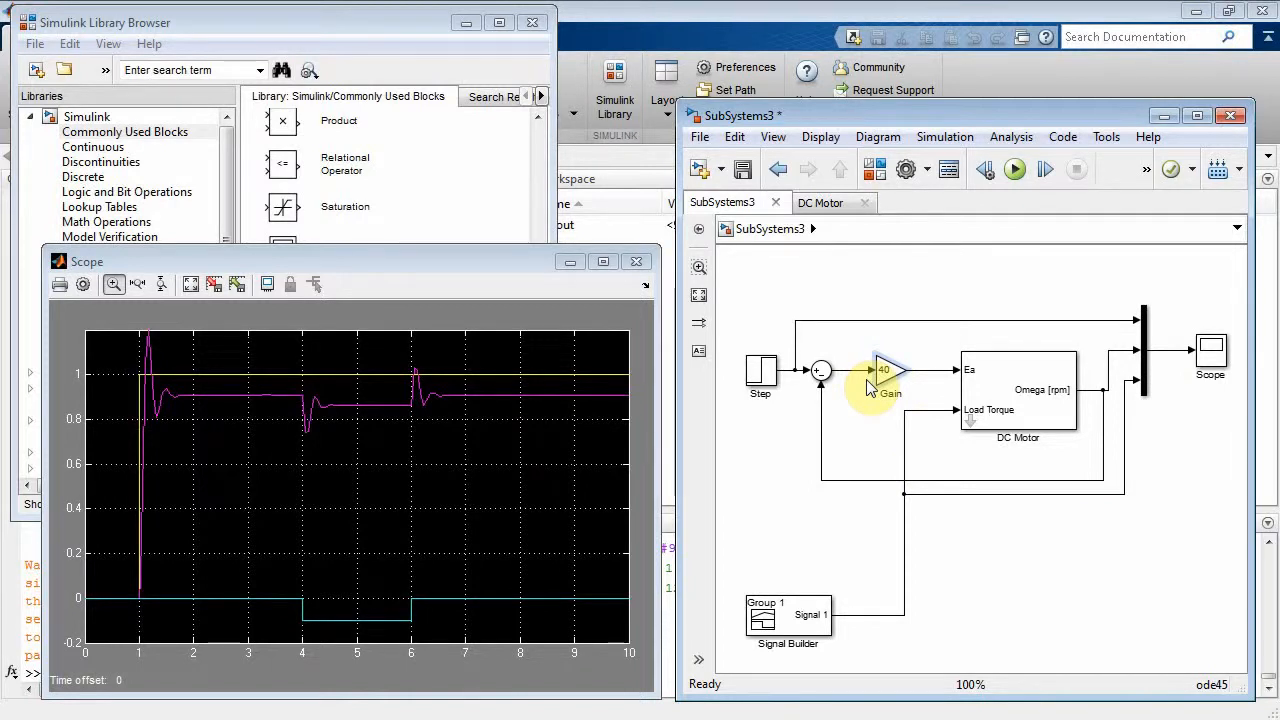
pyautogui.click(884, 370)
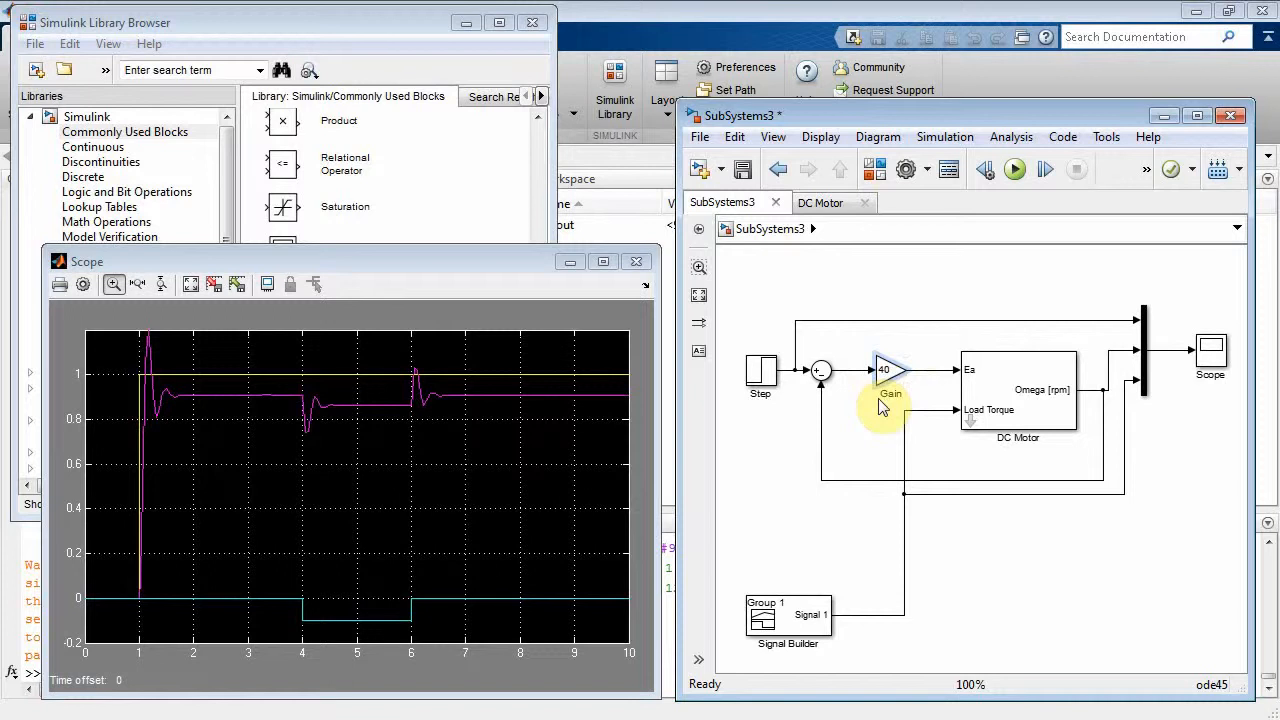
pyautogui.moveTo(870, 445)
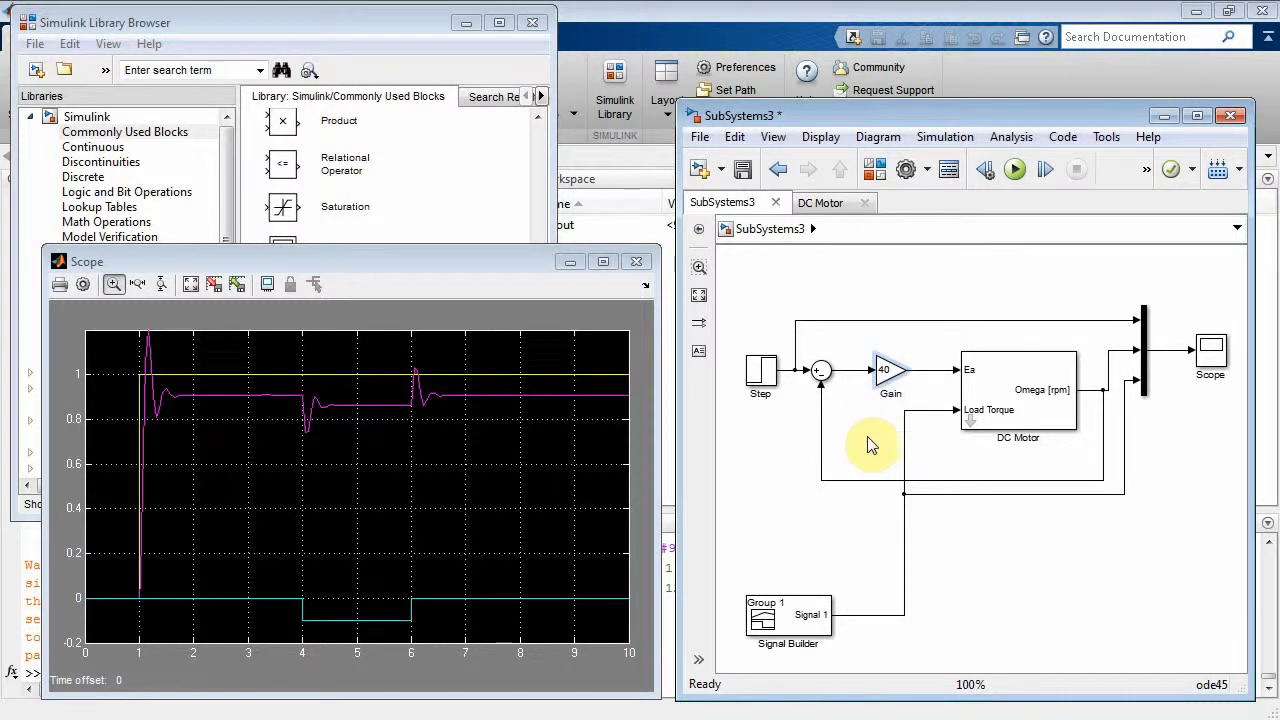